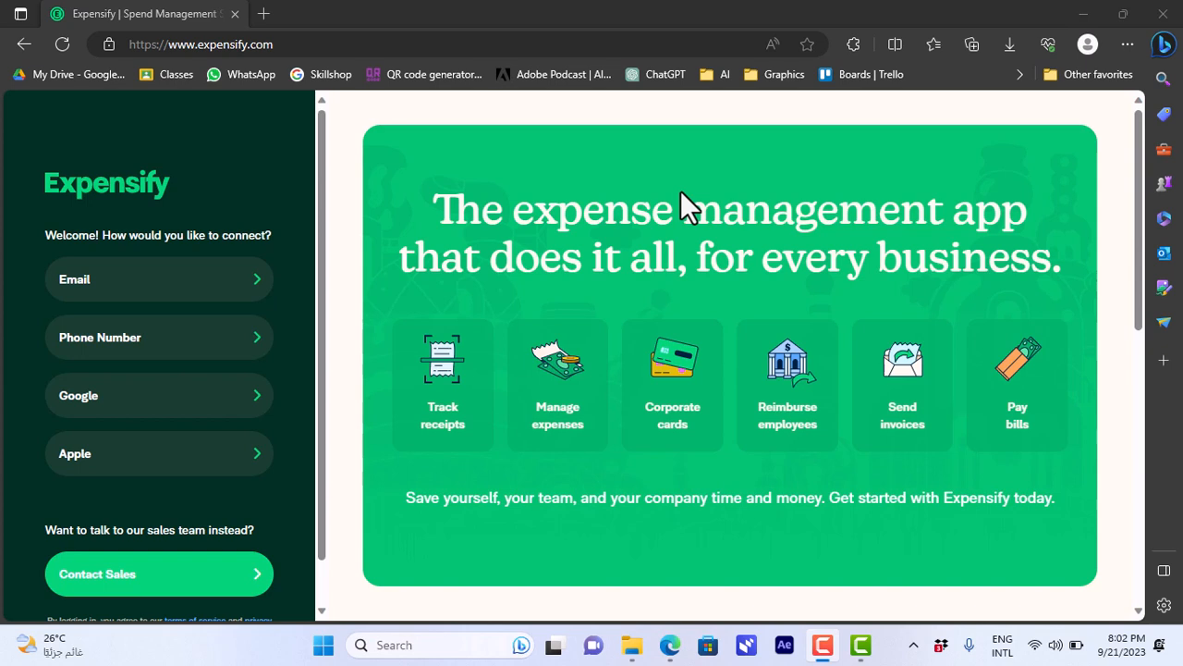
mouse_move(531, 230)
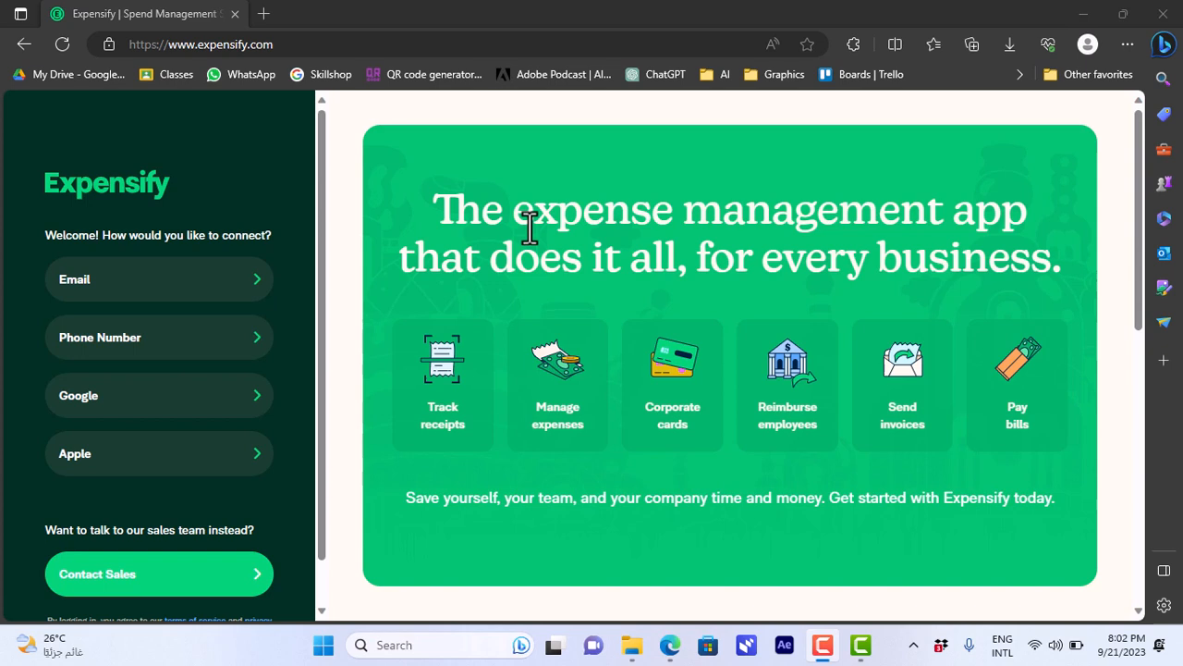
mouse_move(490, 255)
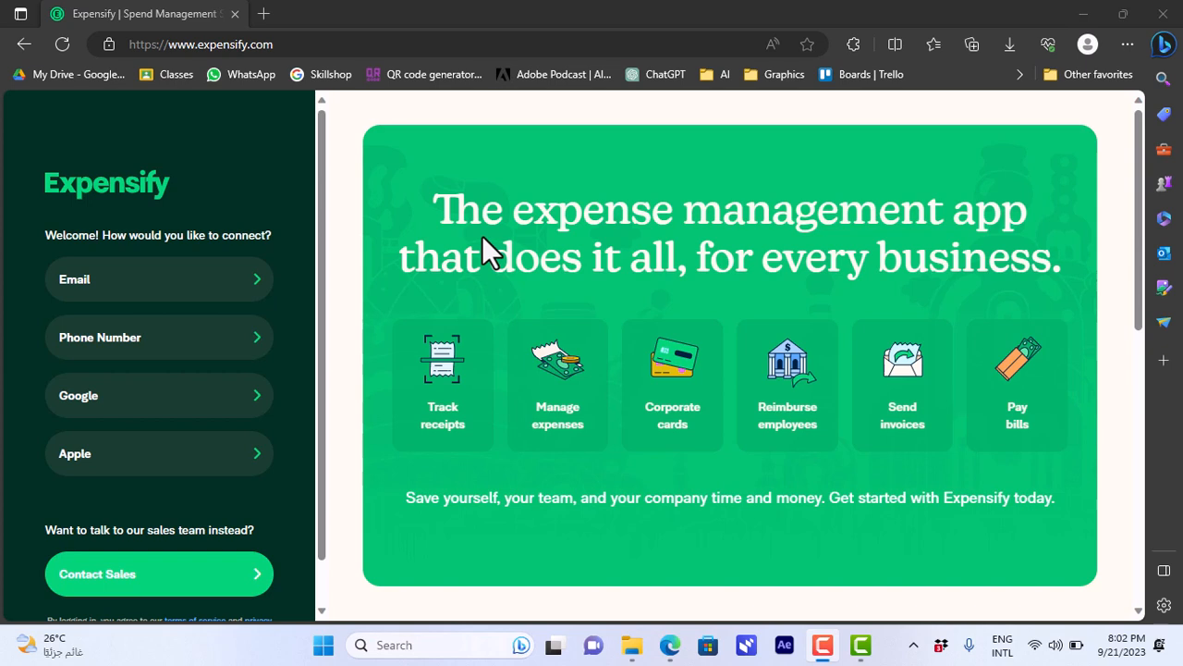
mouse_move(396, 76)
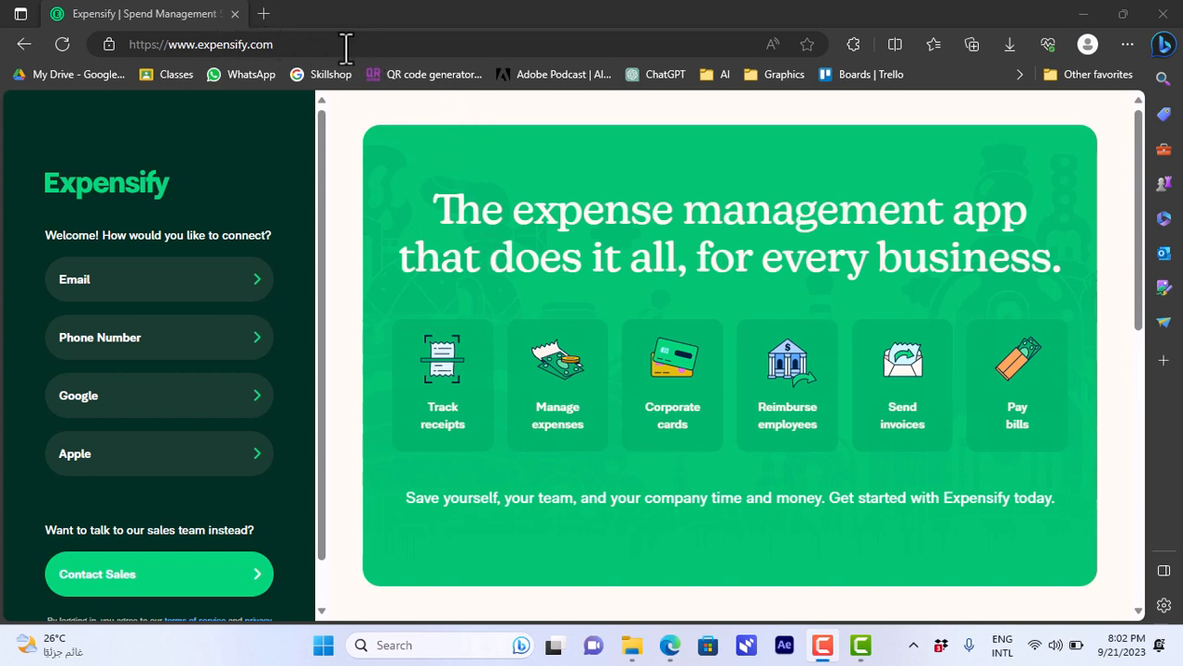
mouse_move(213, 158)
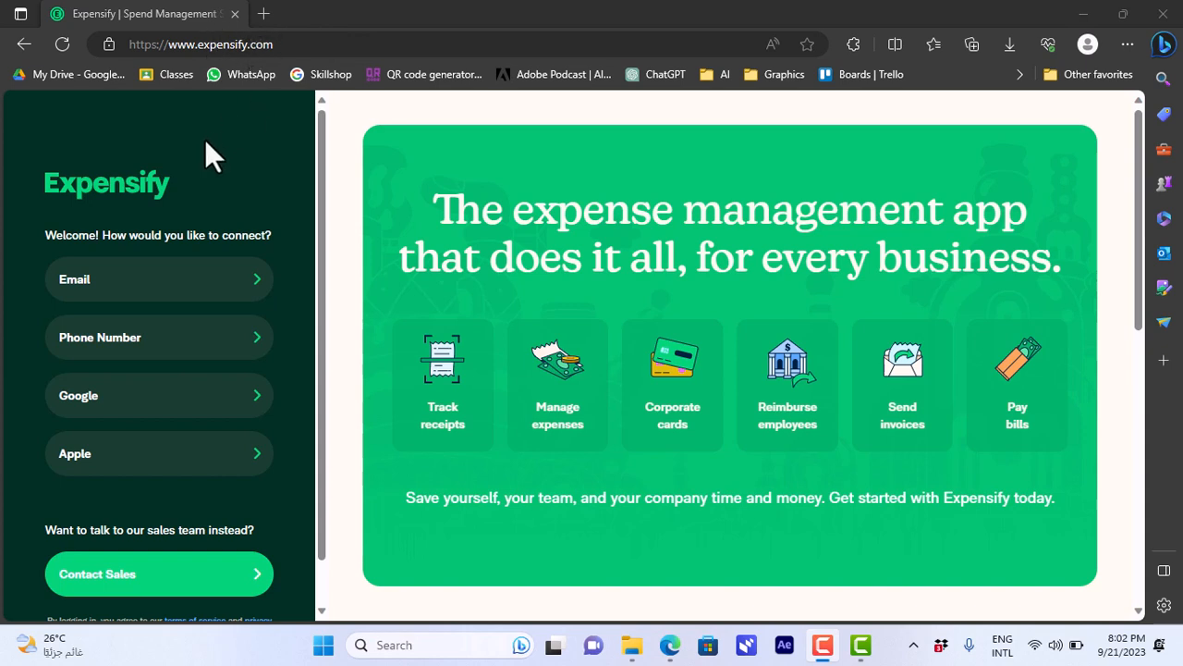
mouse_move(775, 329)
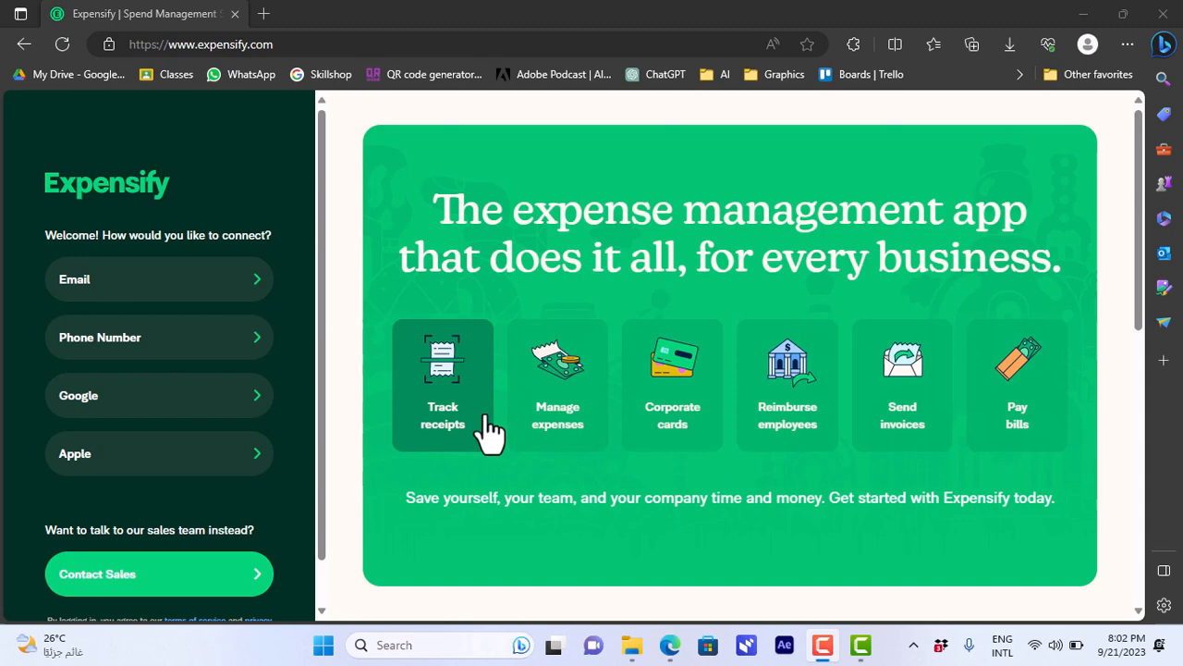
mouse_move(1146, 217)
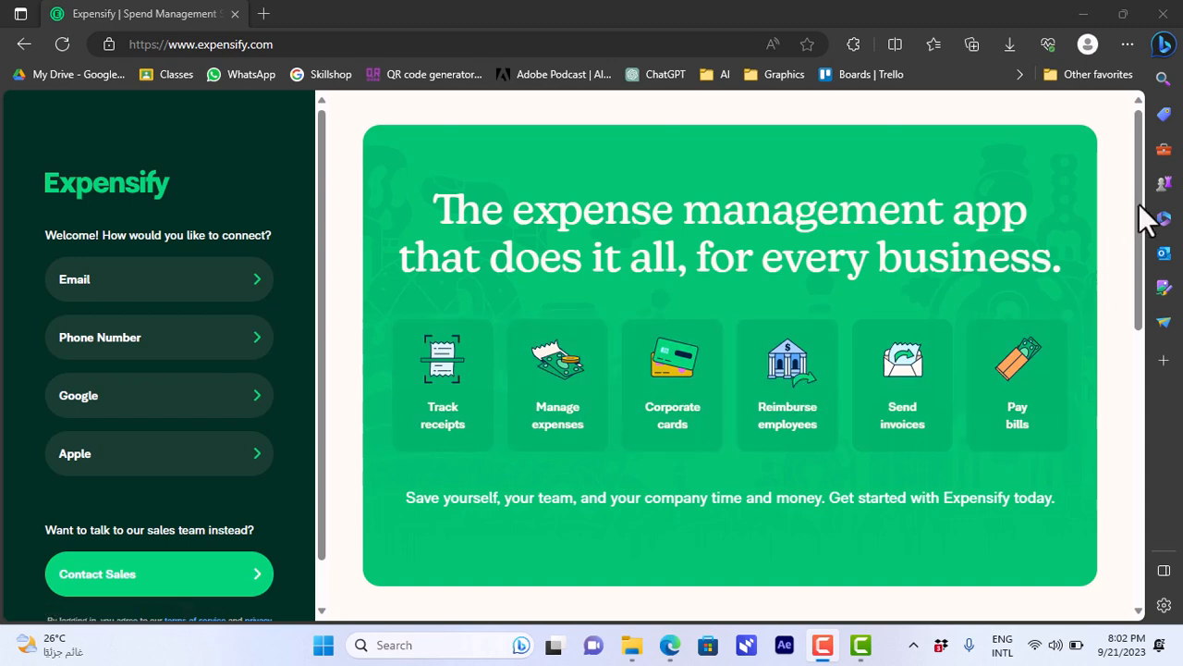
Sign in via email and choose Individual use in the Concierge setup card.
scroll(down, 3)
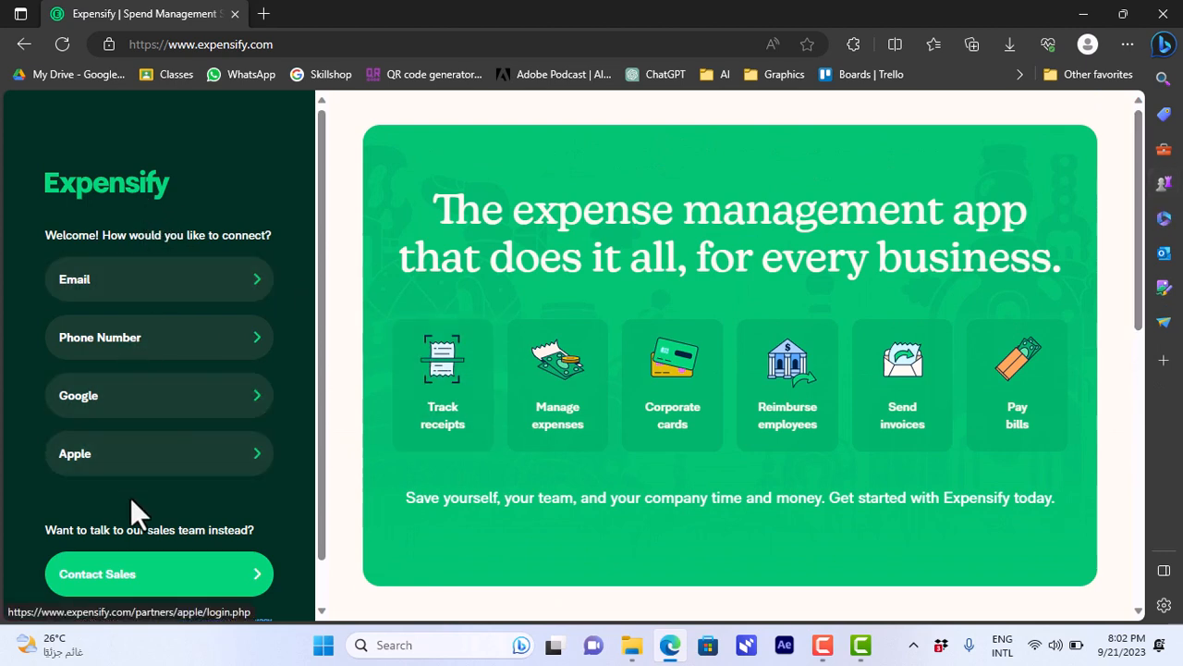
mouse_move(217, 495)
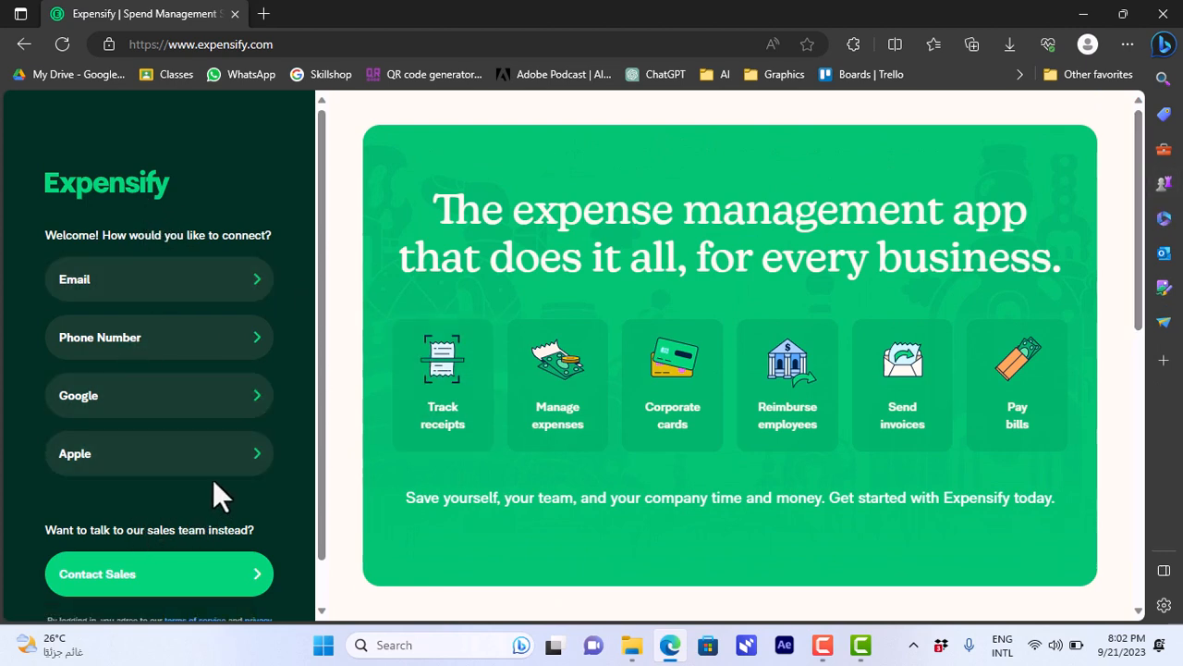
mouse_move(159, 338)
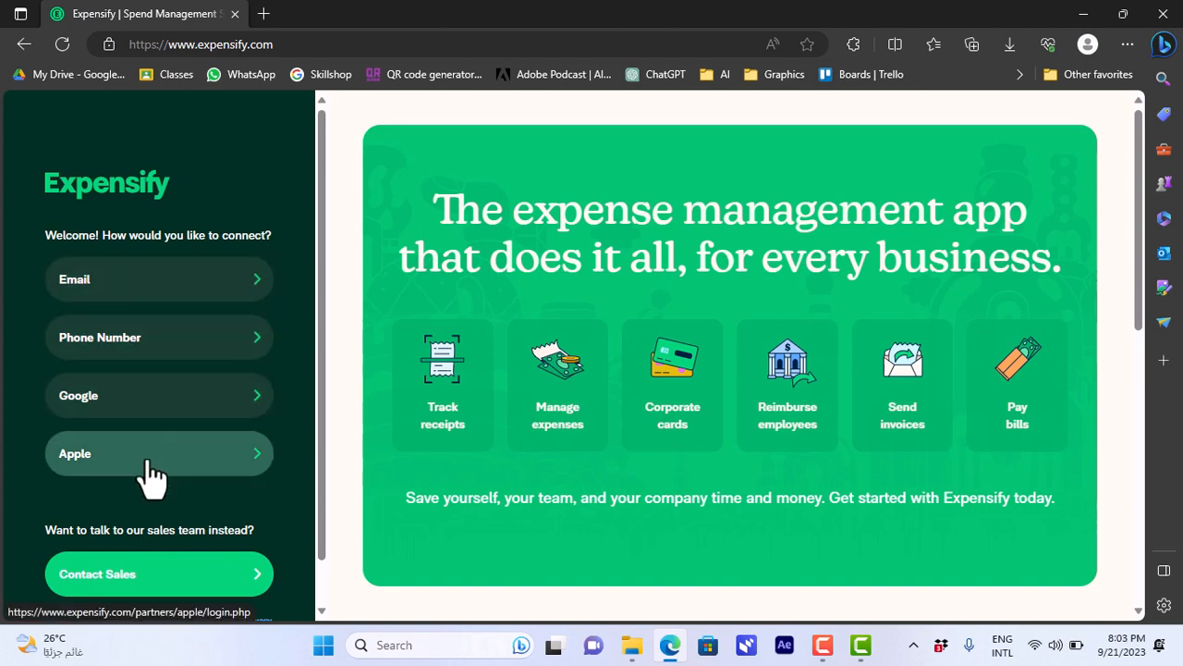
mouse_move(328, 416)
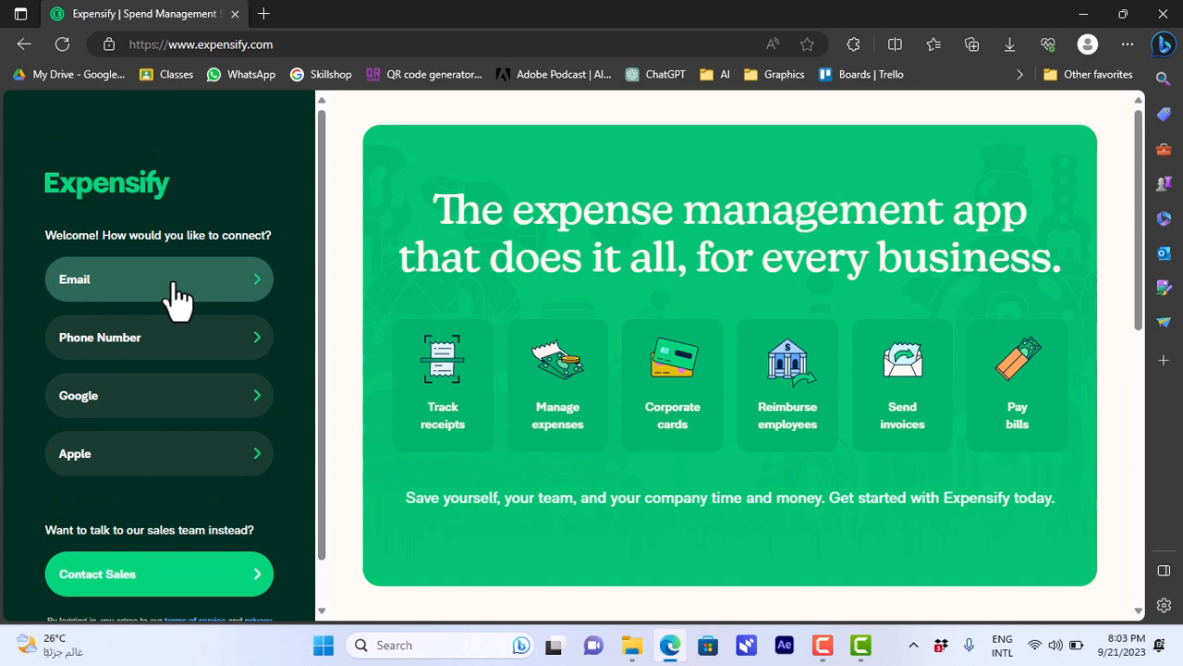
click(158, 279)
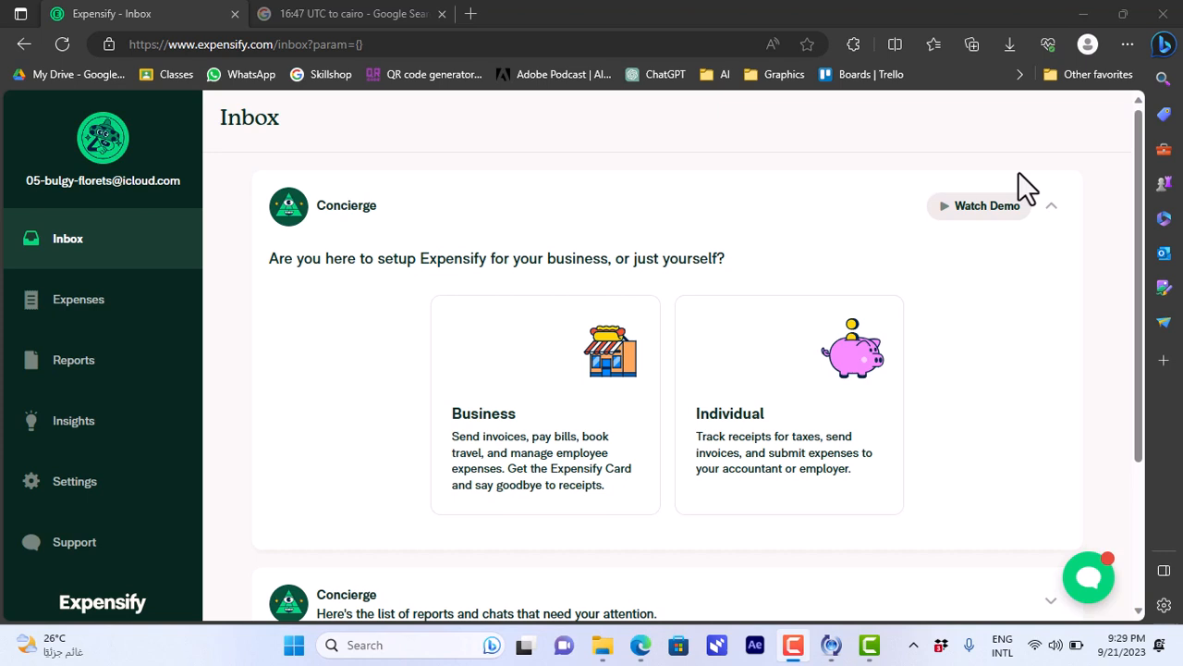
mouse_move(439, 333)
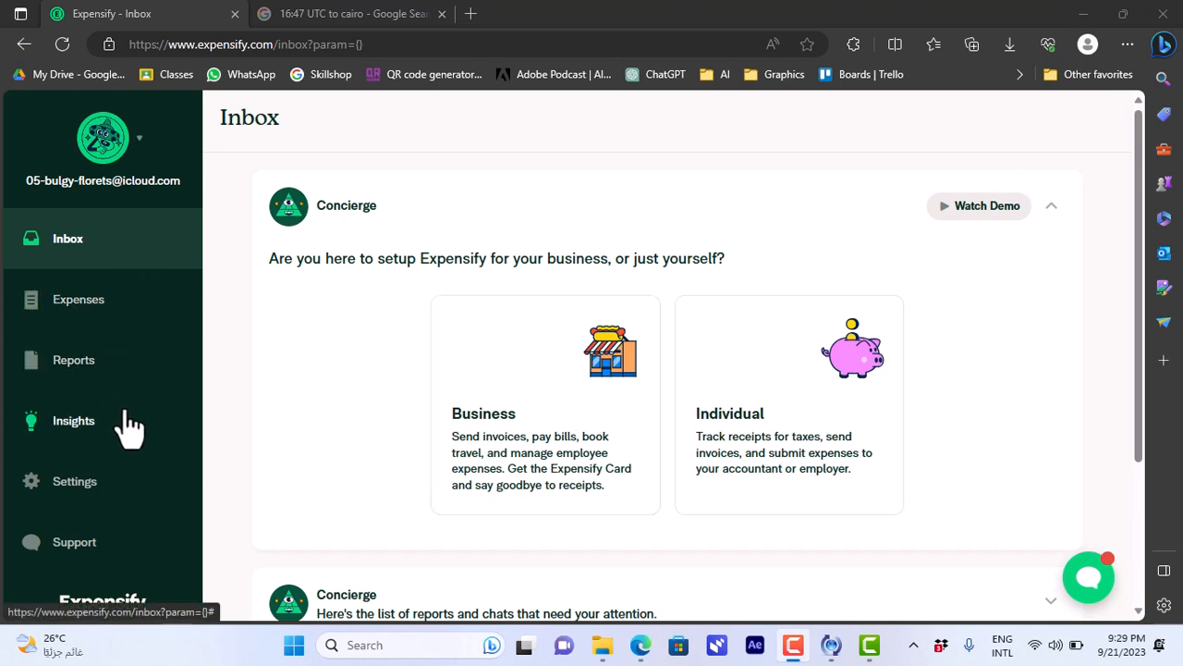
mouse_move(422, 46)
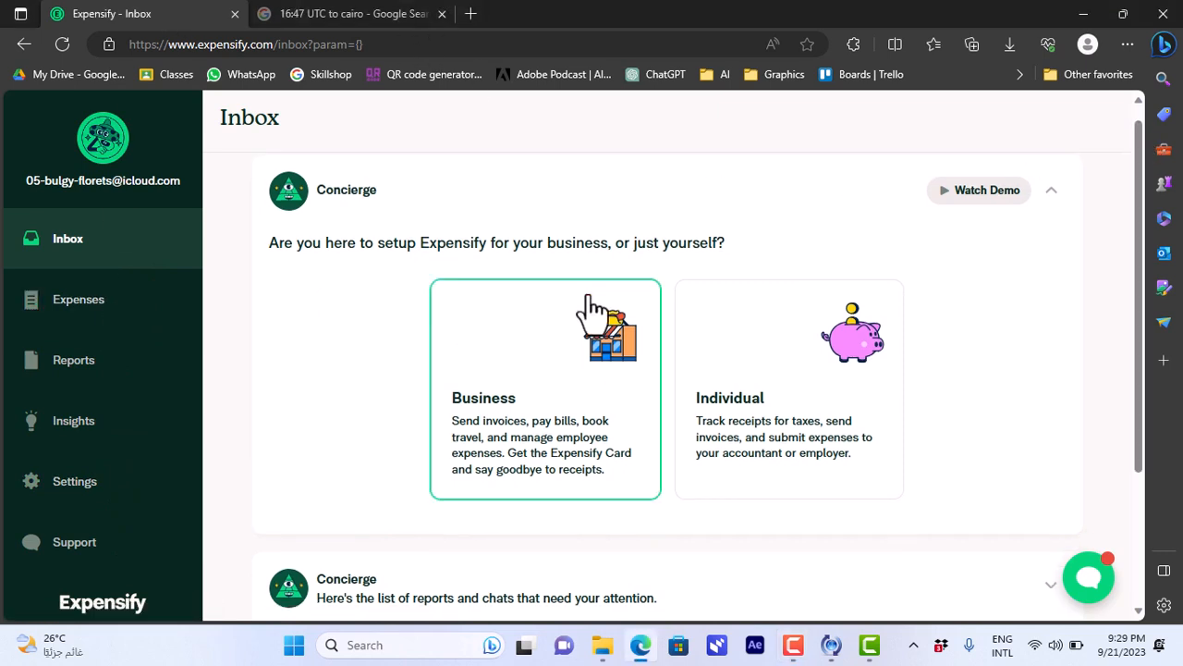
mouse_move(472, 282)
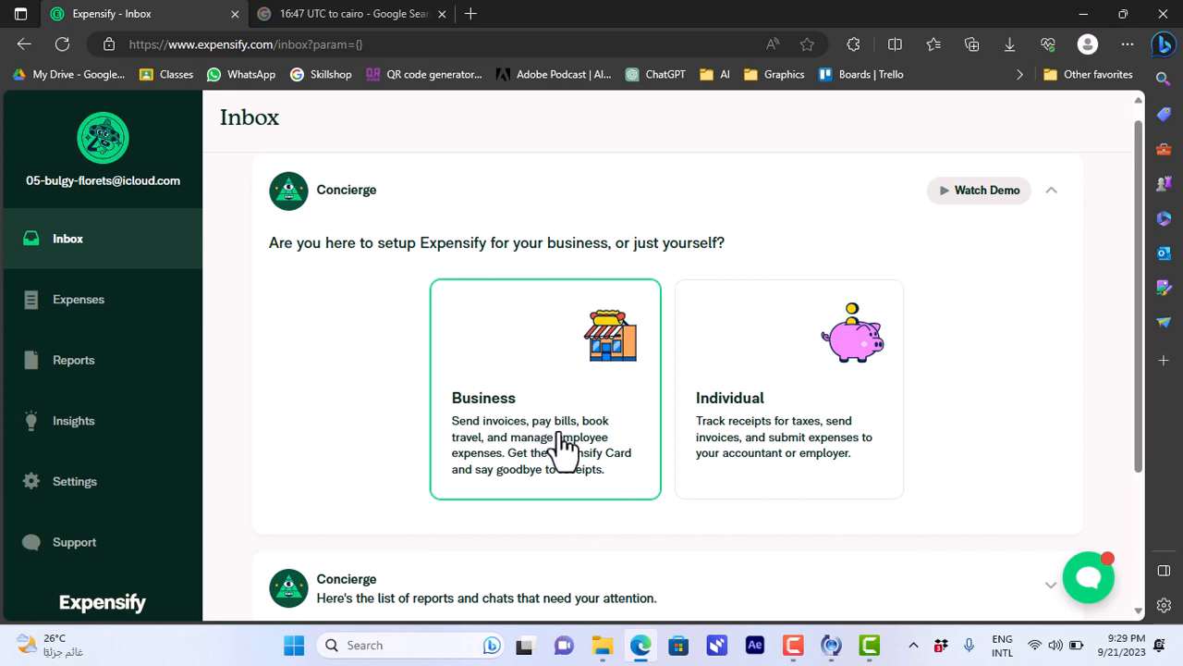
mouse_move(800, 412)
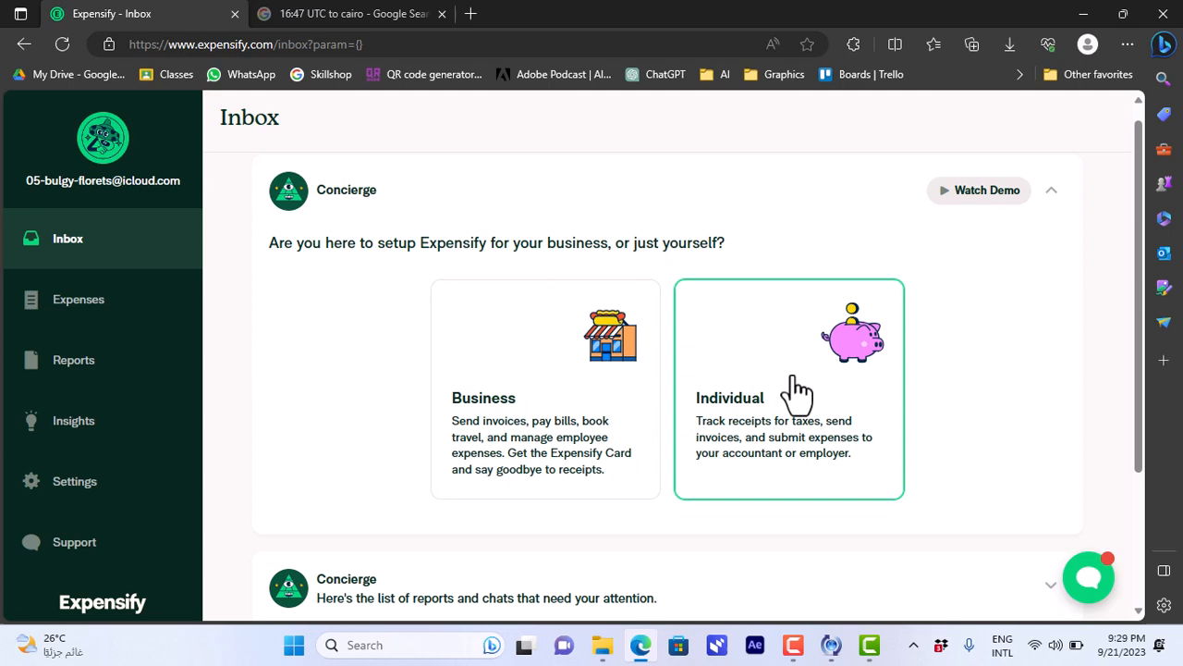
mouse_move(802, 389)
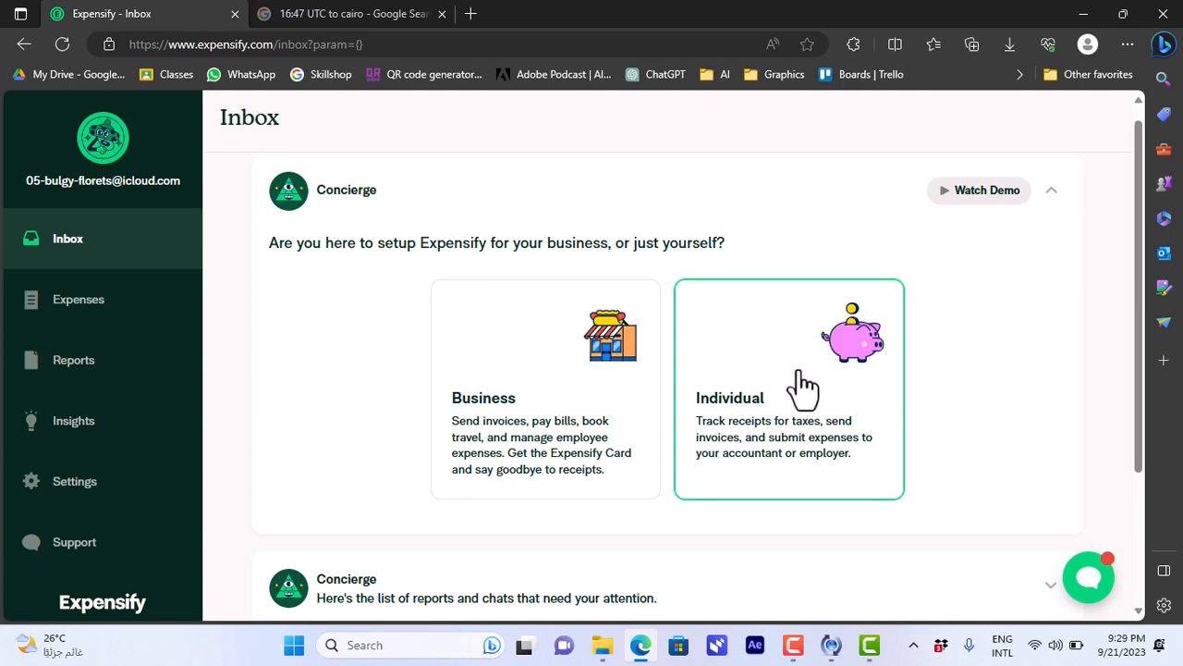
click(788, 389)
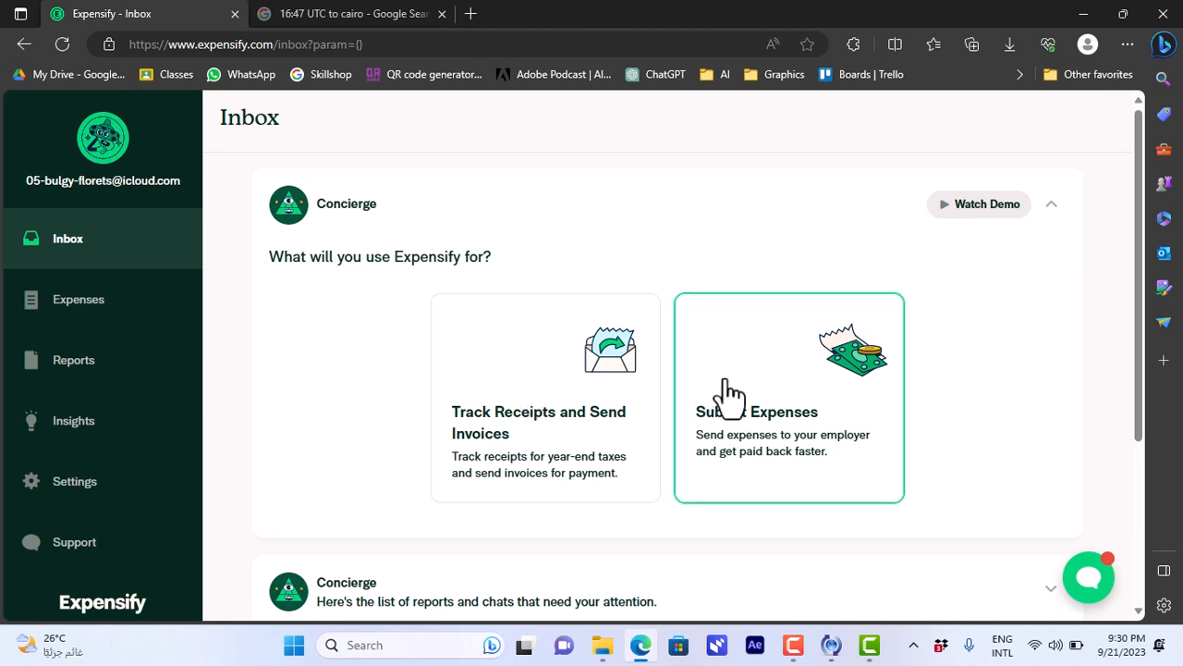
mouse_move(719, 388)
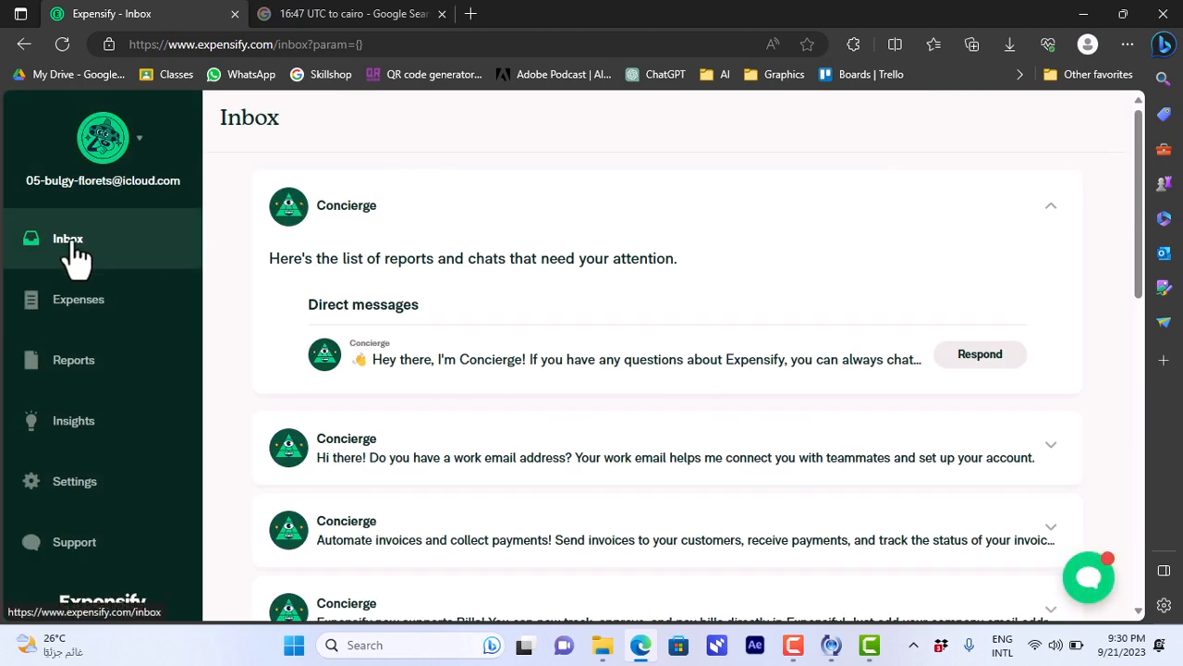
mouse_move(88, 264)
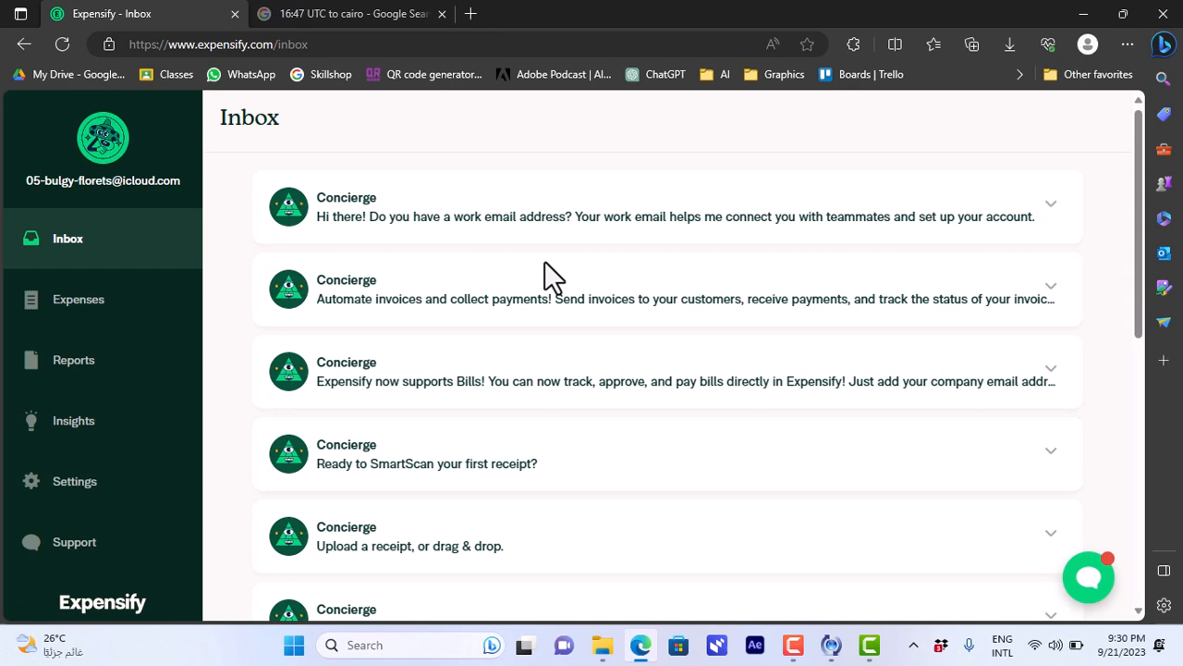
Return to the Inbox, then go to the empty Expenses list.
click(1051, 204)
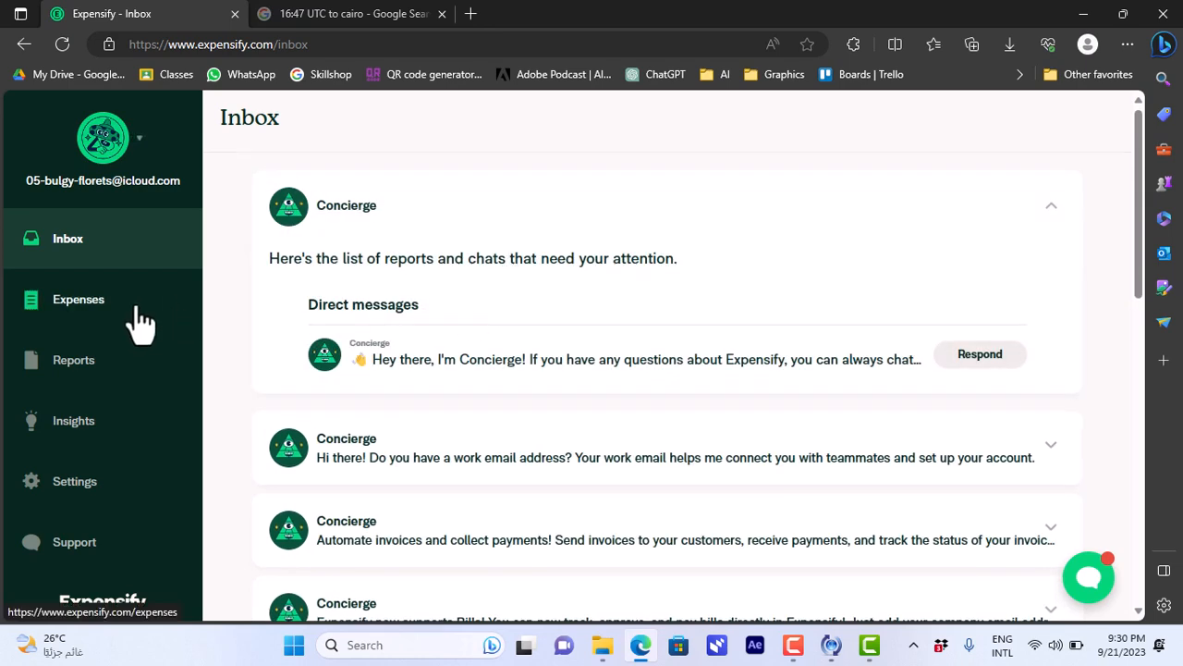
click(79, 299)
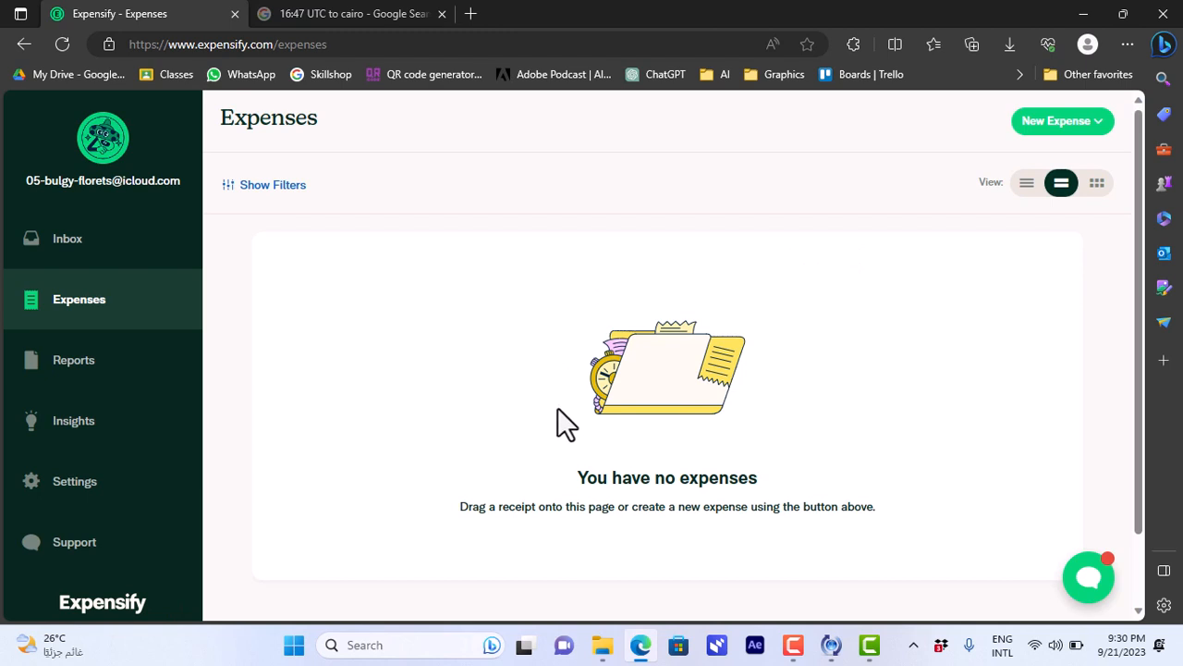
mouse_move(791, 467)
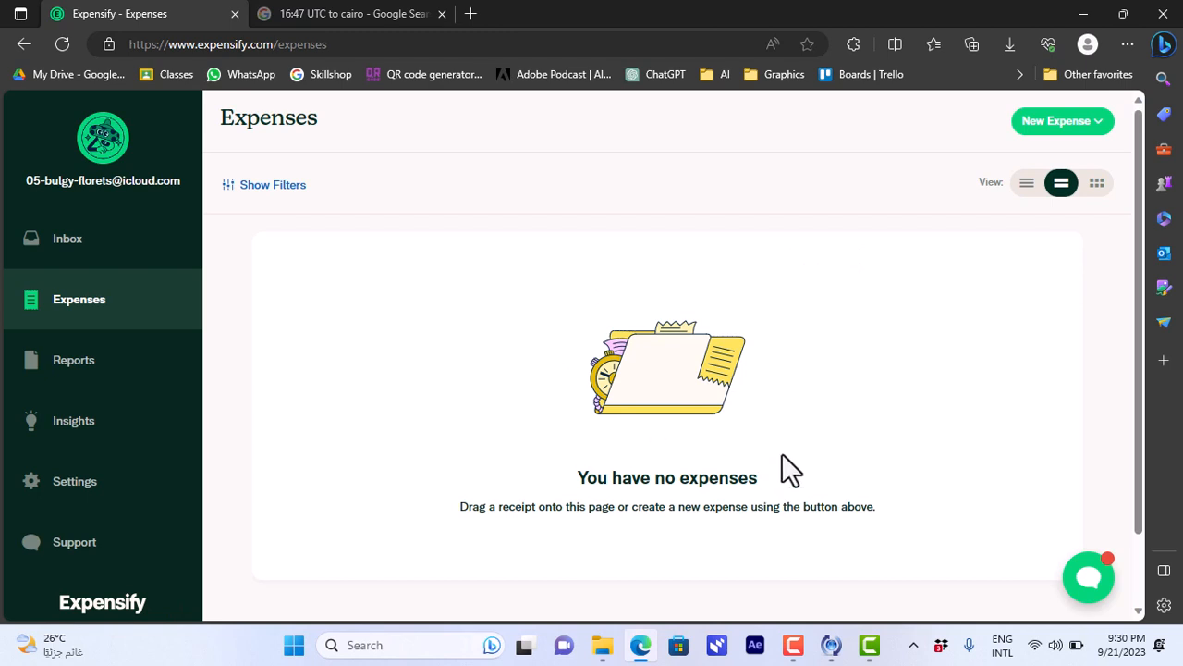
mouse_move(1063, 121)
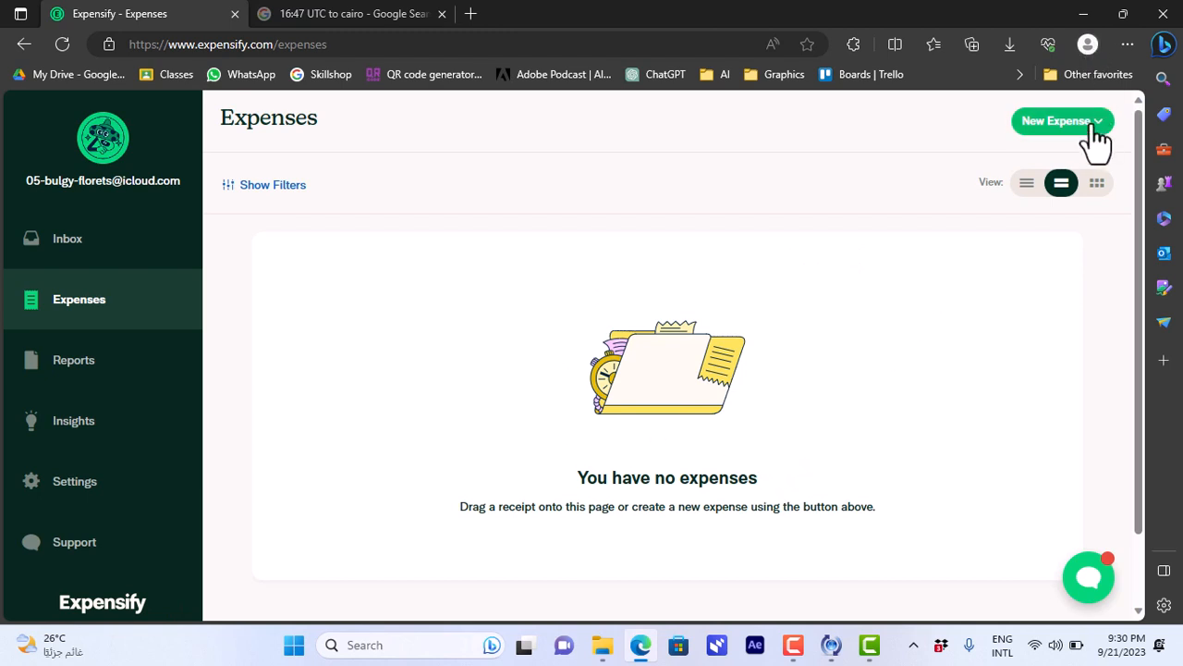
Bring up the New Expense creation options.
click(1063, 121)
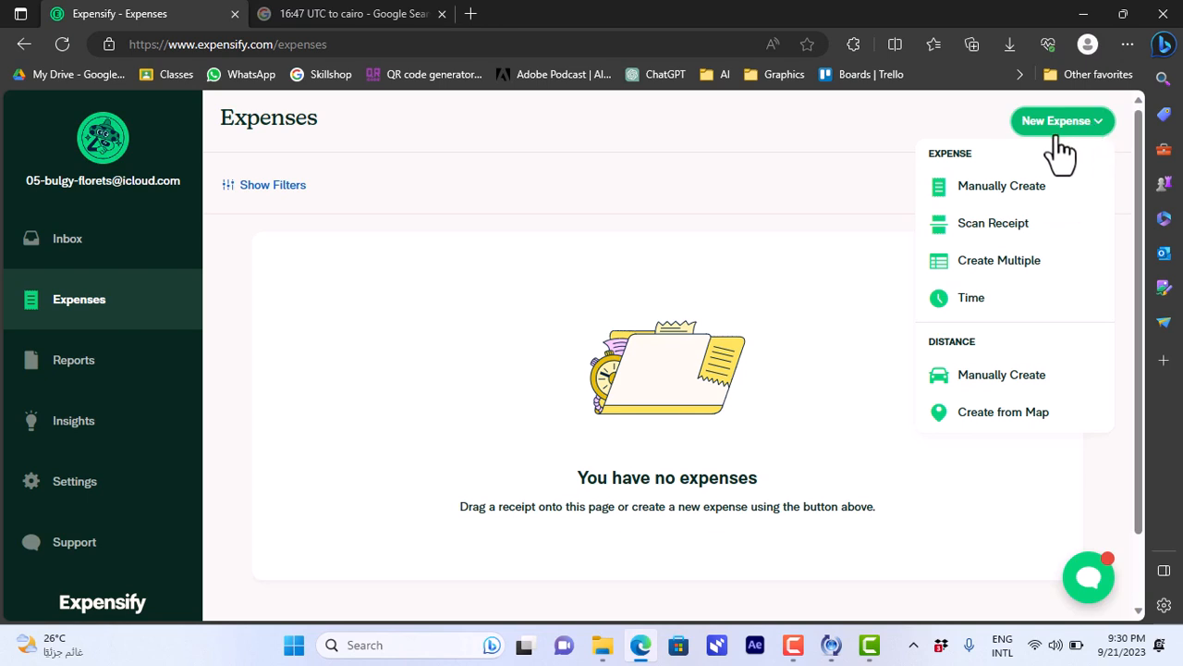
mouse_move(1001, 185)
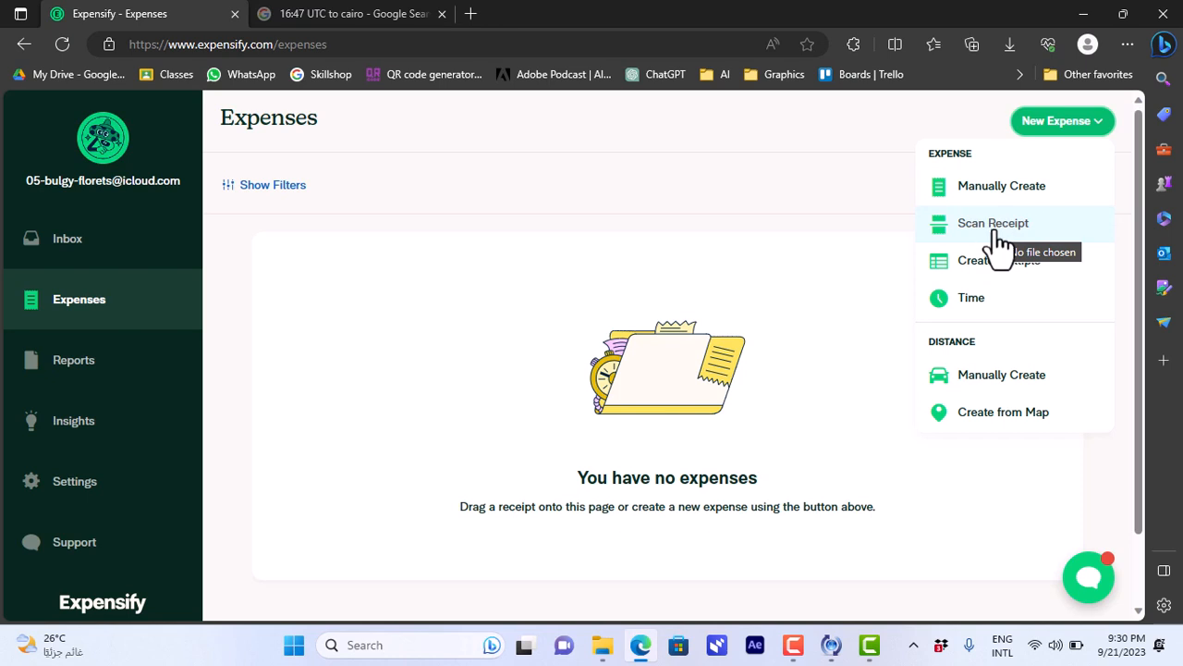
mouse_move(1008, 268)
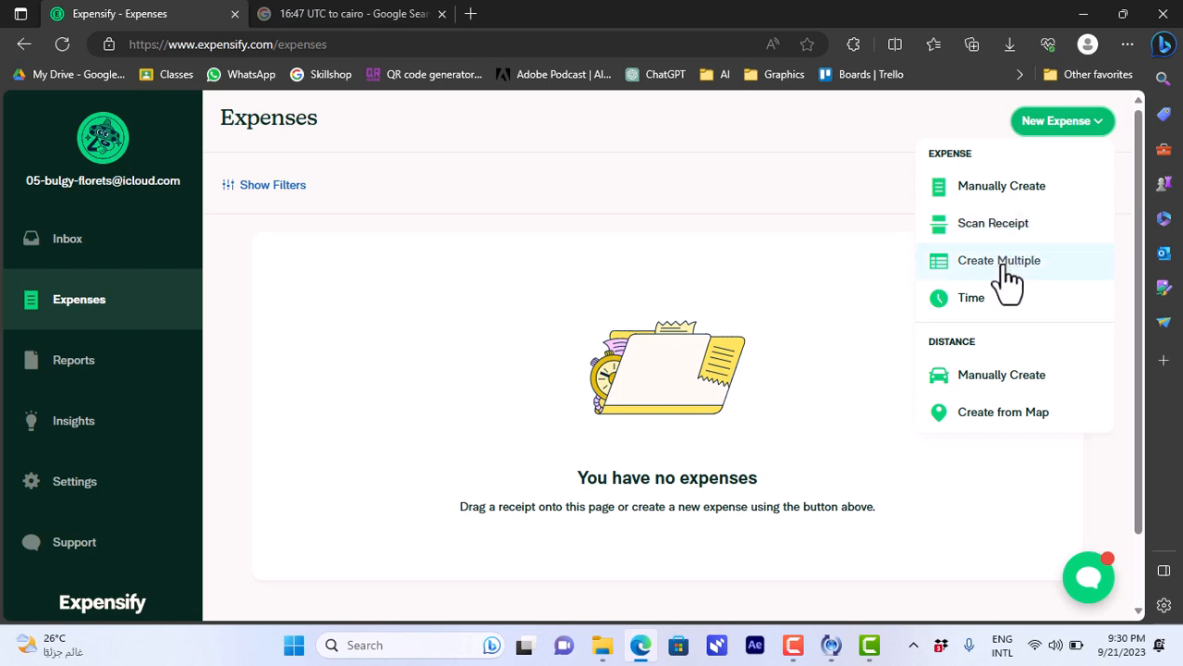
mouse_move(992, 315)
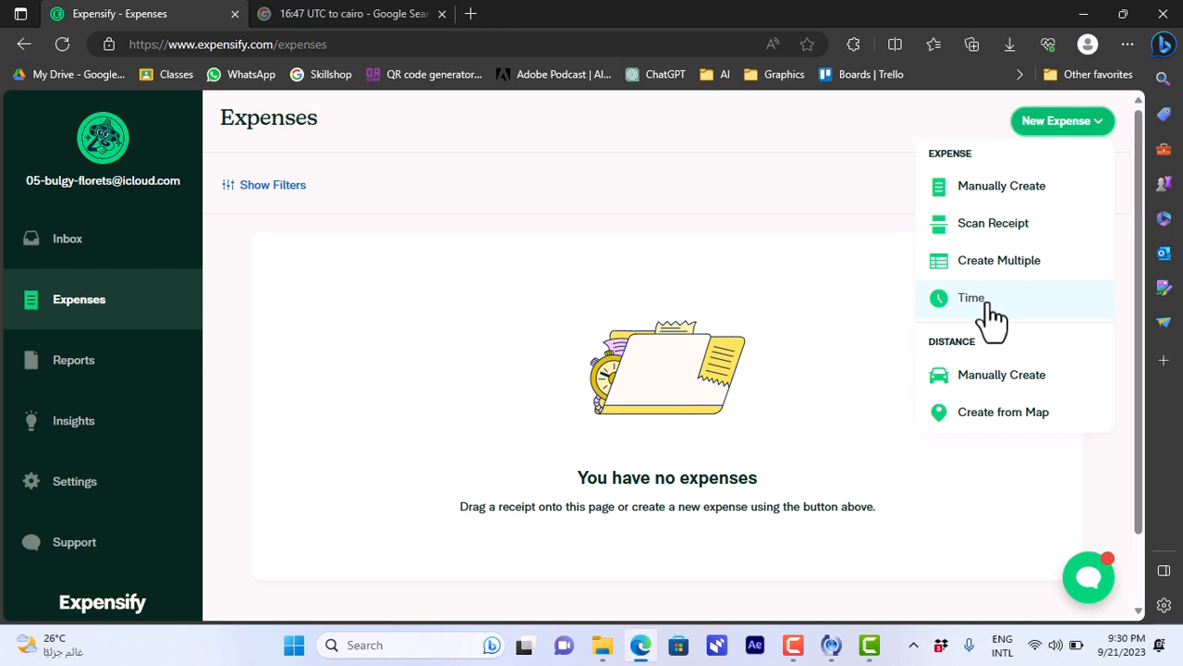
mouse_move(1003, 375)
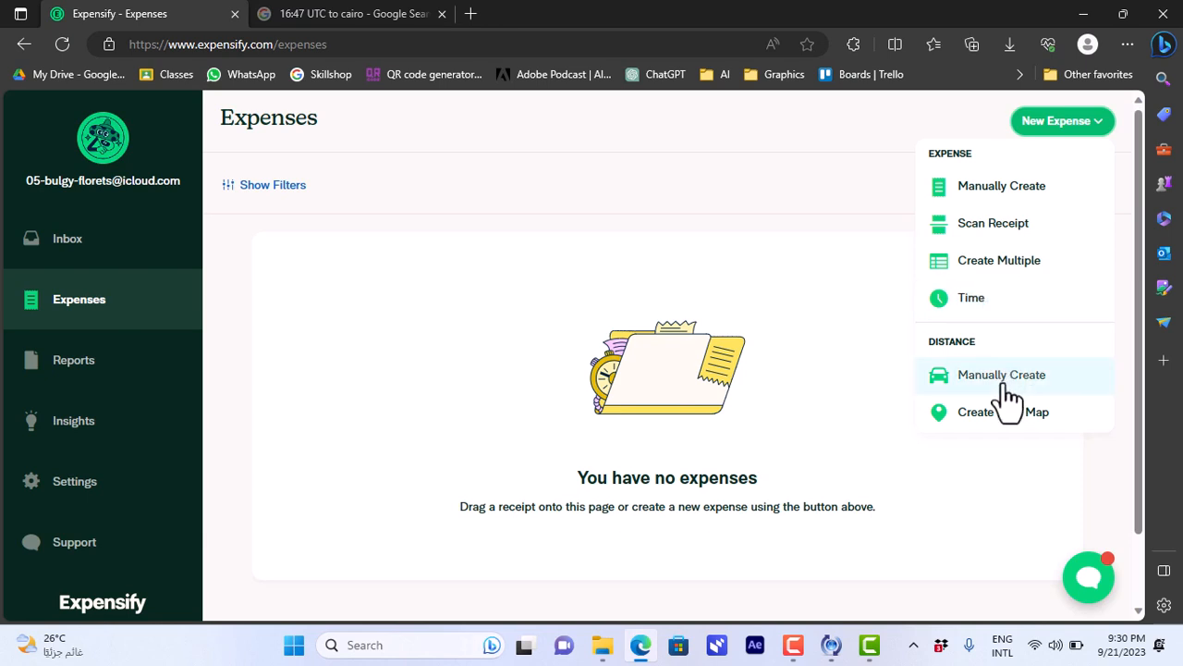
mouse_move(1016, 344)
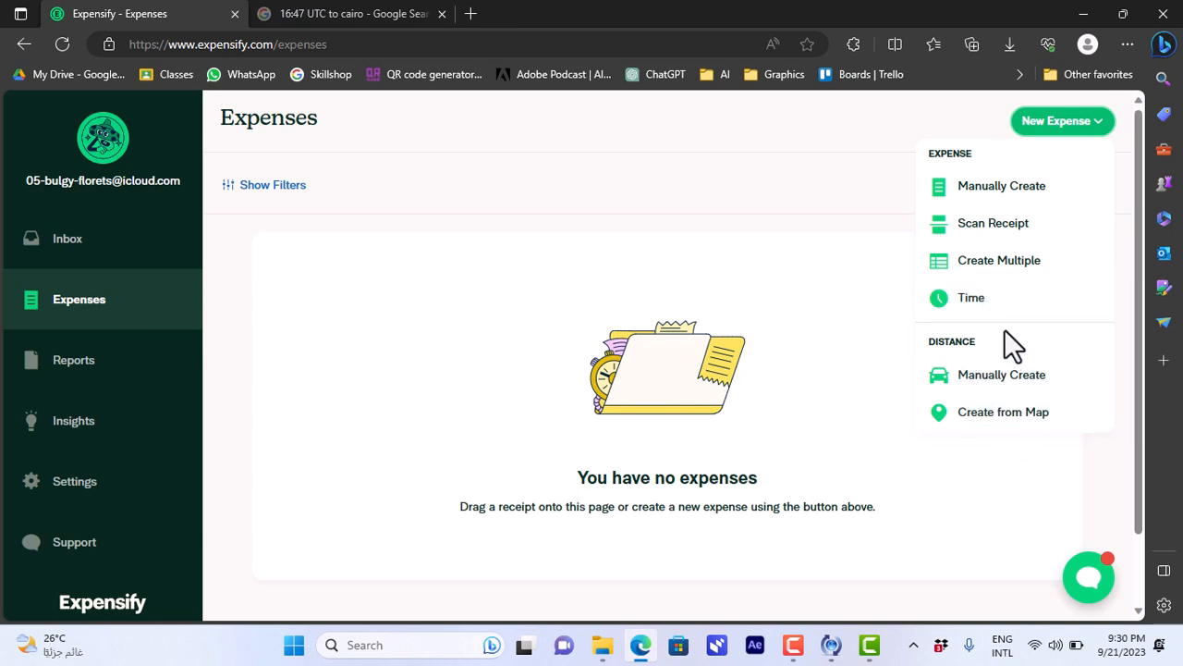
mouse_move(994, 296)
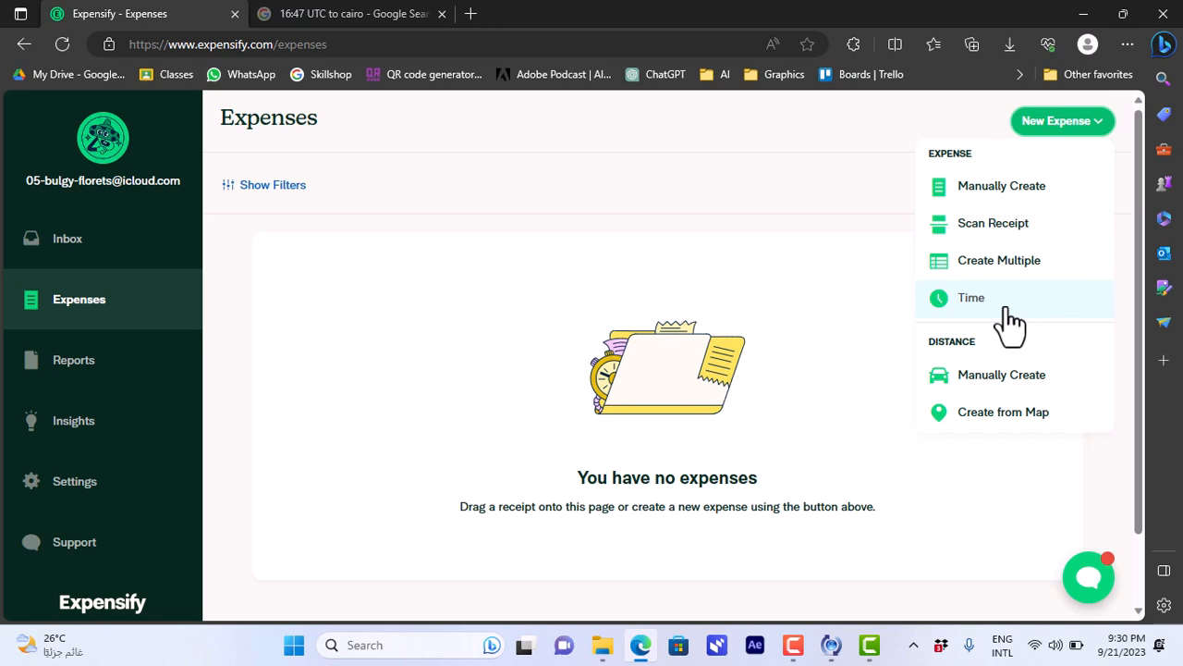
mouse_move(1004, 323)
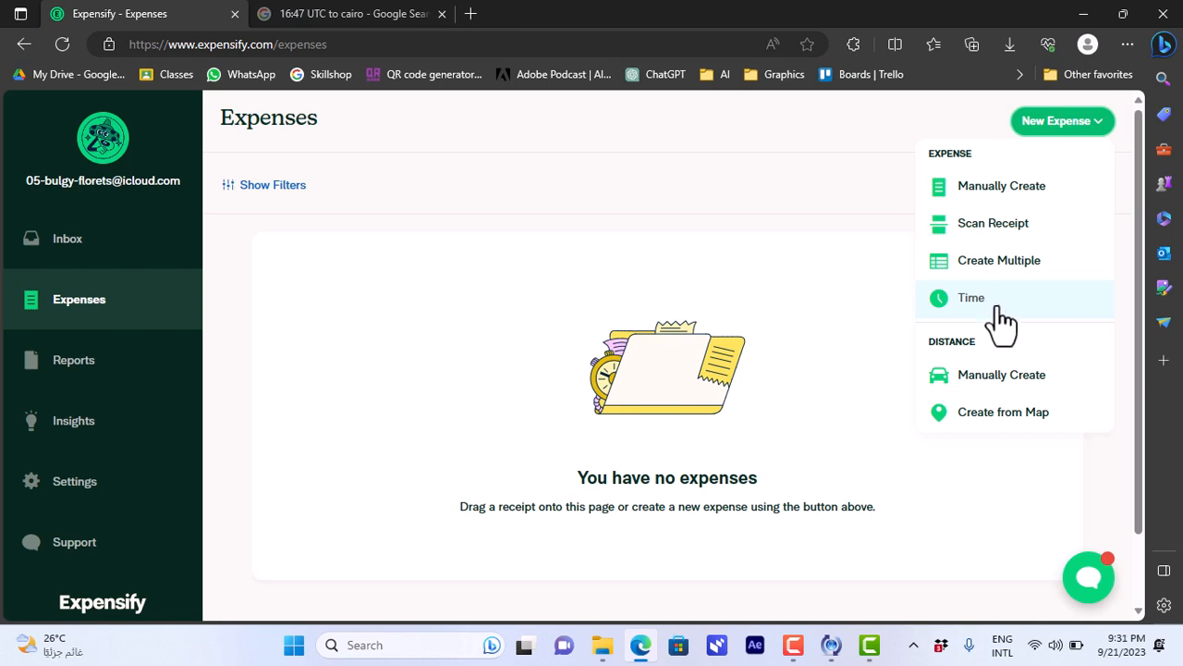
mouse_move(1008, 388)
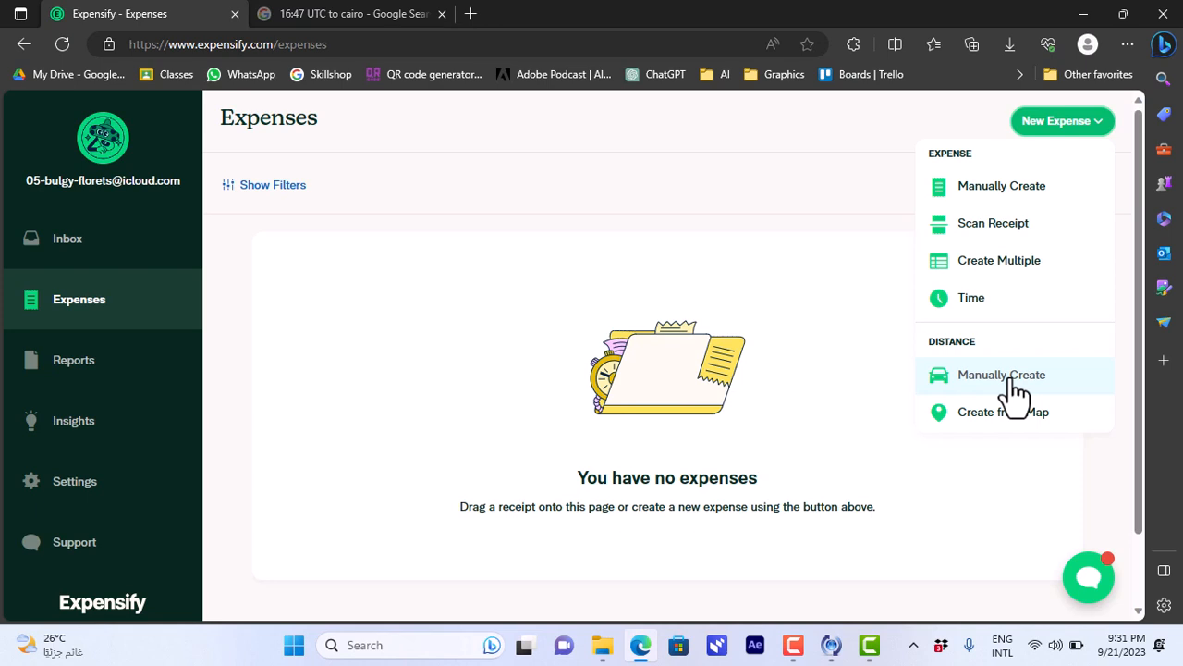
mouse_move(1001, 186)
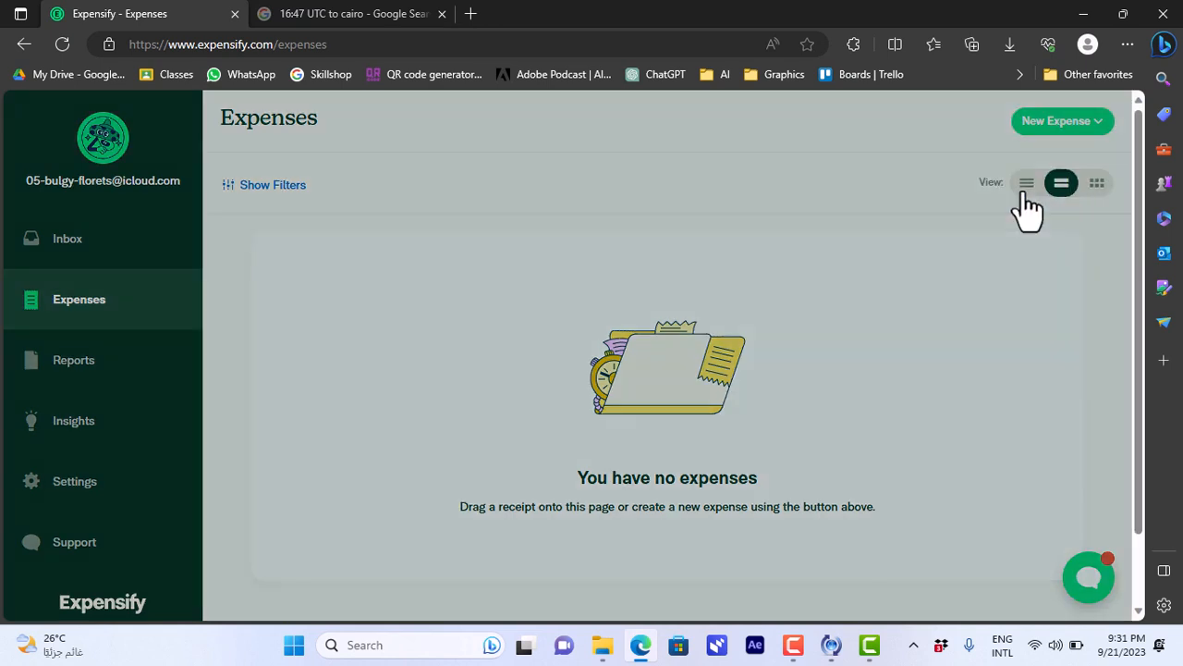
Enter merchant Amazon.com with a total of 500 in USD.
click(1056, 120)
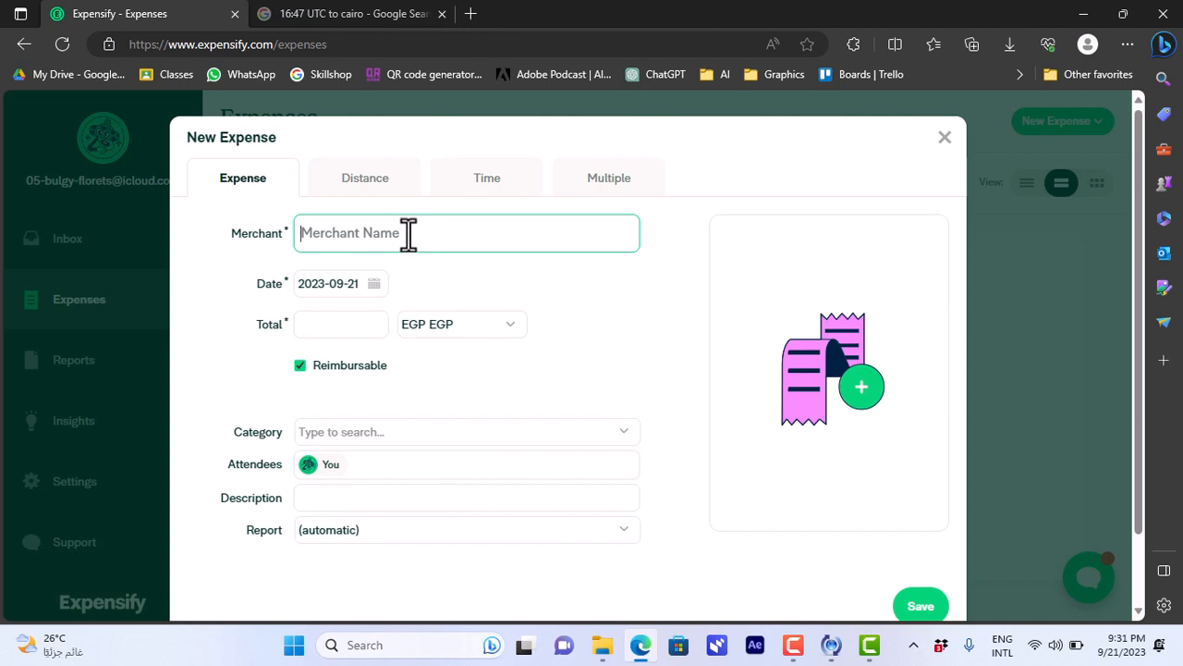
text(amaz)
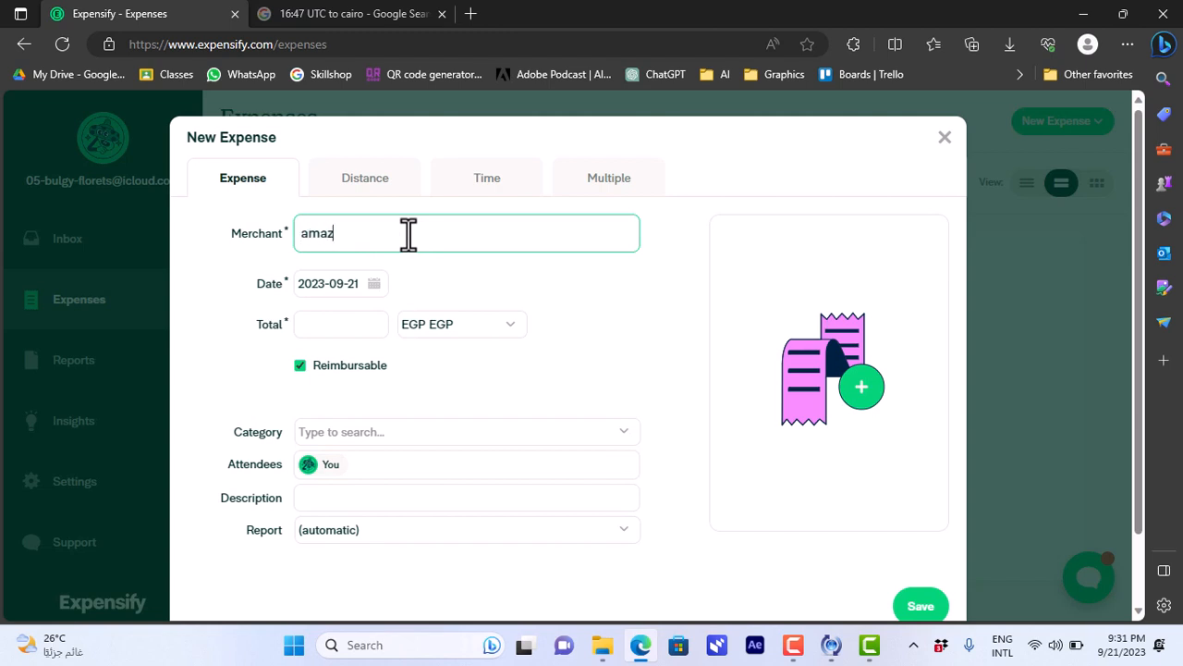
text(Amazon.com)
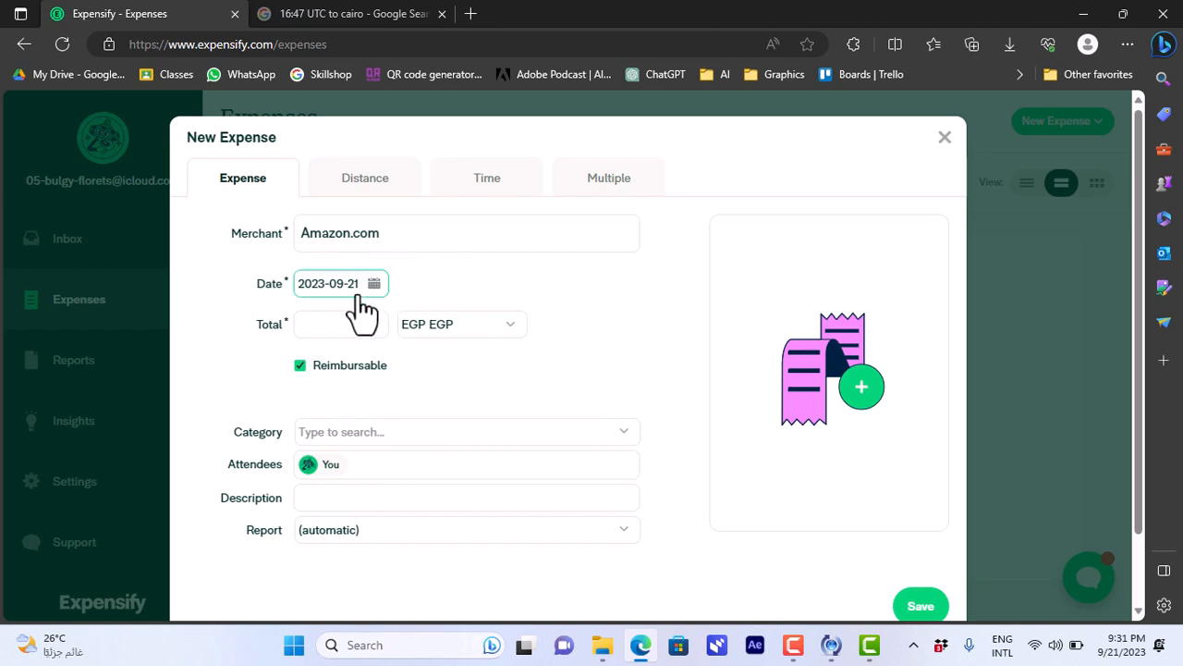
click(341, 324)
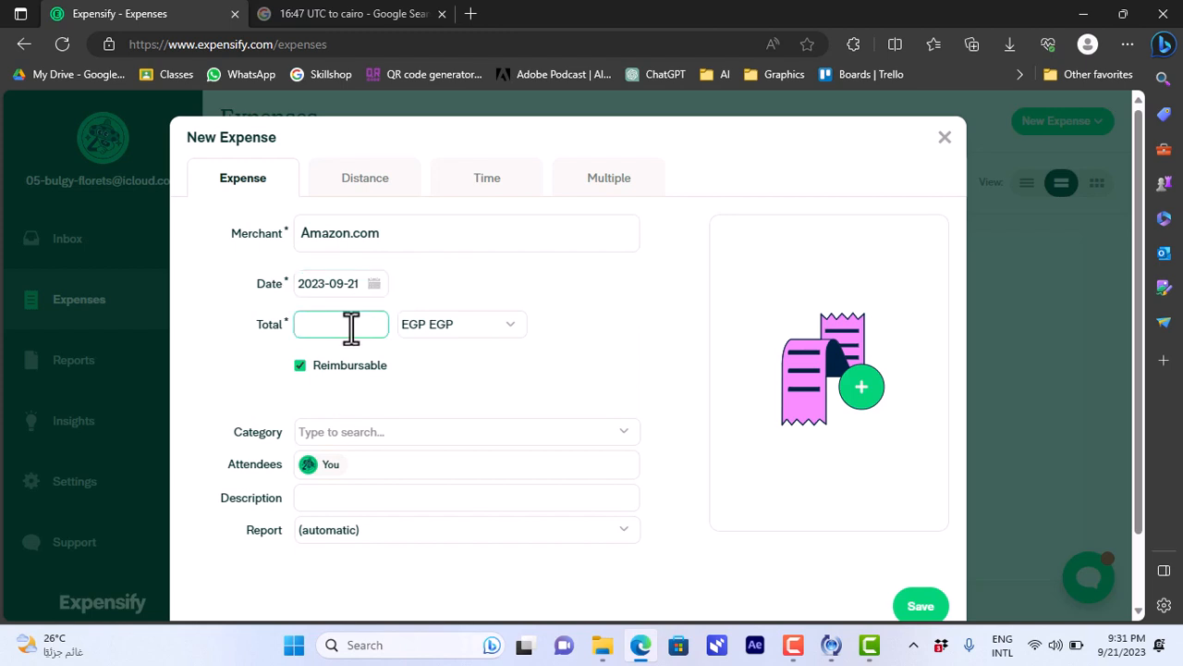
text(500)
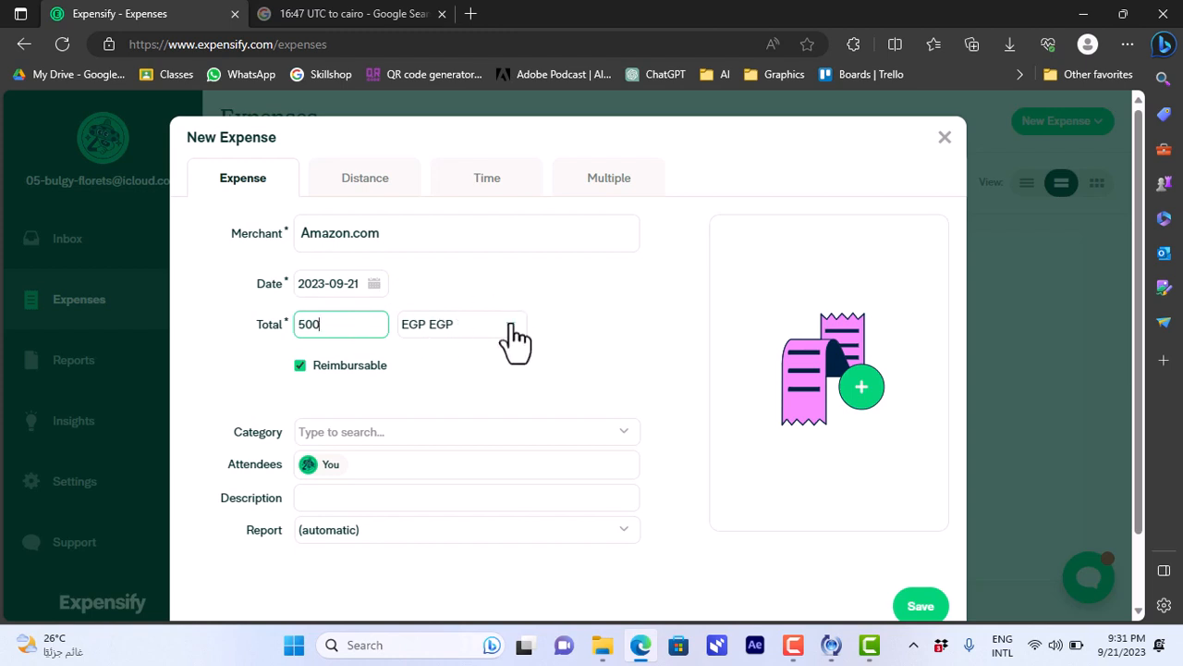
click(461, 323)
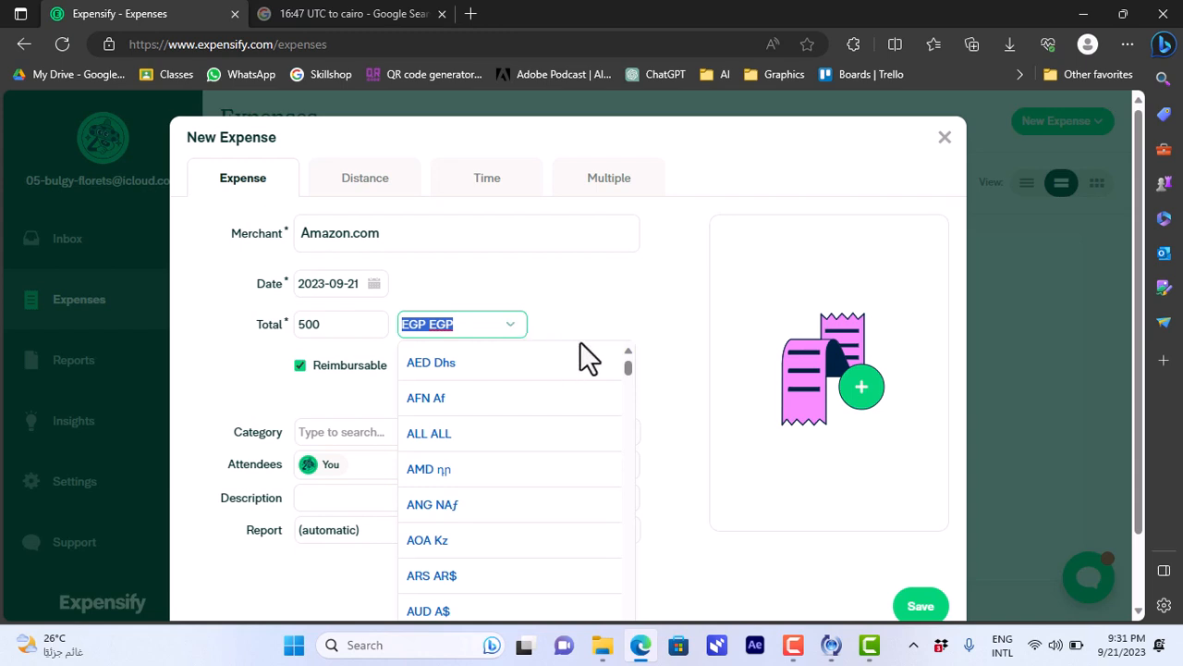
scroll(down, 3)
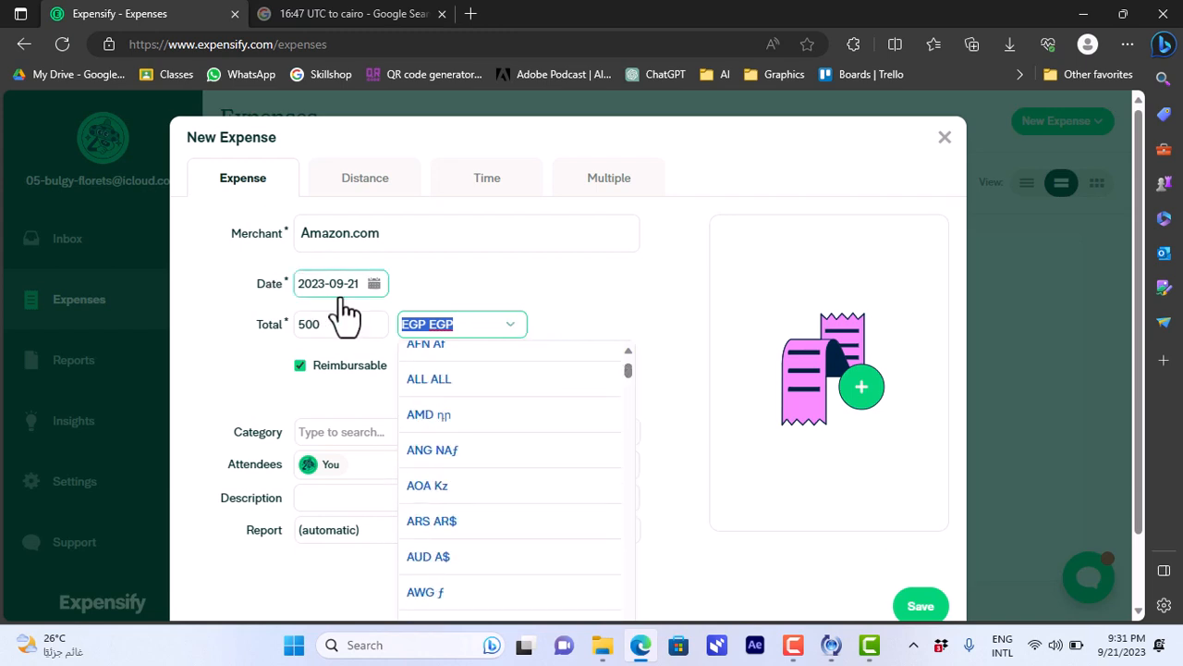
text(usd)
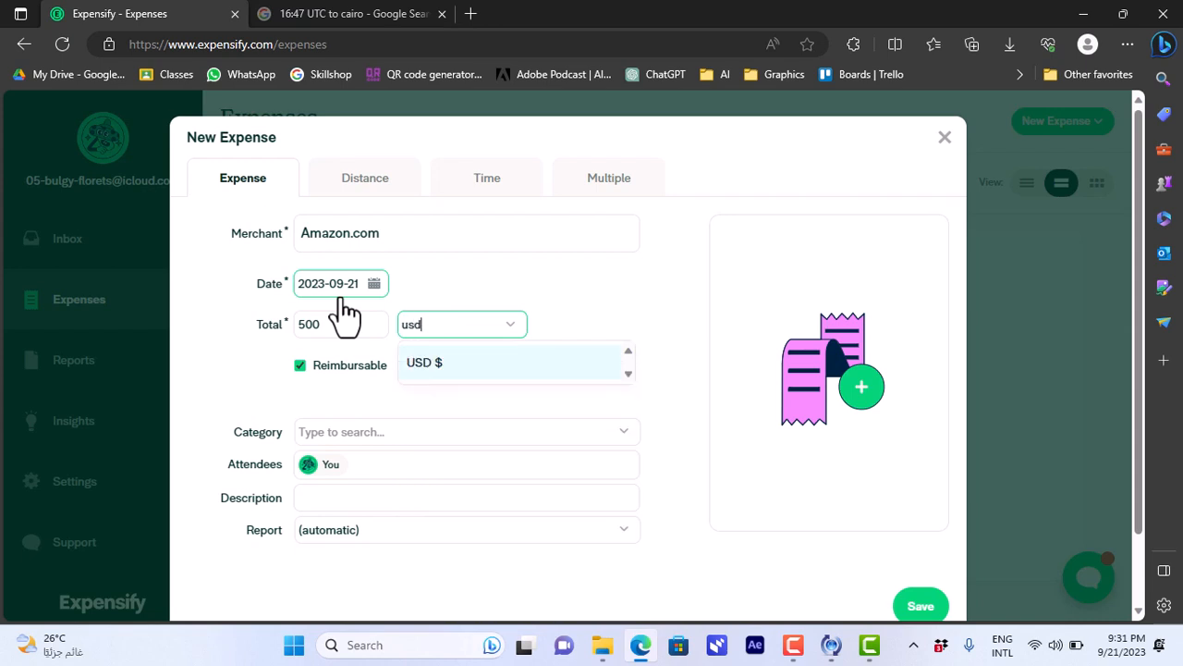
click(425, 362)
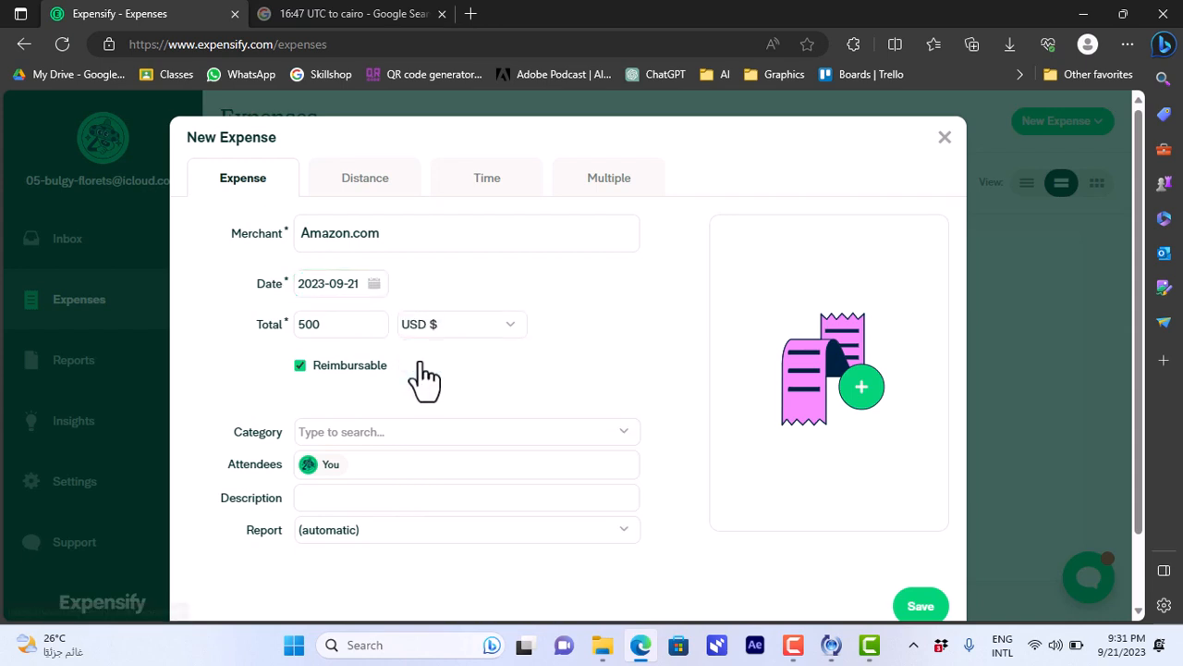
Keep the expense reimbursable and assign the Materials category.
click(299, 365)
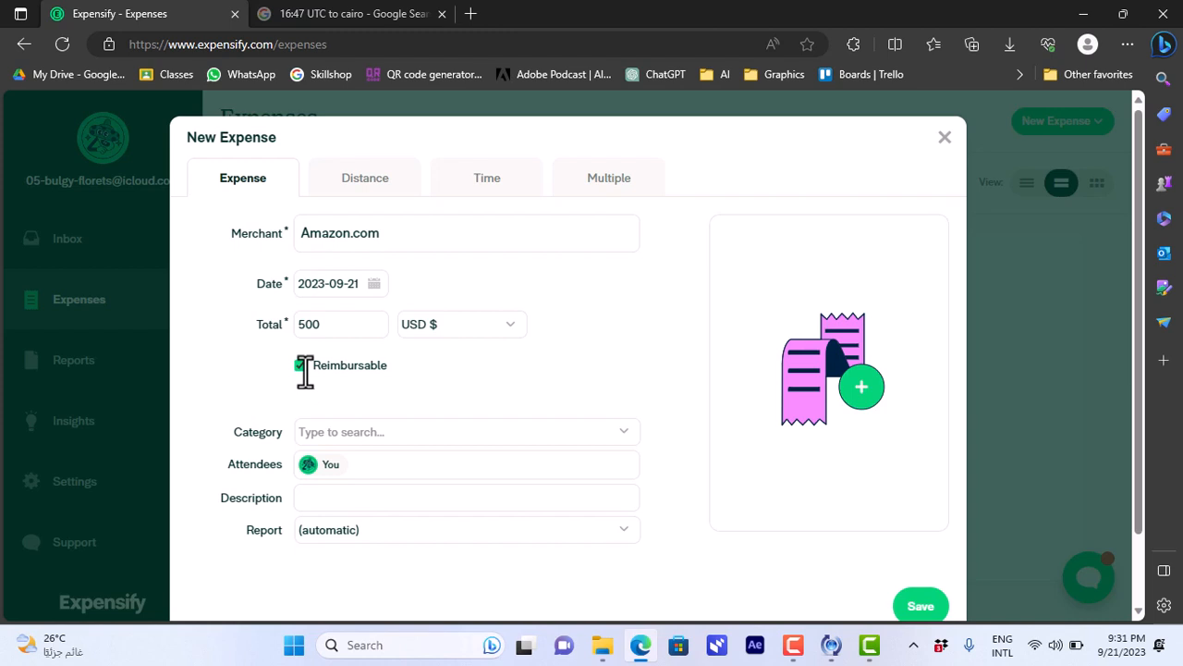
click(299, 364)
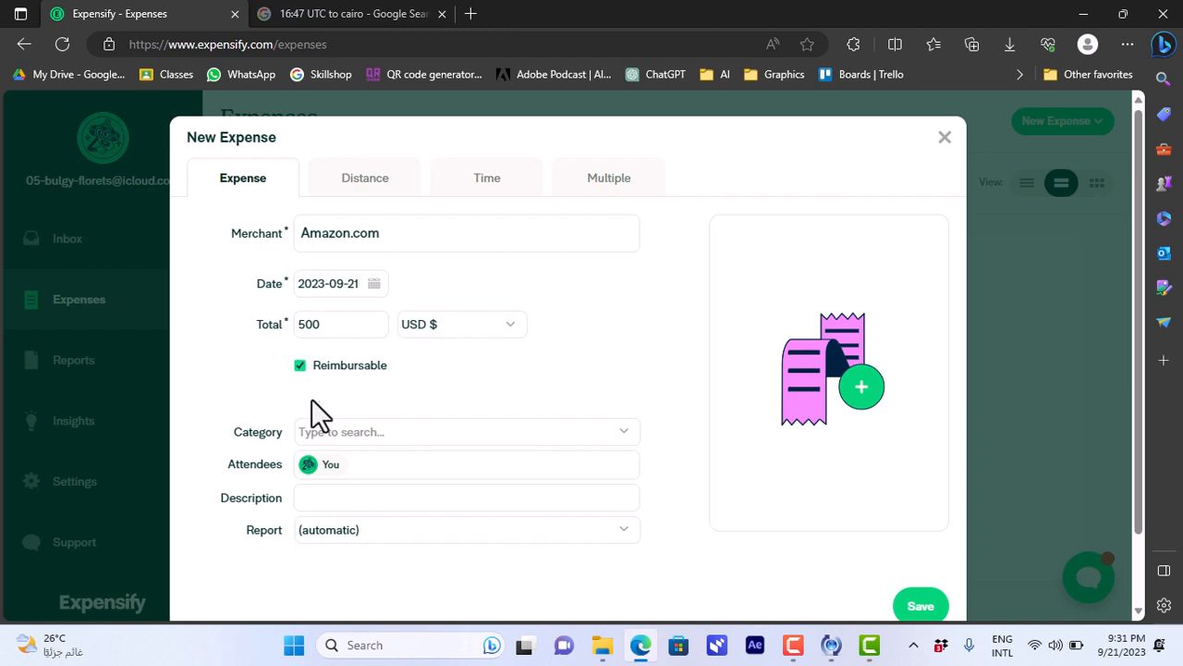
click(466, 432)
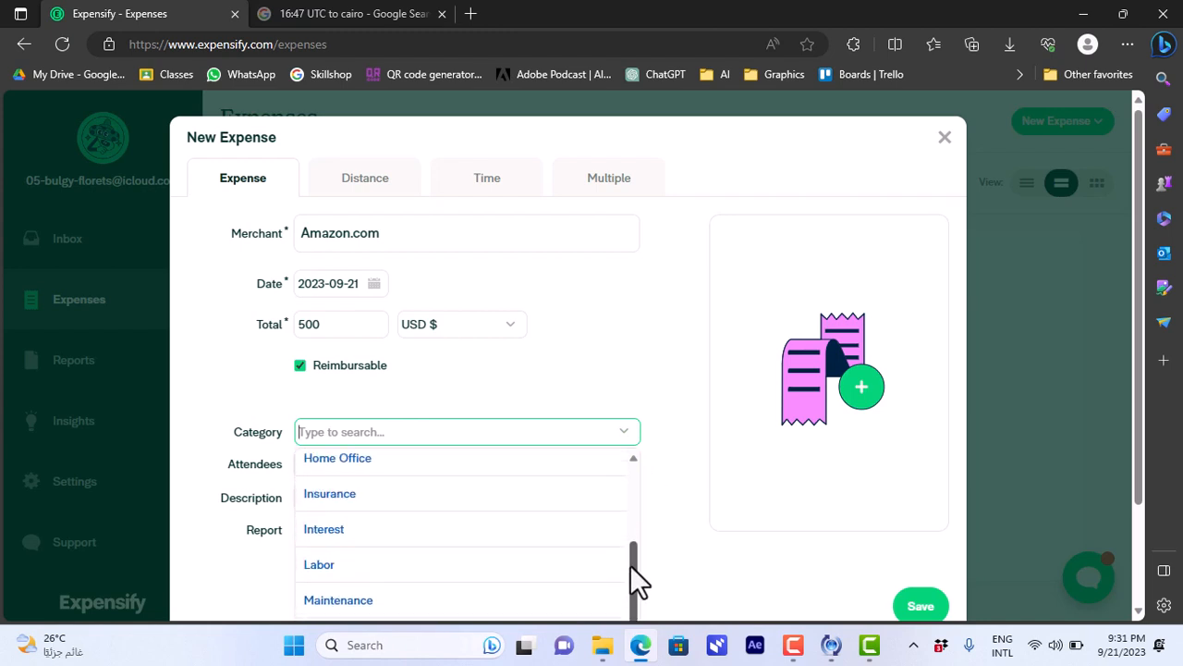
scroll(down, 3)
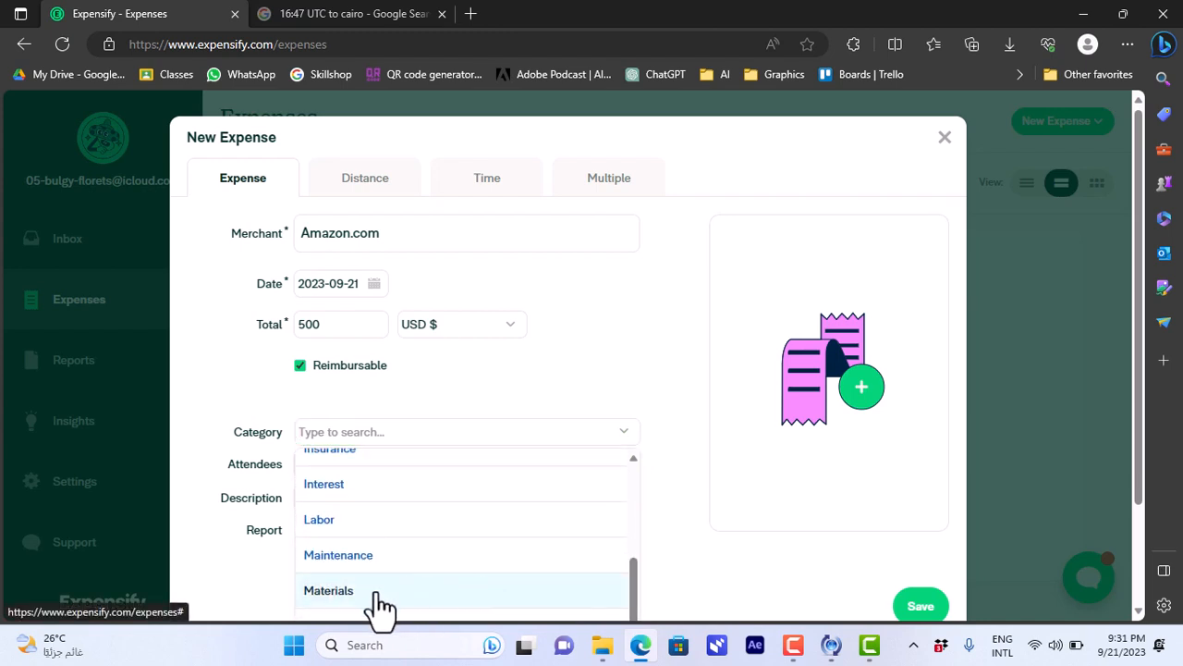
click(329, 589)
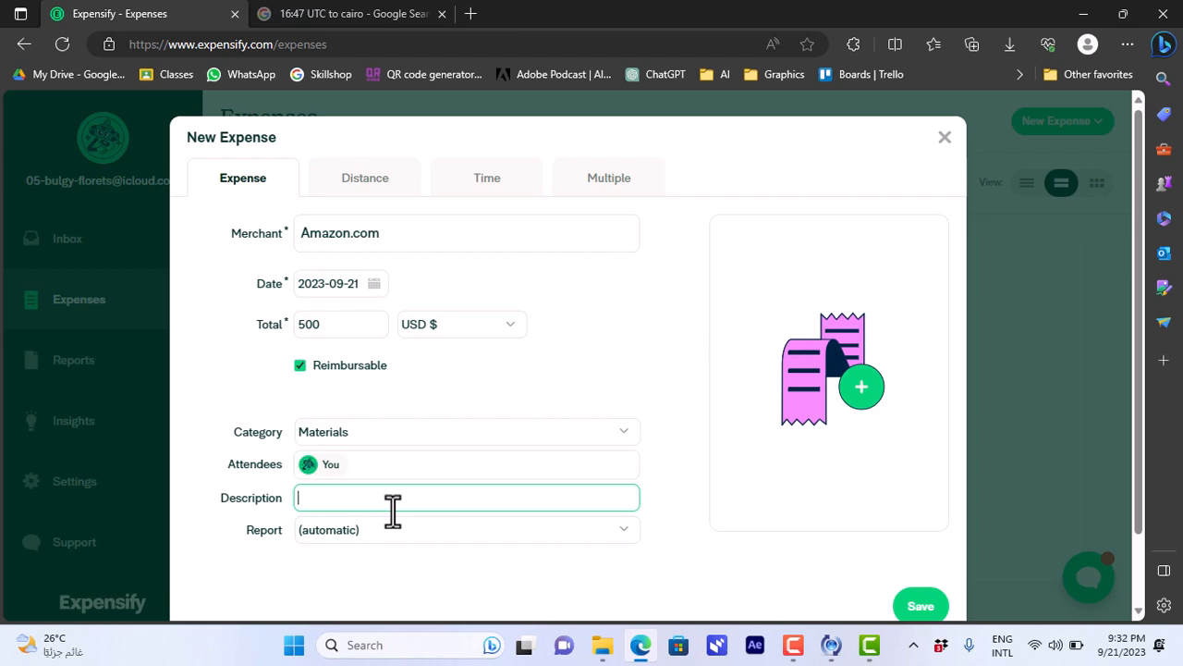
click(465, 529)
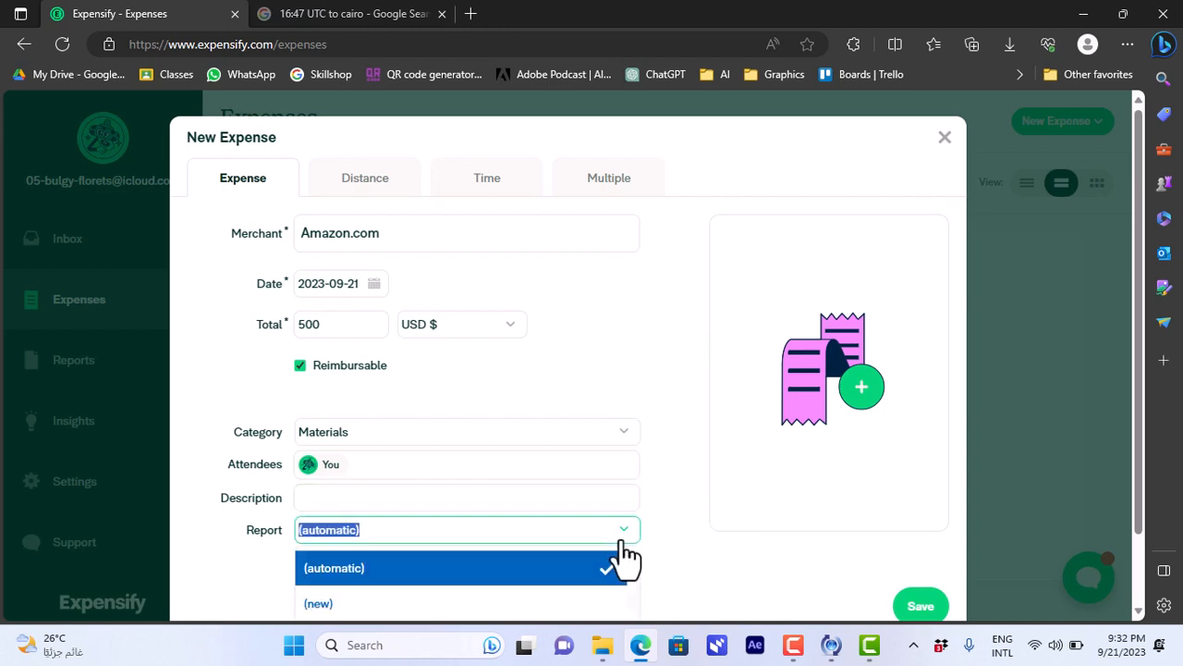
mouse_move(513, 578)
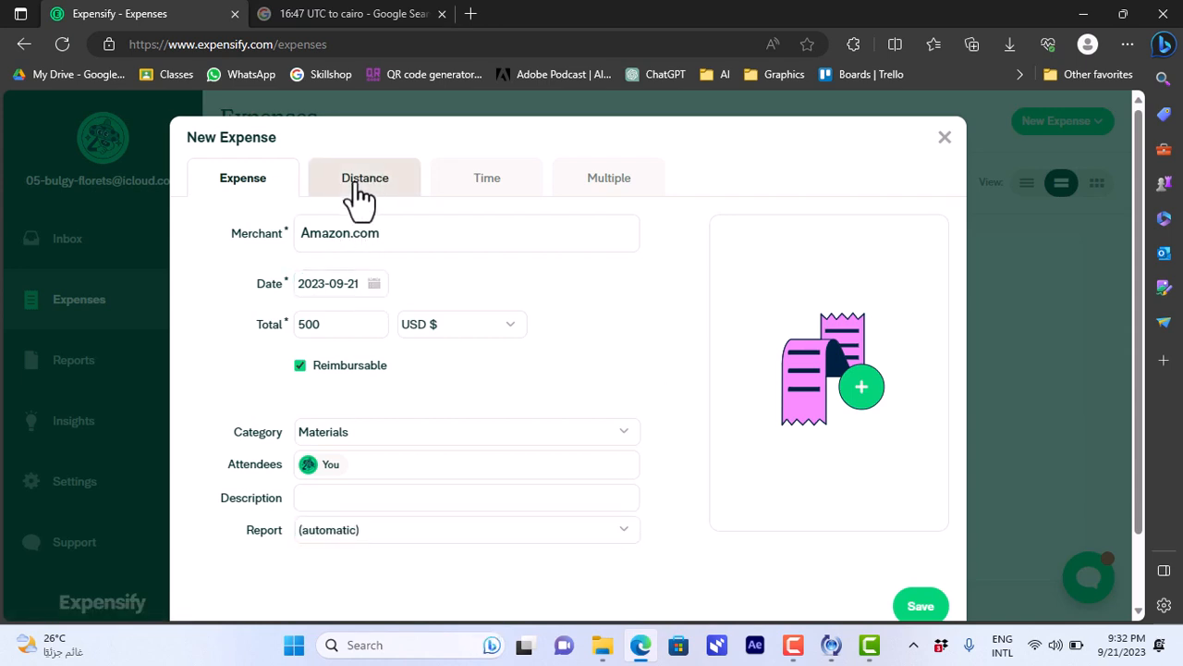
Record a 20-mile distance expense at the default rate under the Car category.
click(364, 178)
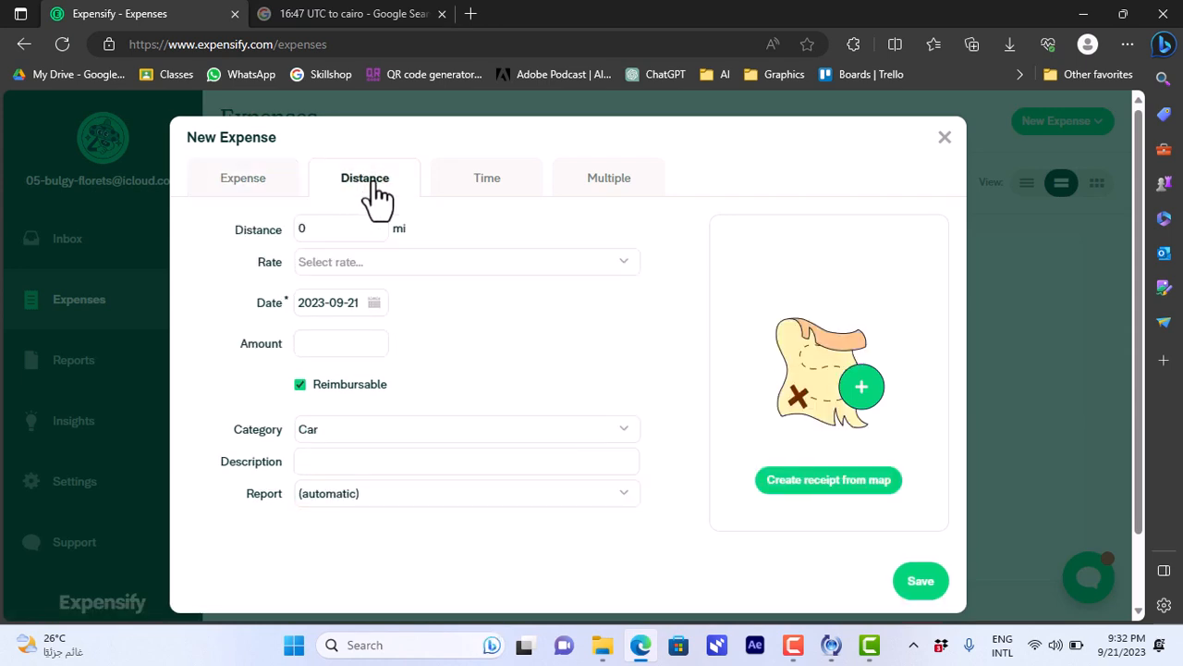
click(340, 228)
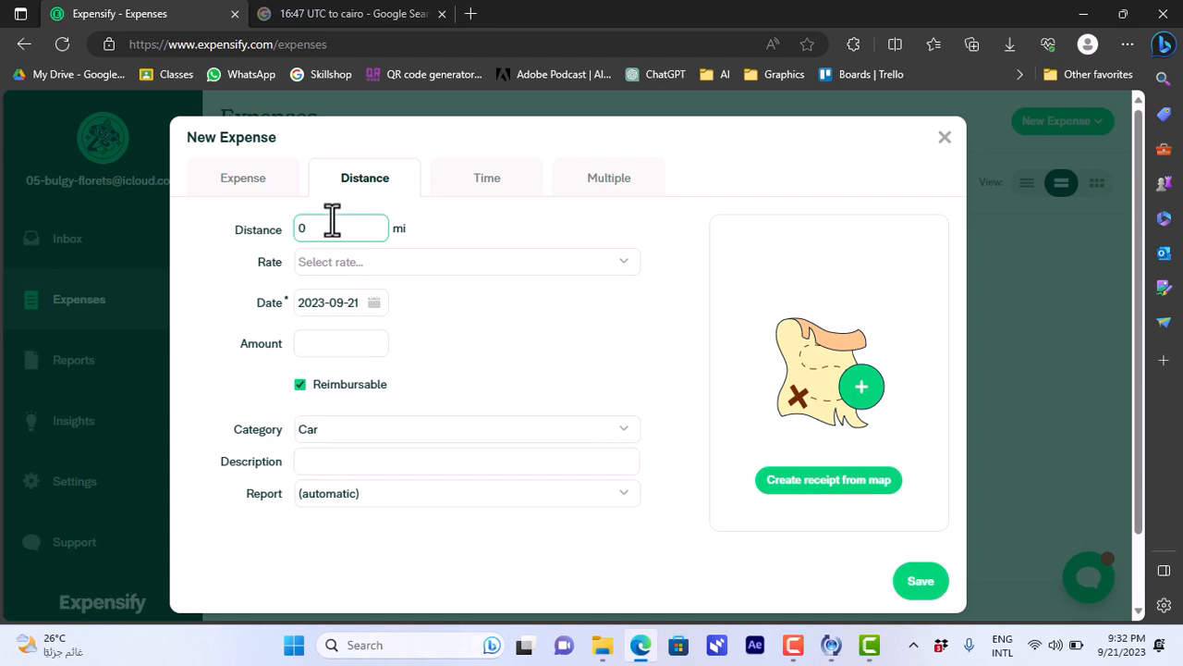
text(10)
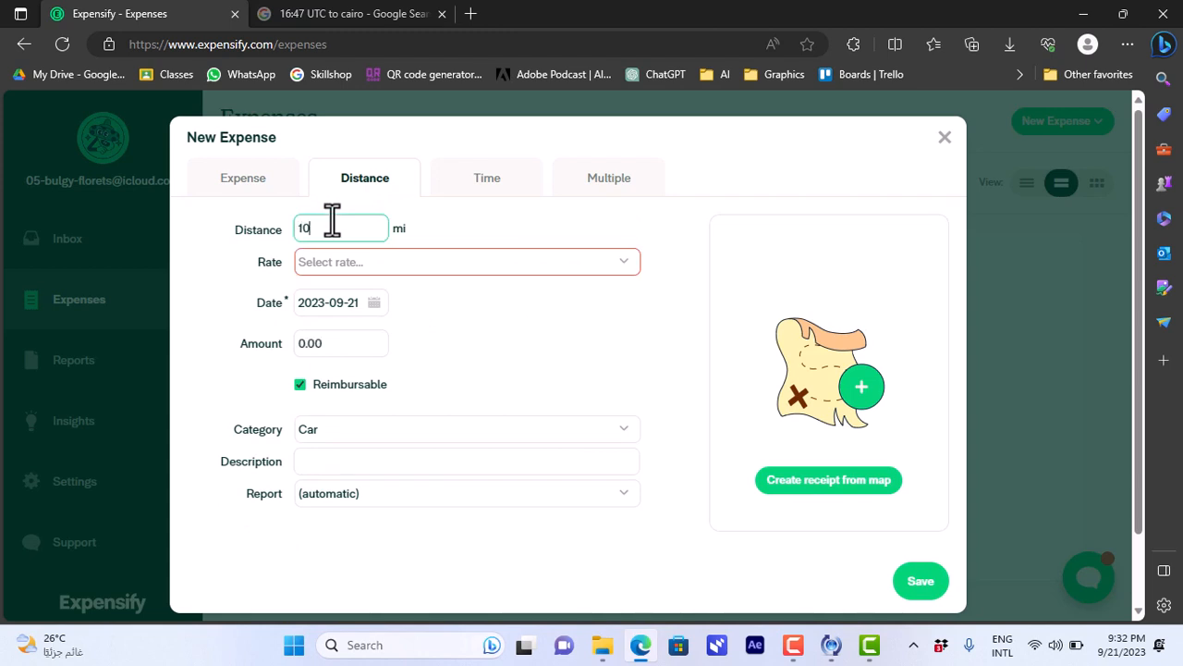
click(466, 262)
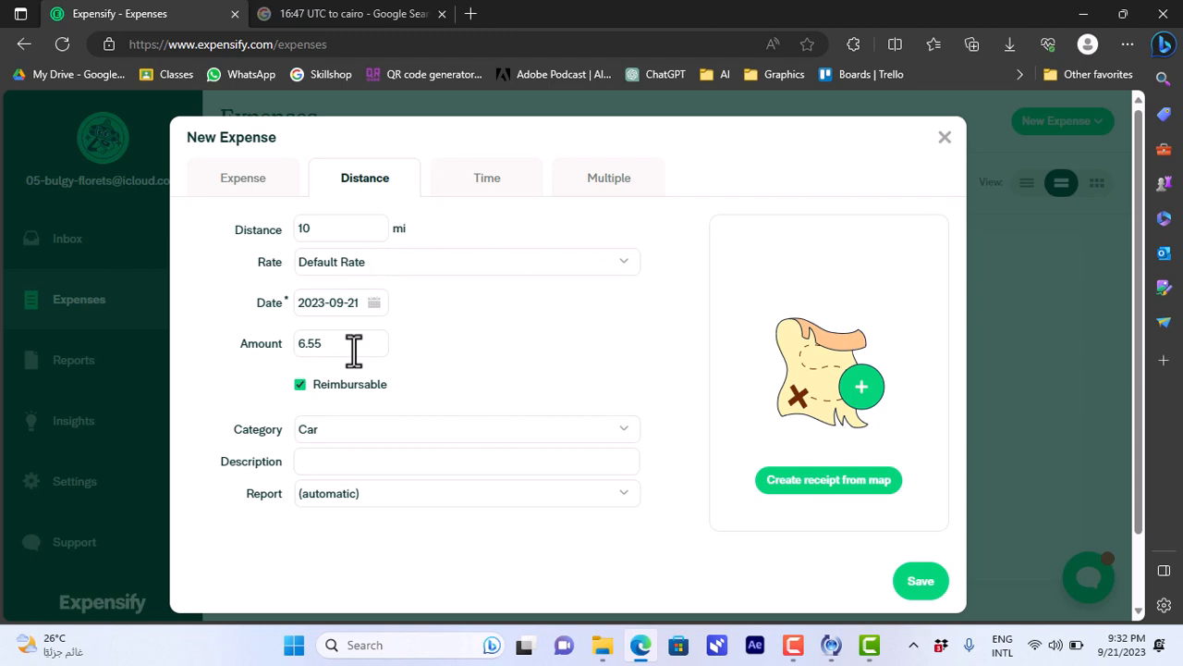
mouse_move(333, 236)
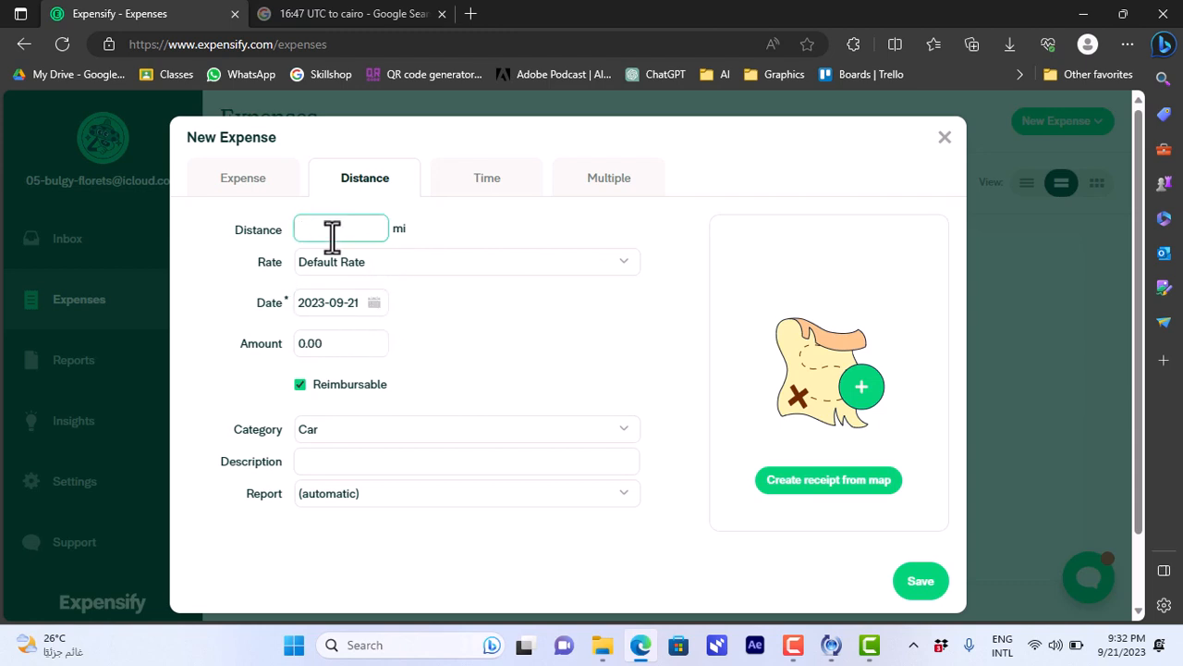
text(20)
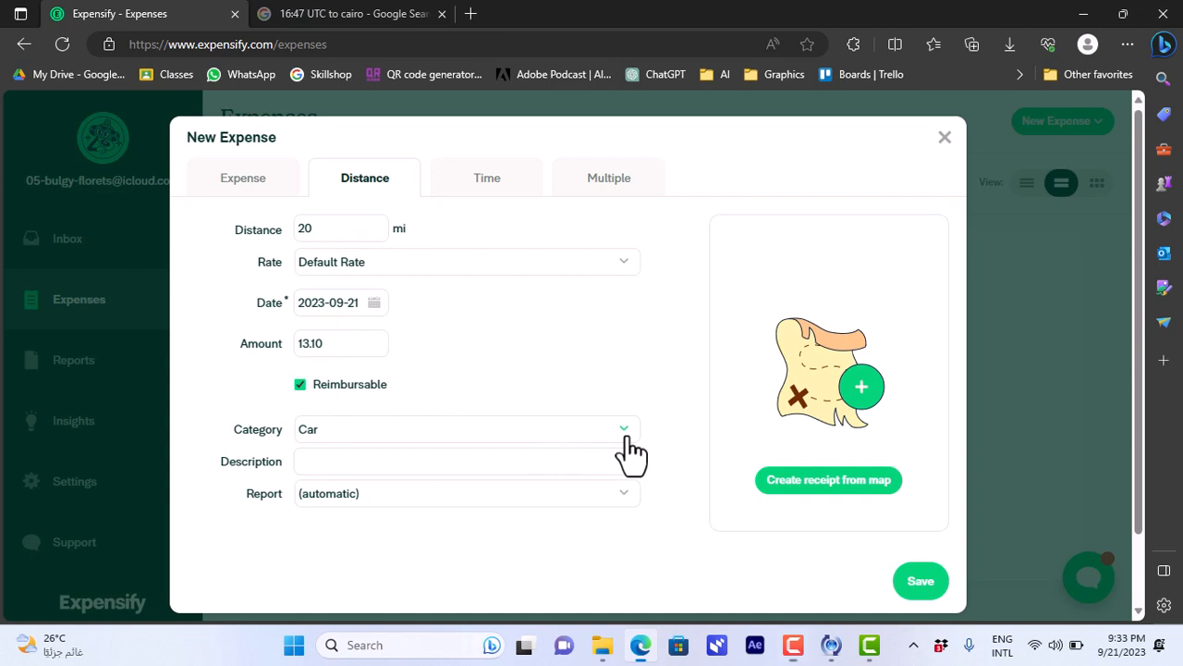
click(624, 428)
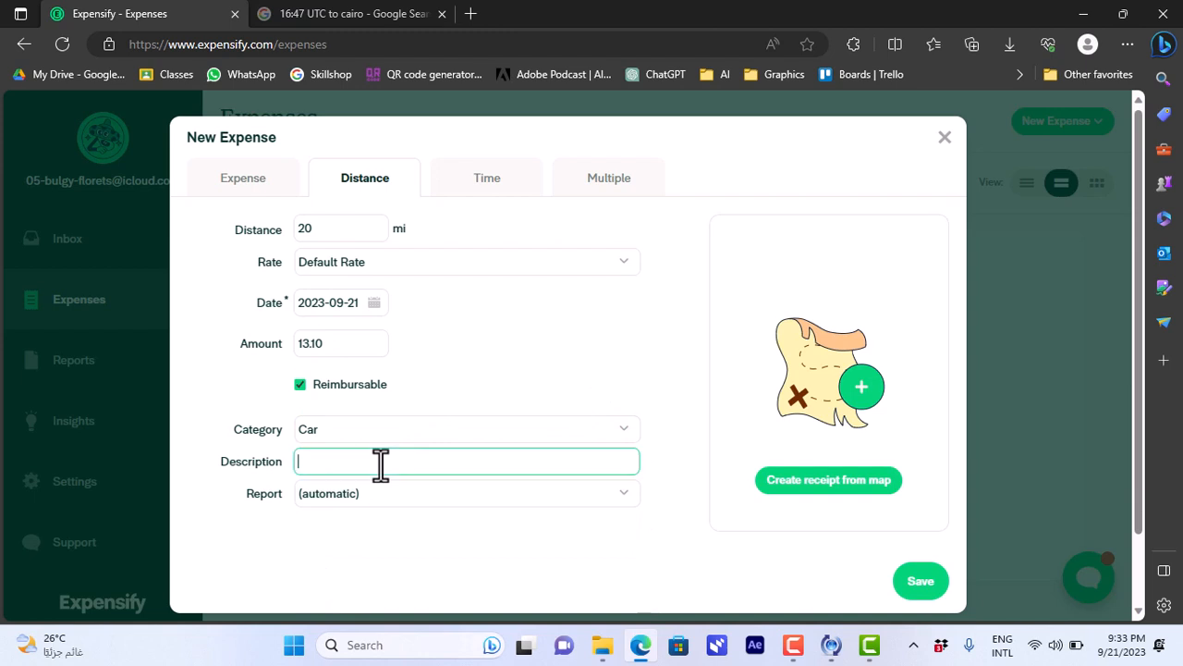
click(466, 492)
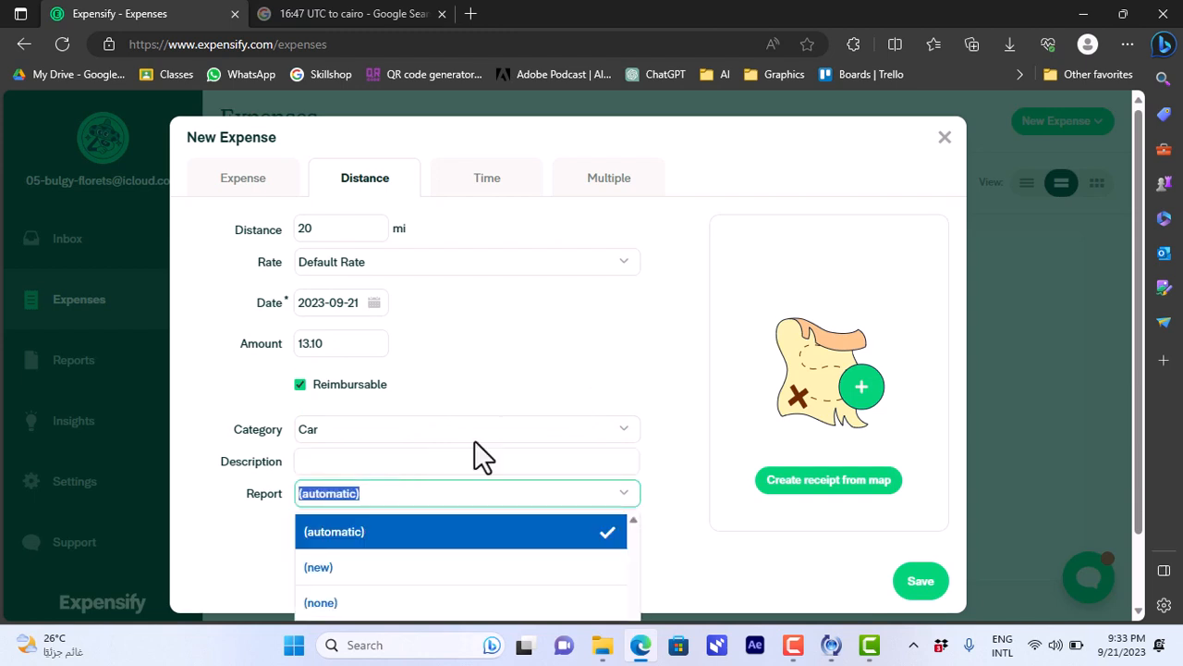
click(466, 428)
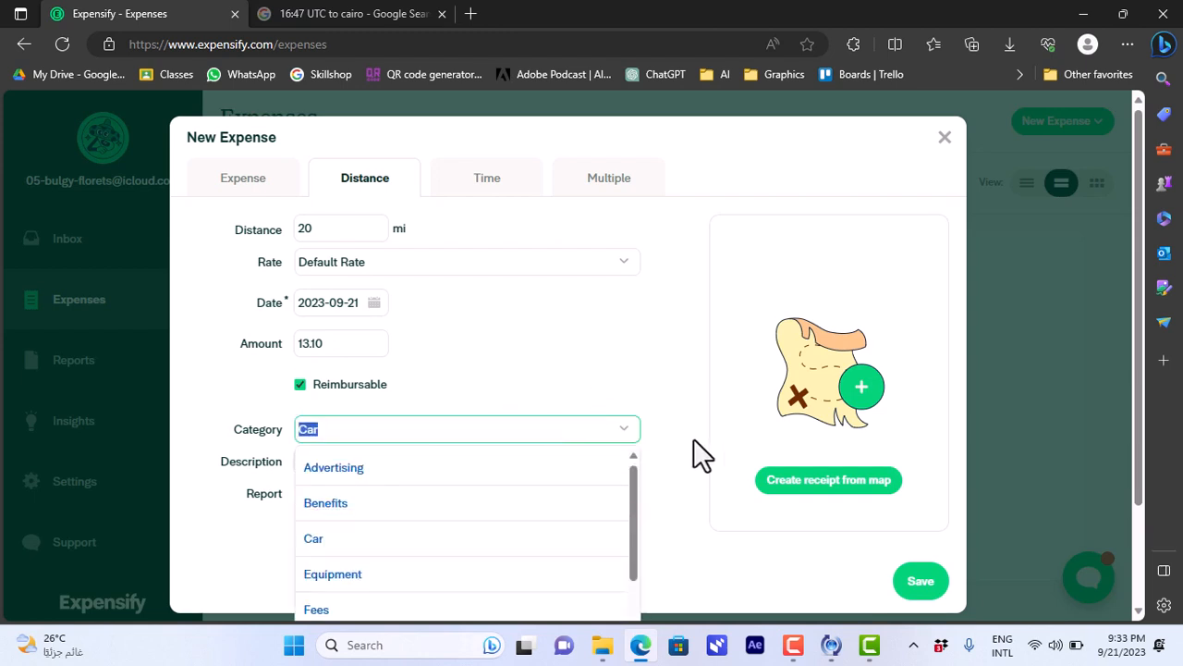
mouse_move(816, 483)
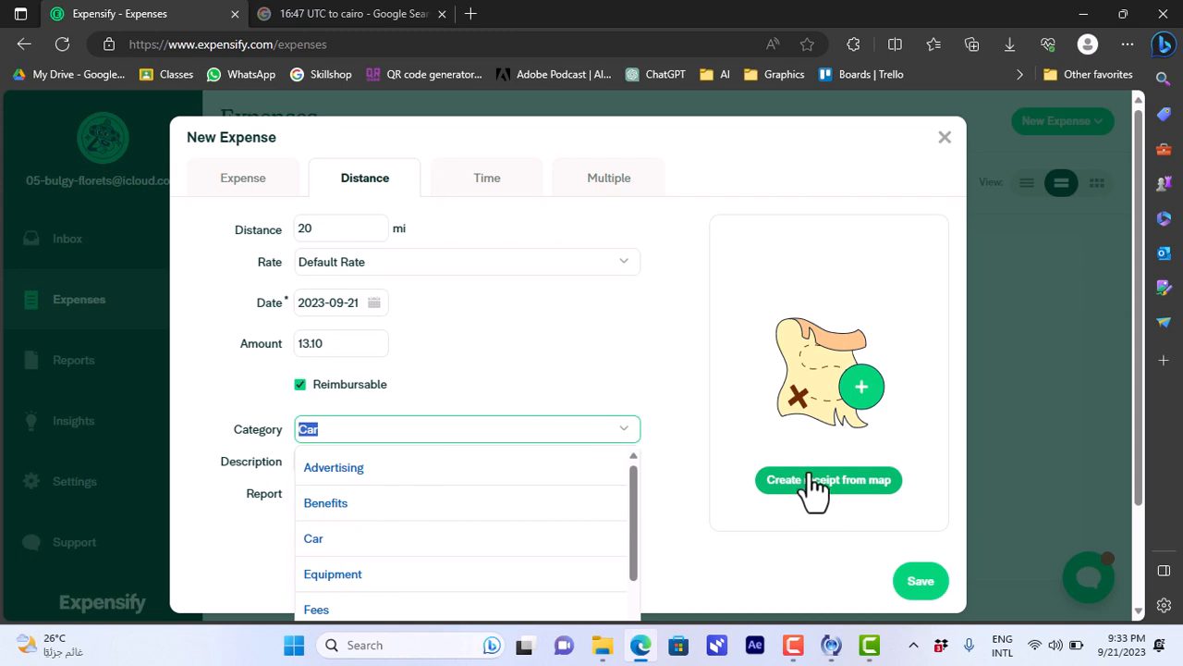
mouse_move(496, 115)
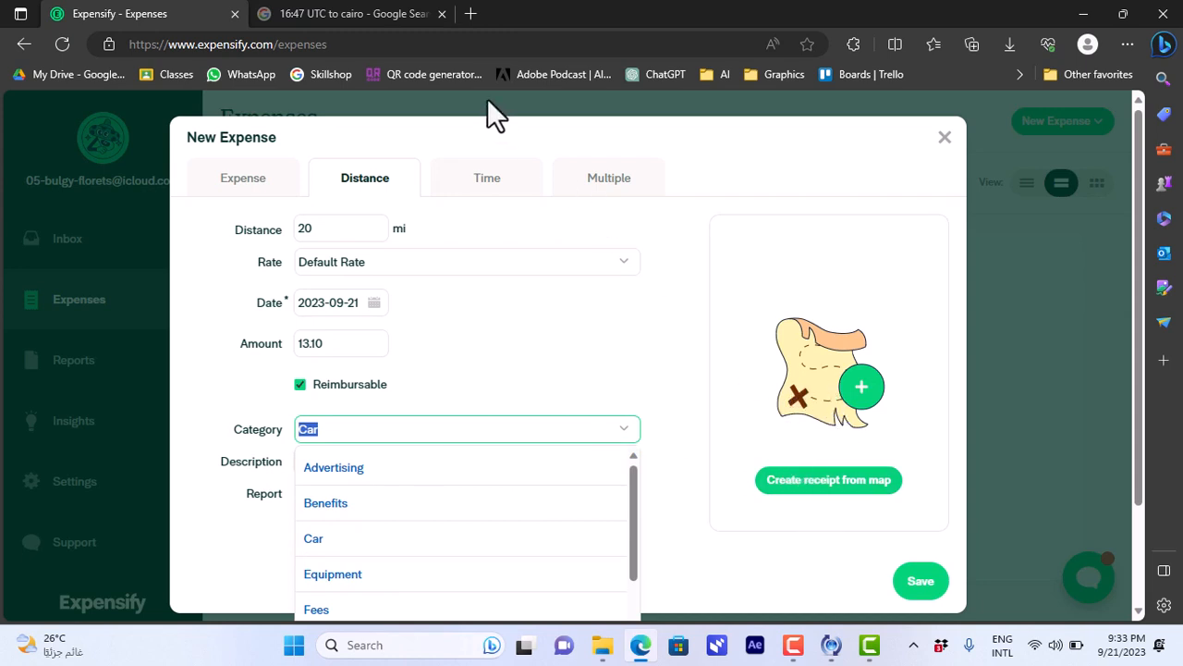
Record a time expense of 20 hours at the 50-per-hour rate.
click(487, 178)
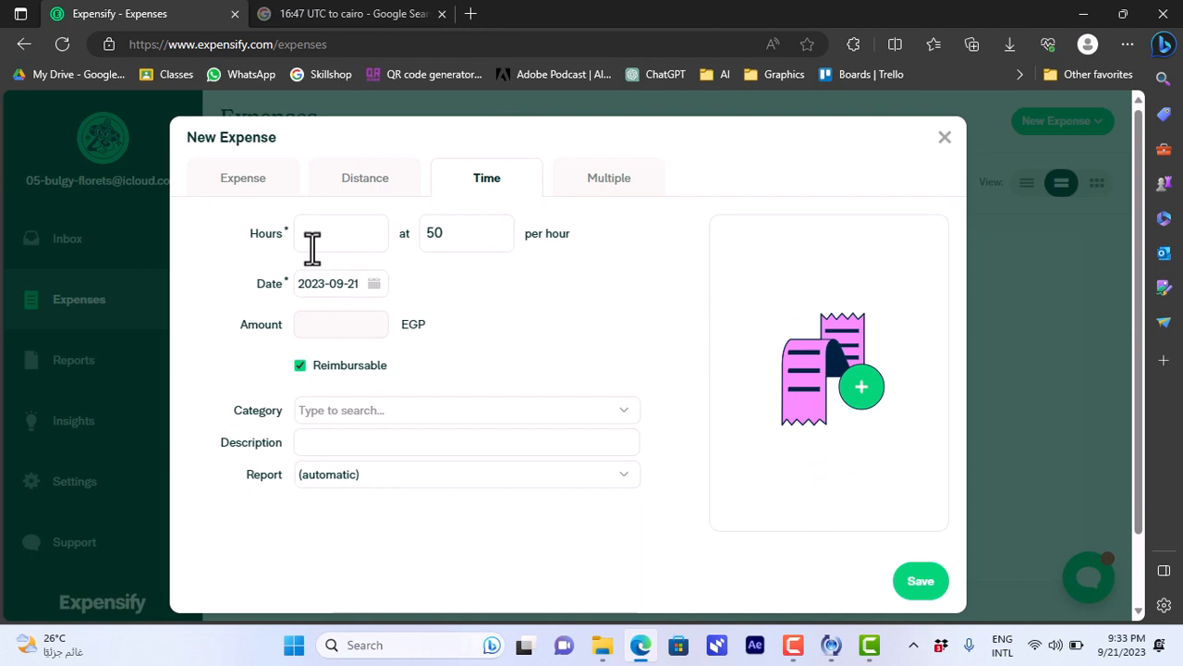
click(467, 233)
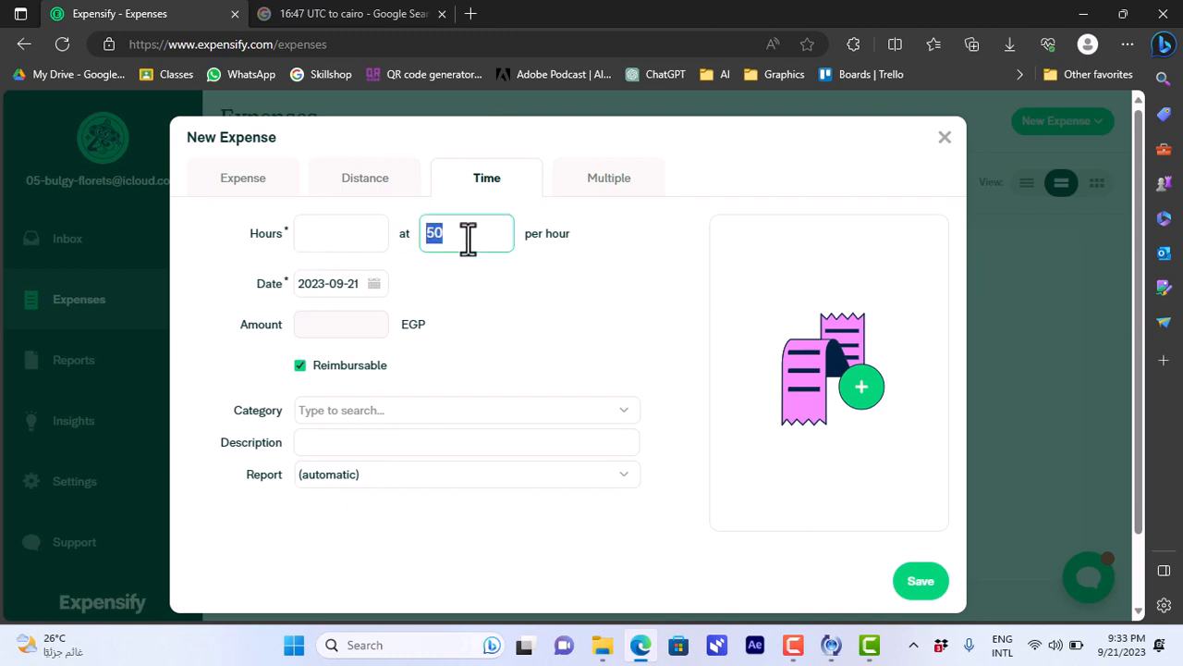
click(340, 233)
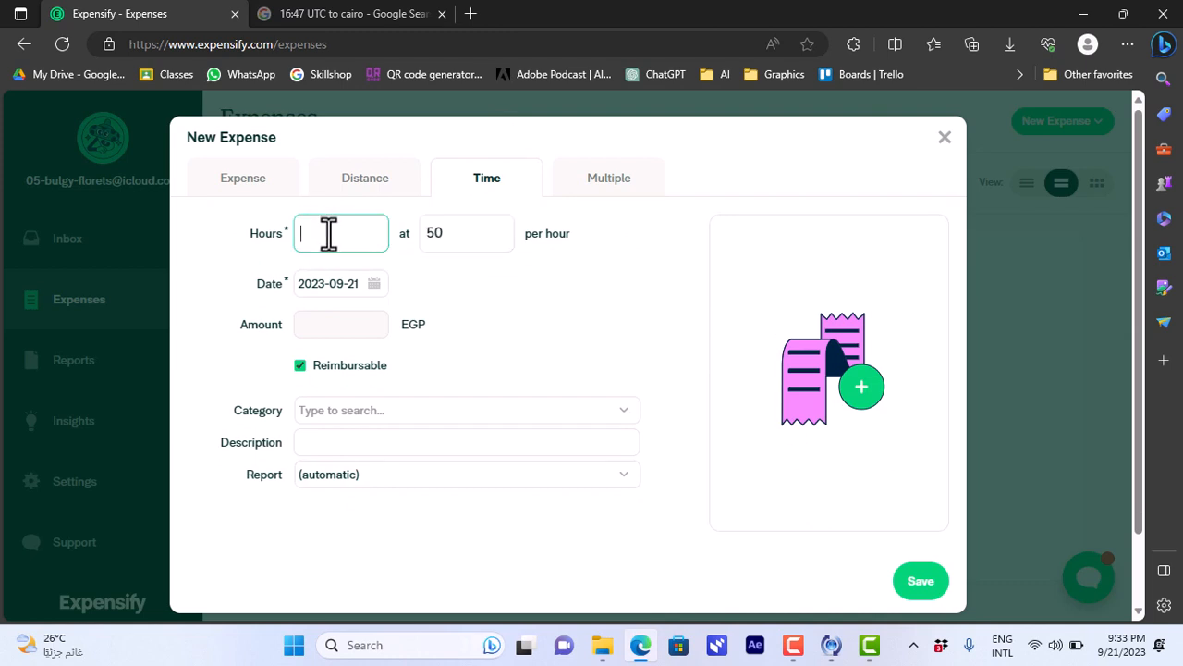
text(20)
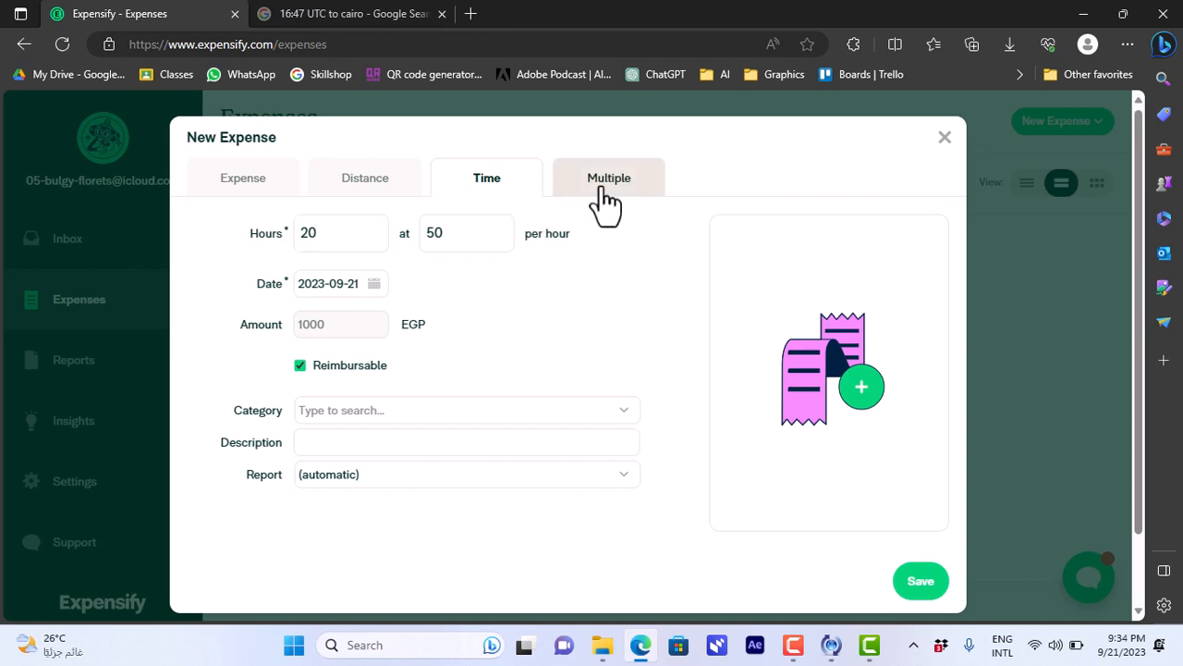
In the Multiple table, enter amazon with a total of 200 in the first row.
click(608, 178)
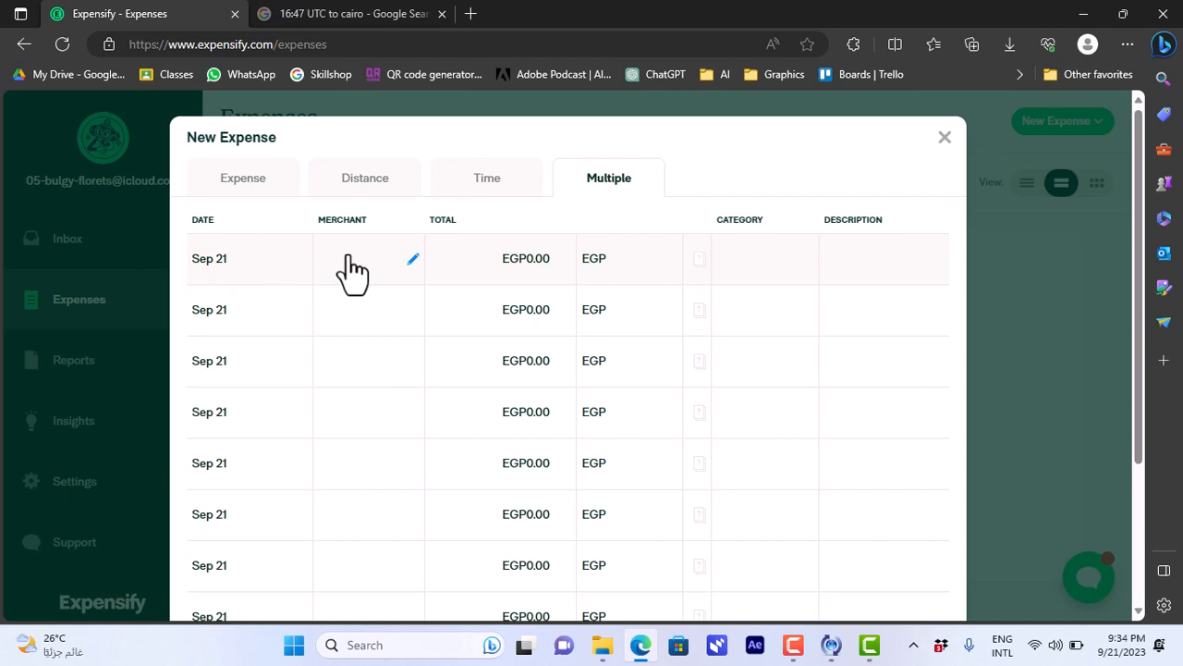
mouse_move(401, 349)
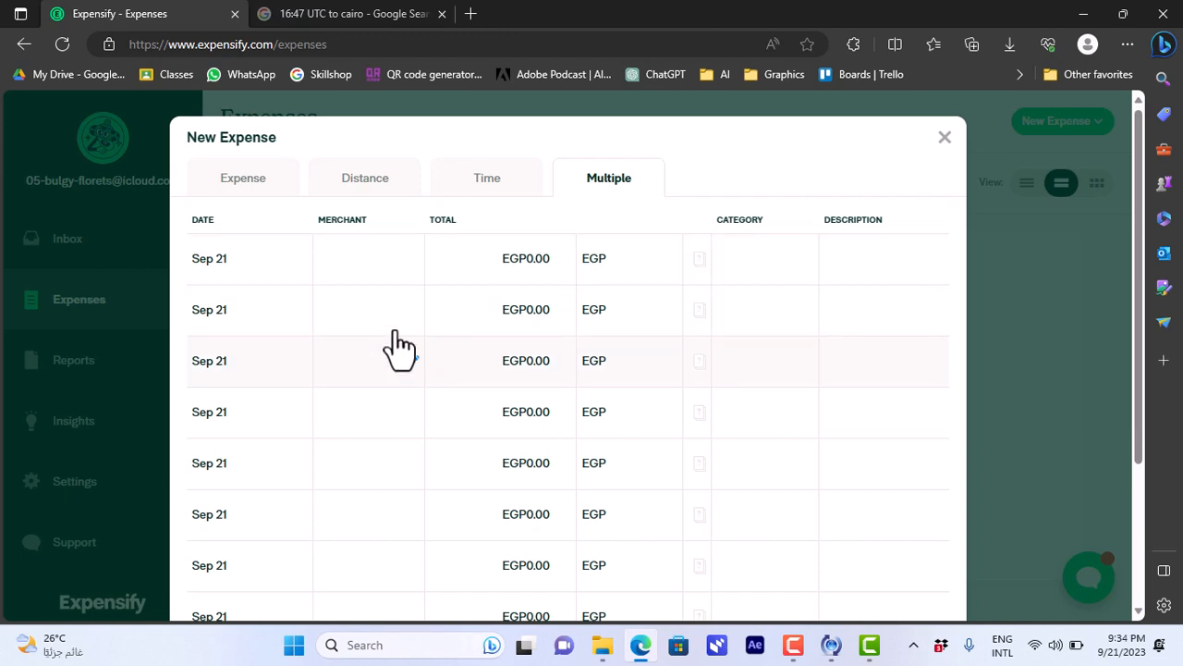
click(387, 258)
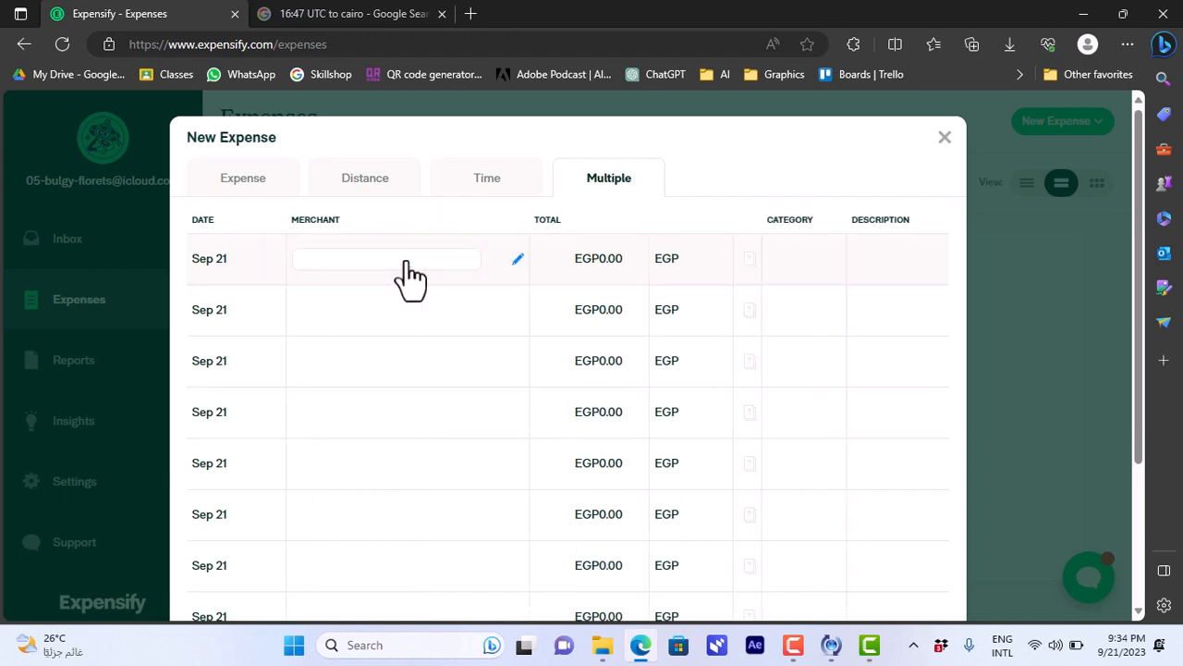
text(amzon)
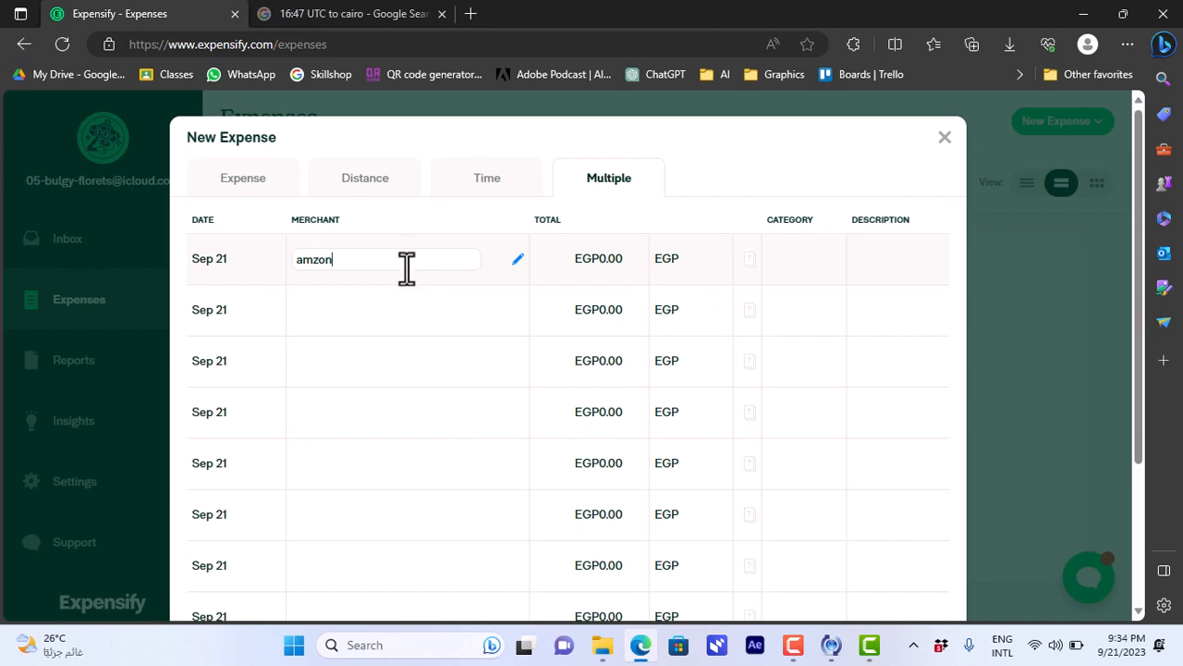
right_click(313, 259)
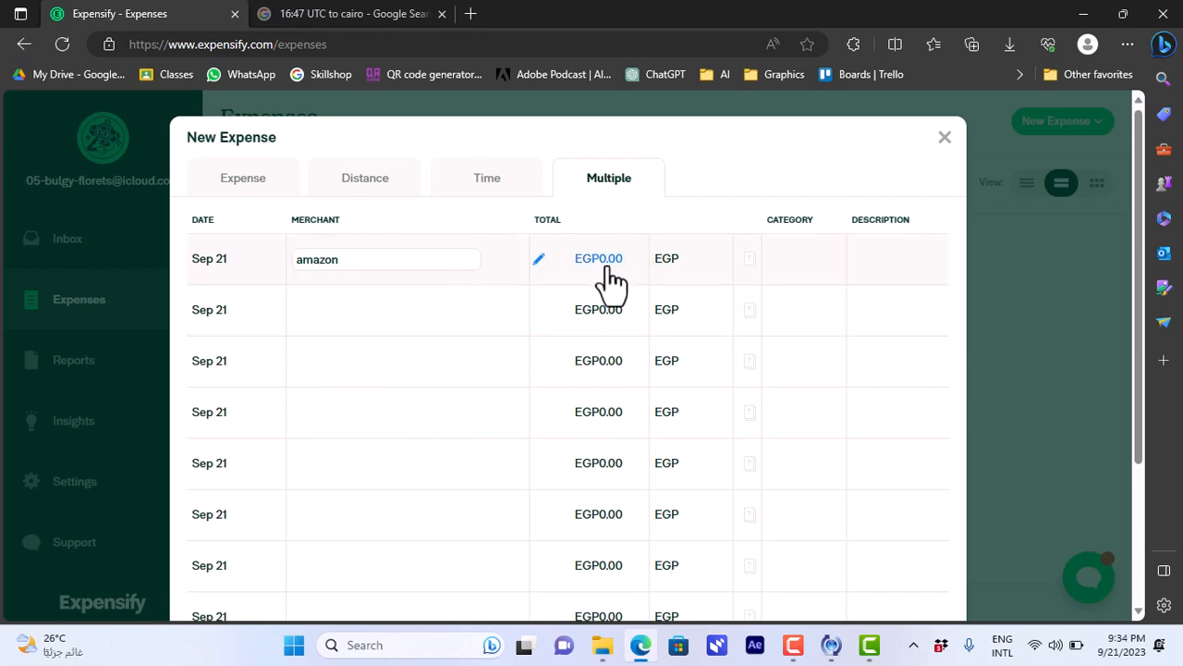
click(598, 259)
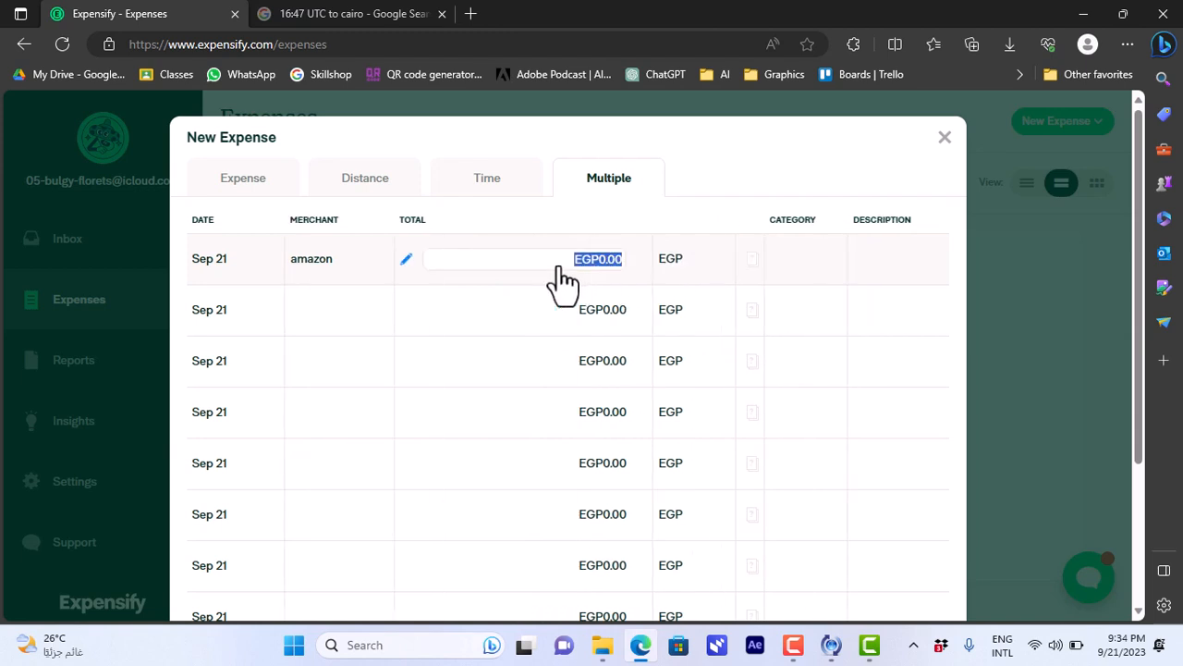
text(200)
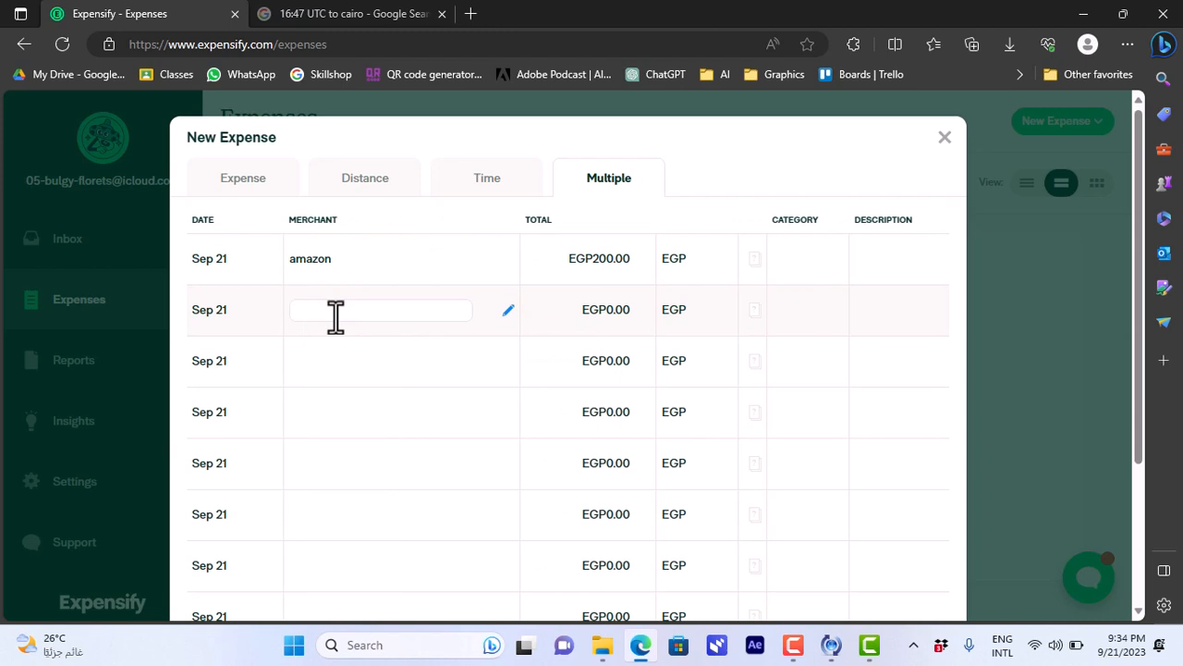
Enter ebay with a total of 300 in the second row.
text(ebay)
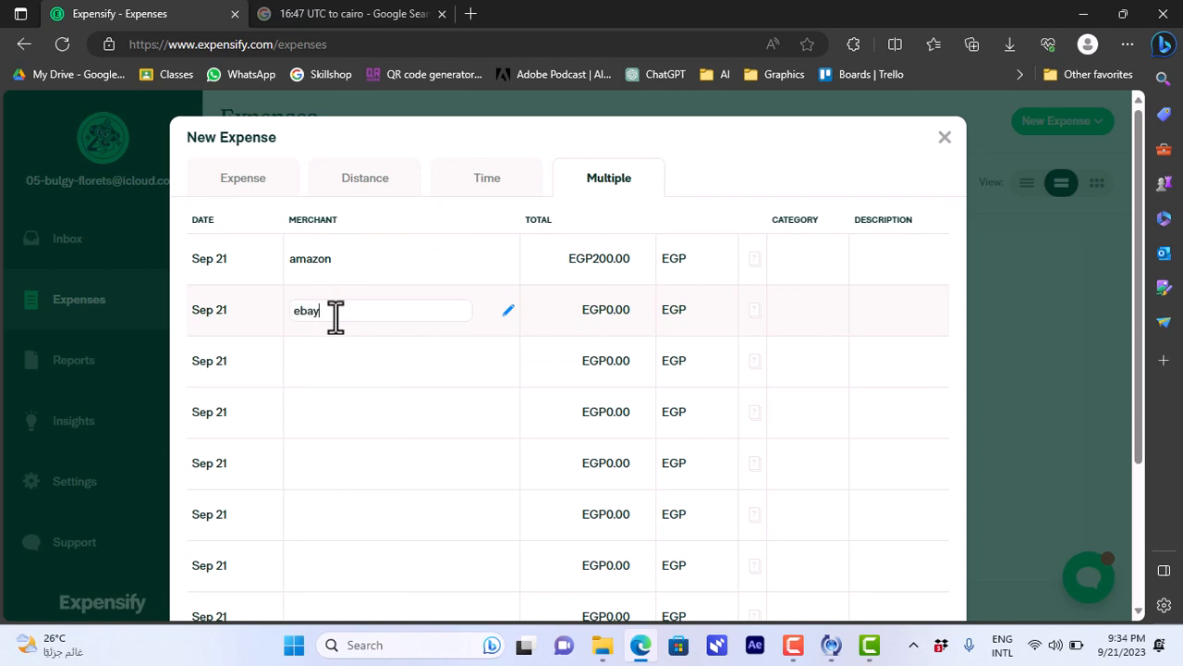
click(598, 310)
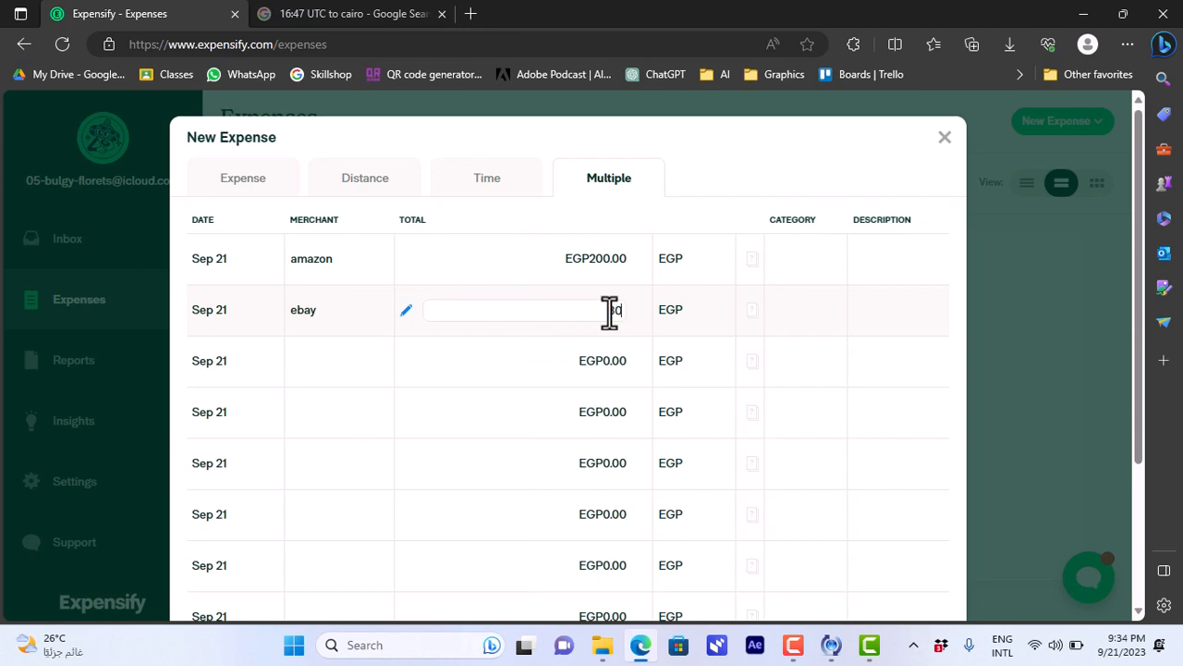
text(300)
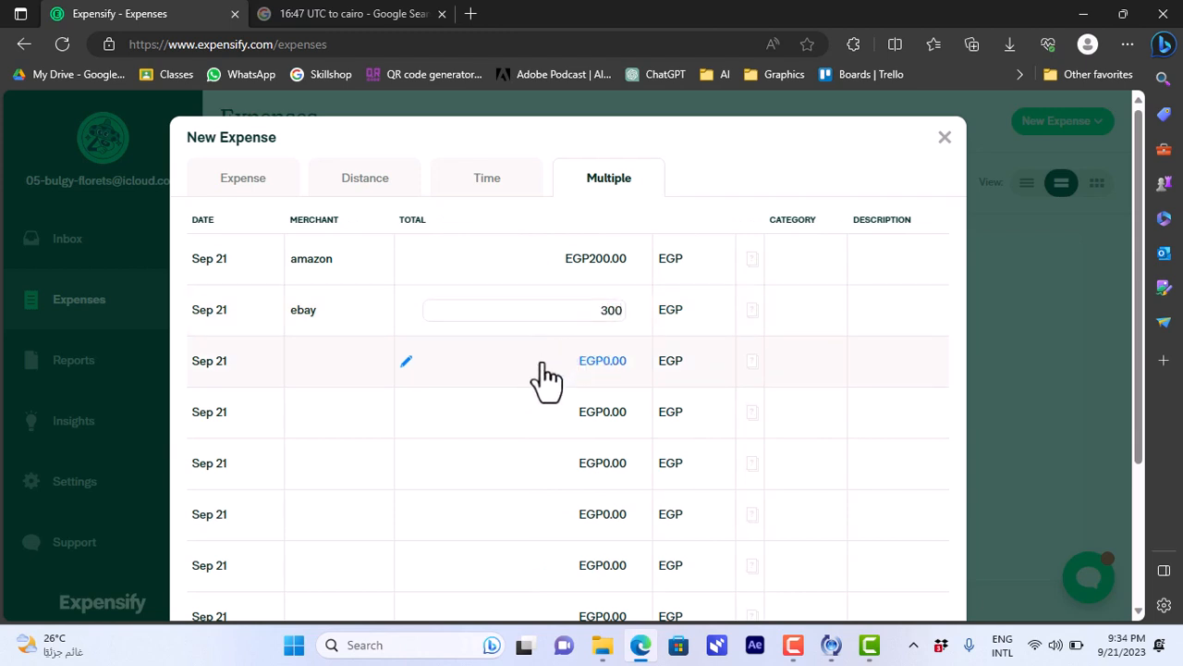
mouse_move(908, 373)
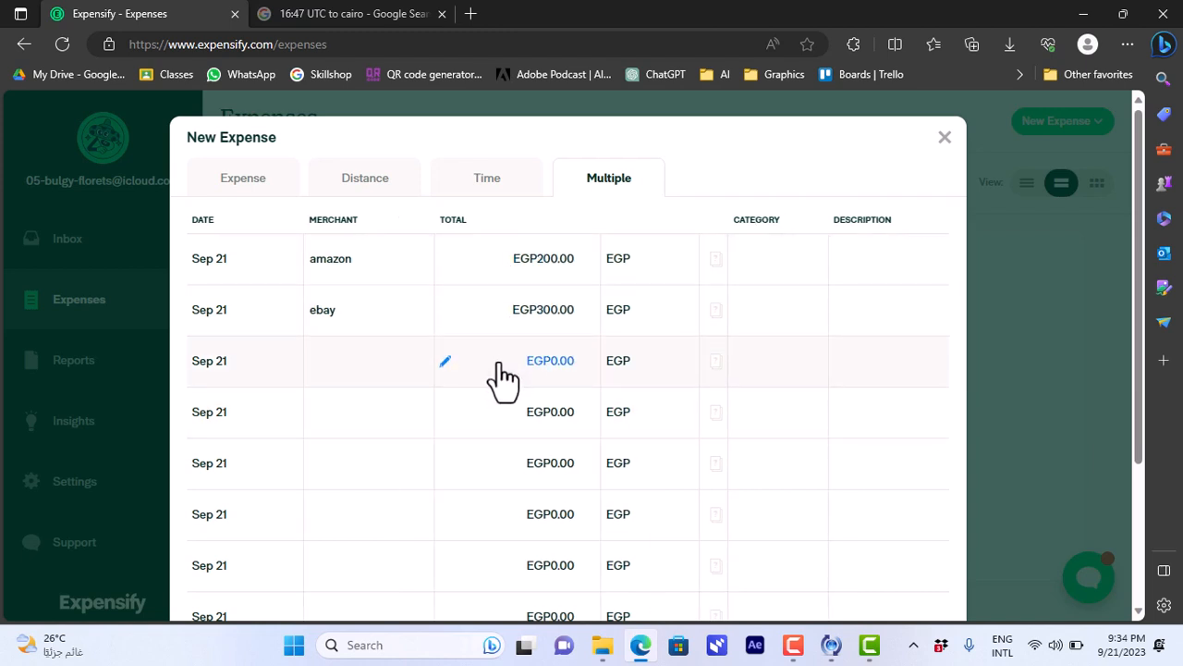
mouse_move(661, 247)
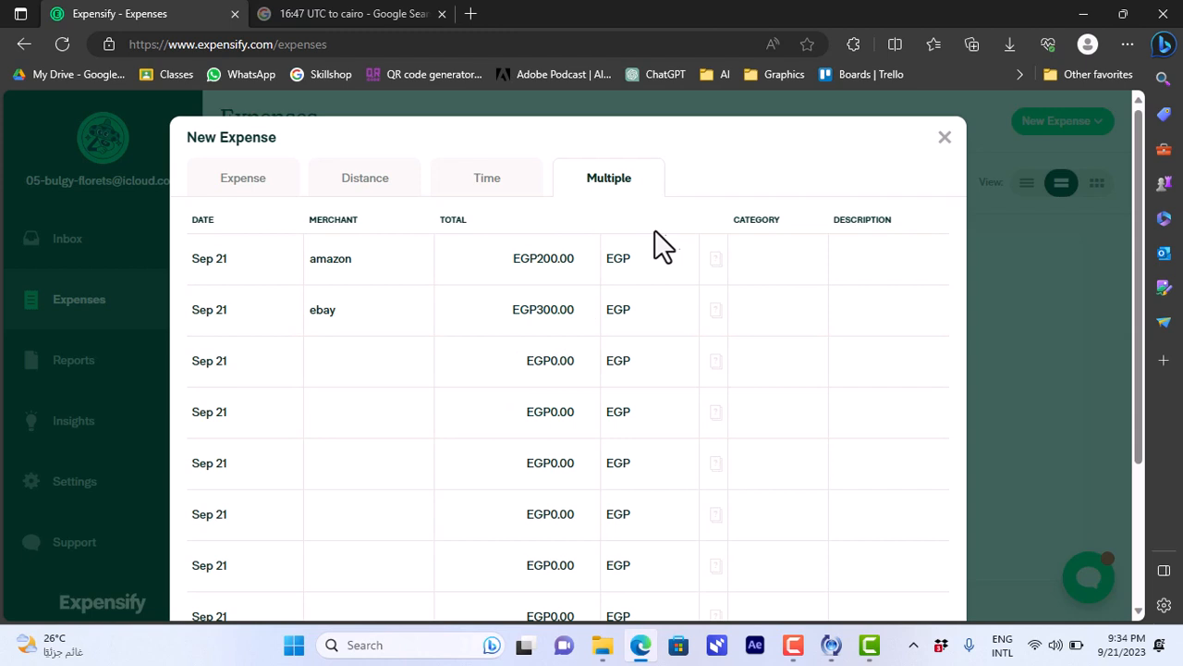
click(242, 177)
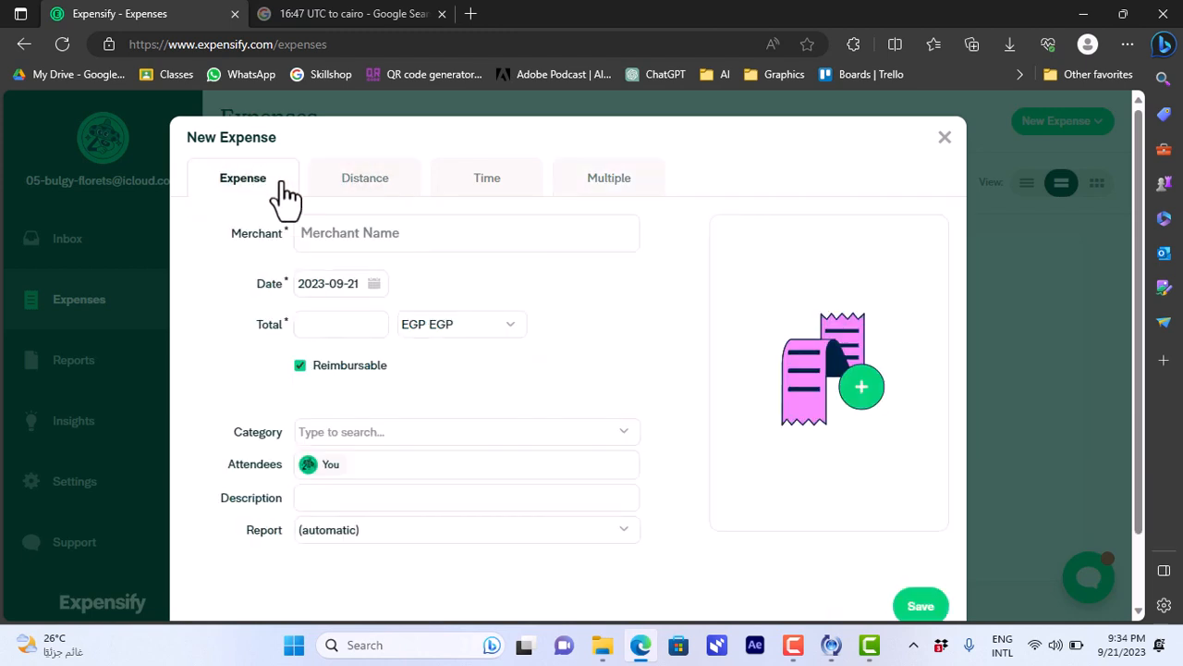
click(609, 177)
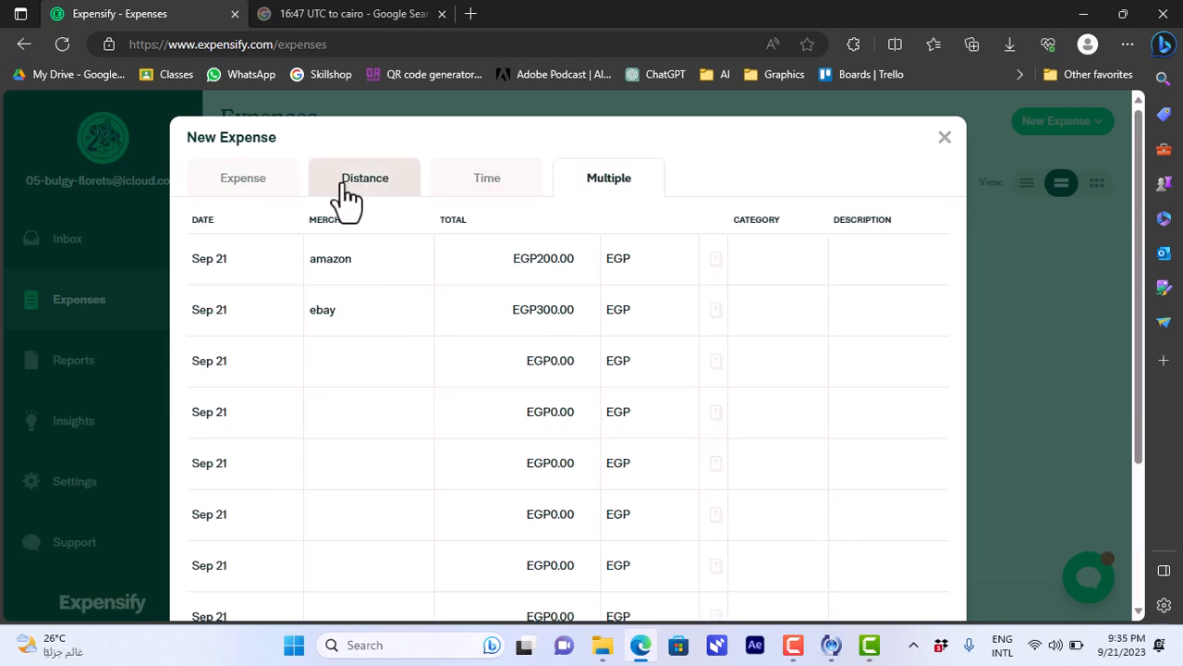
On the single Expense form, pick Amazon.com and fill the total from the saved value 500.
click(242, 178)
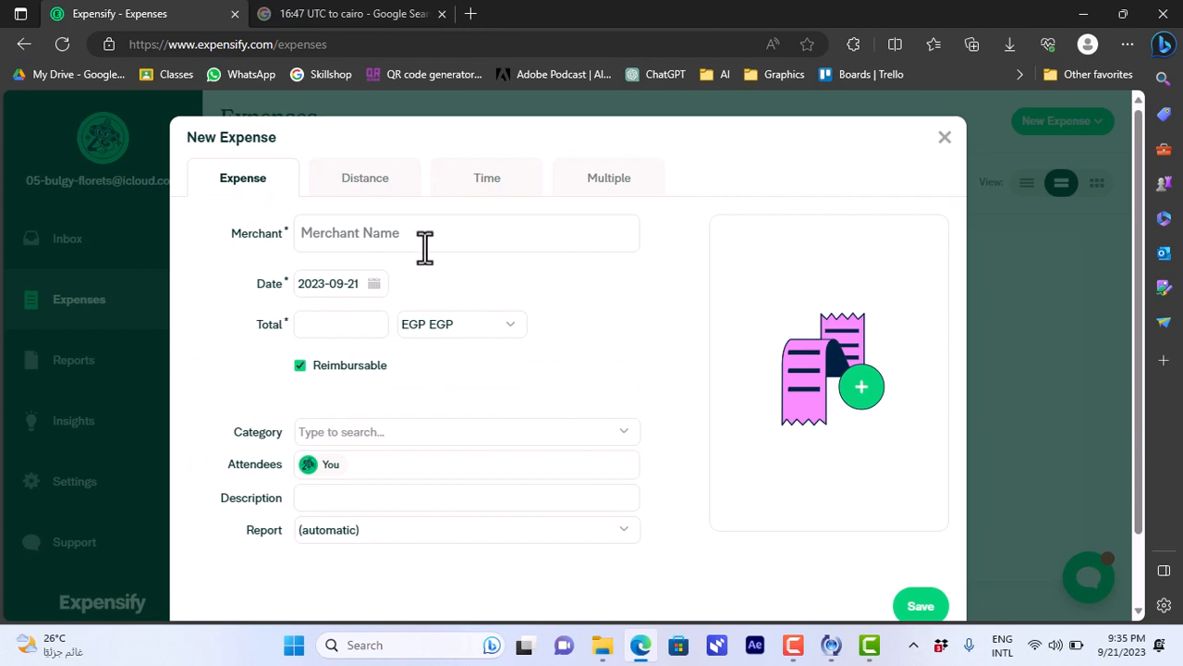
text(amaz)
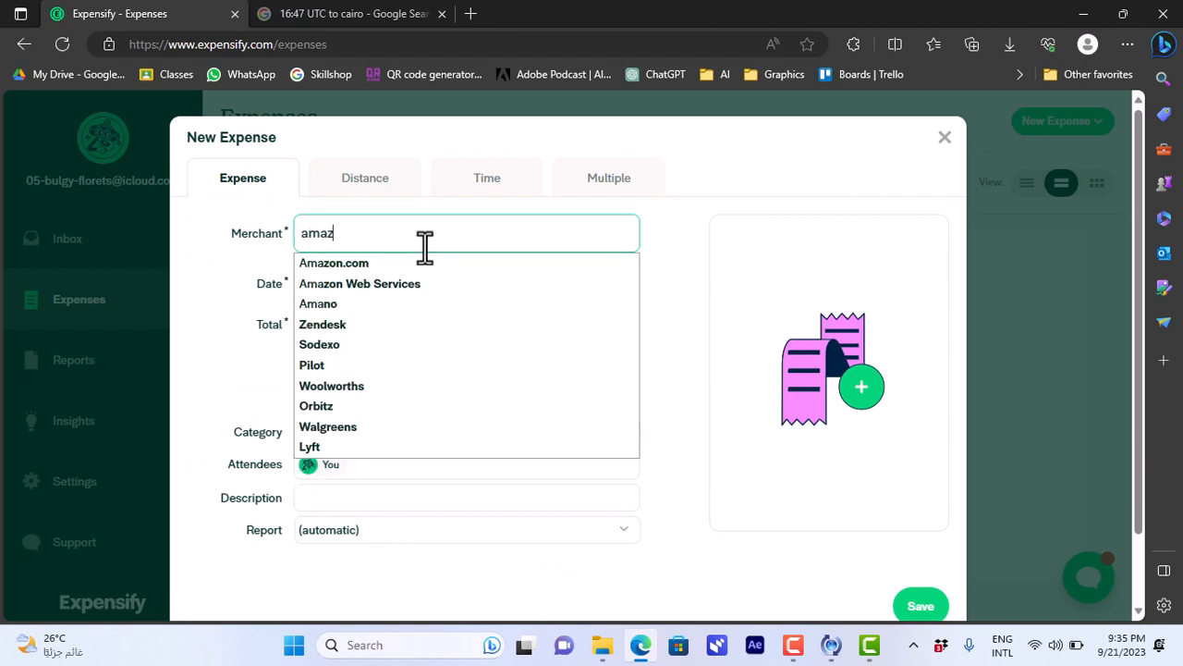
click(334, 263)
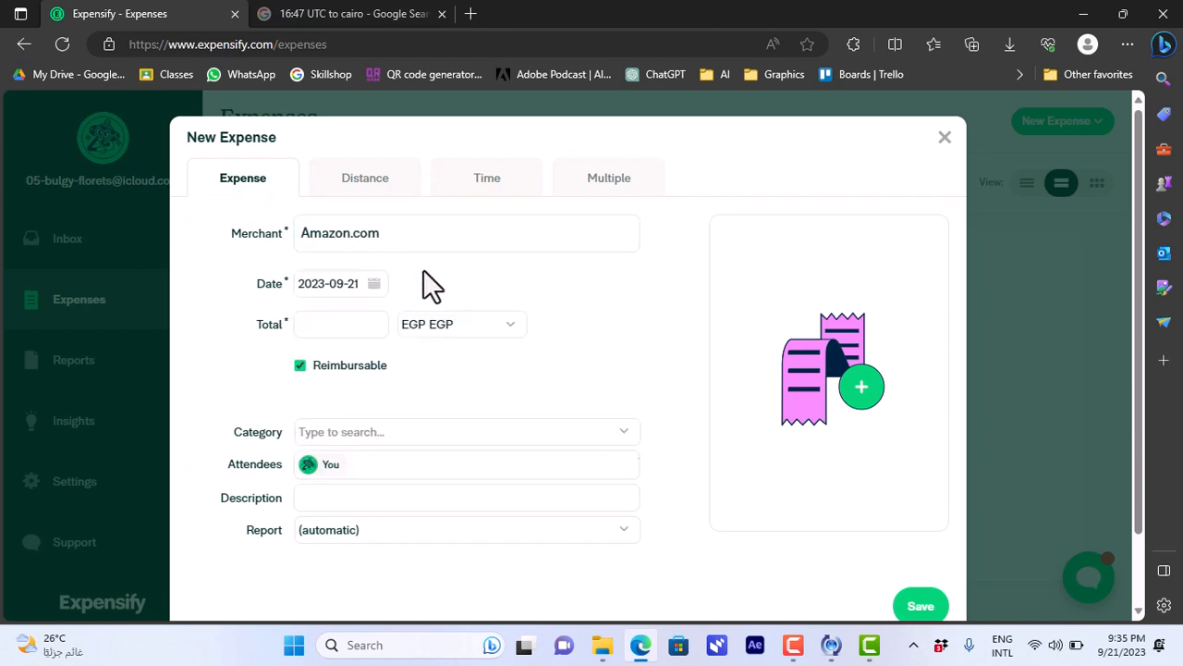
click(340, 324)
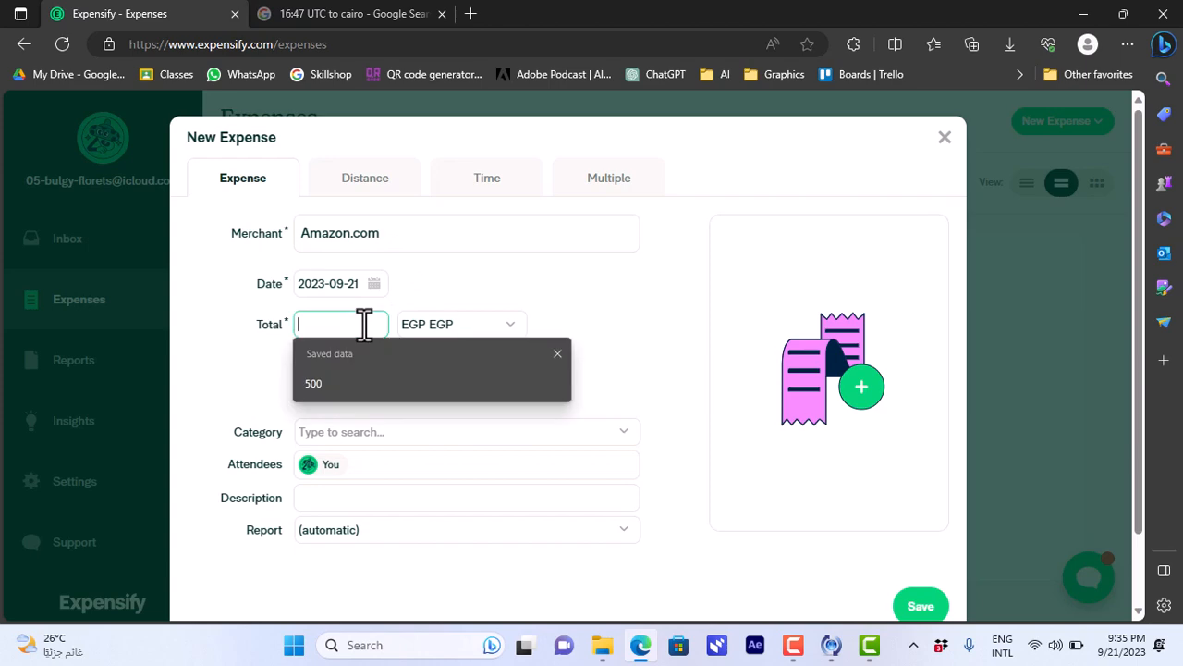
click(944, 136)
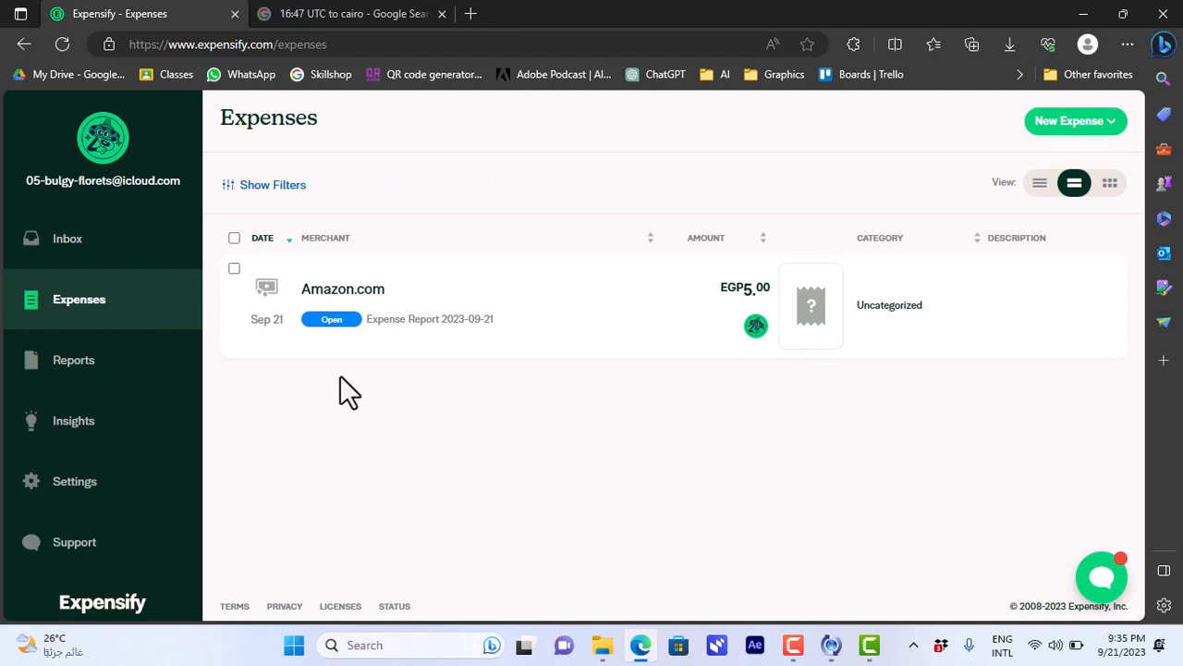
mouse_move(598, 342)
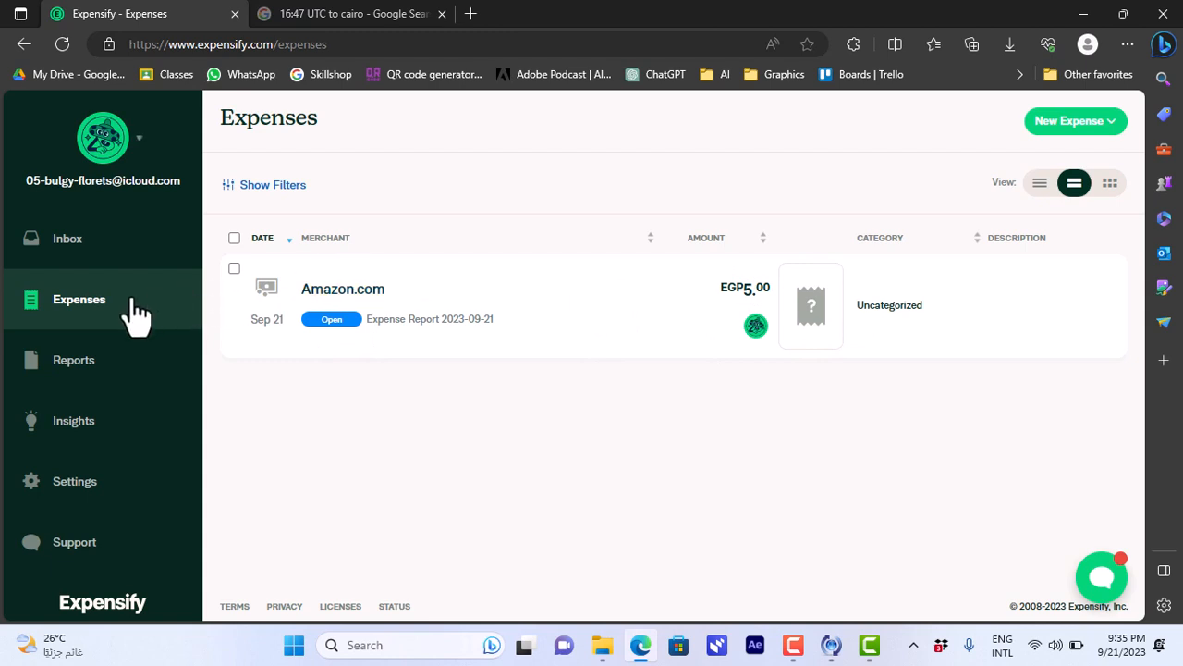
mouse_move(818, 319)
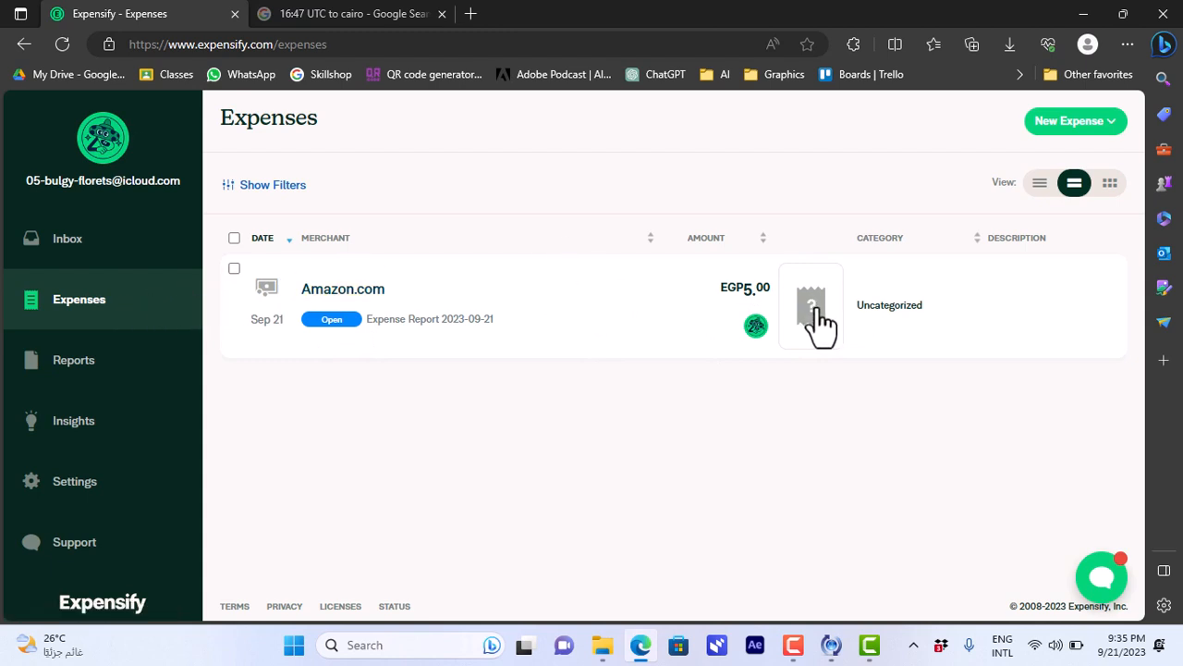
mouse_move(298, 356)
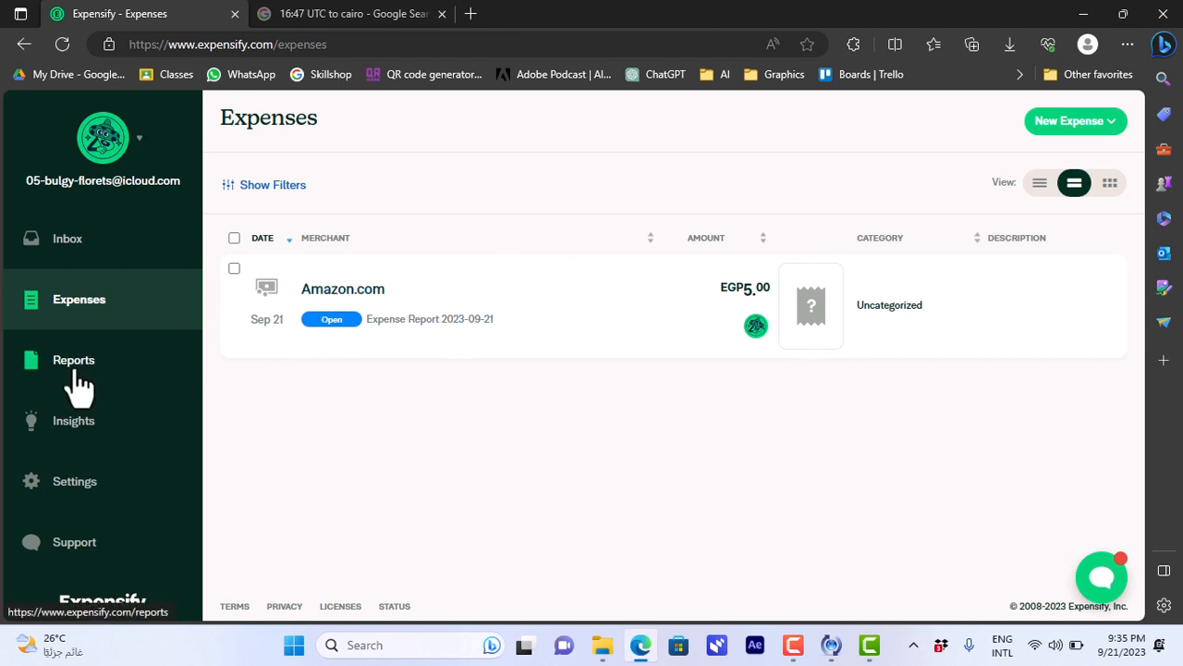
Go to the Reports list showing Expense Report 2023-09-21.
click(74, 360)
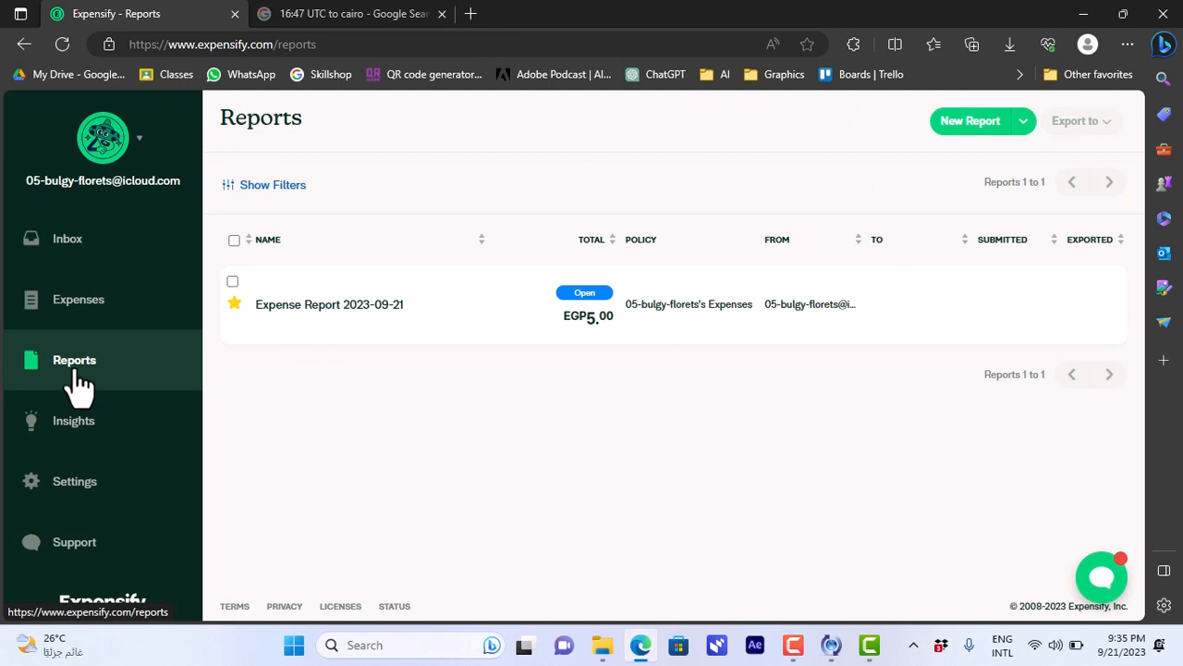
mouse_move(388, 331)
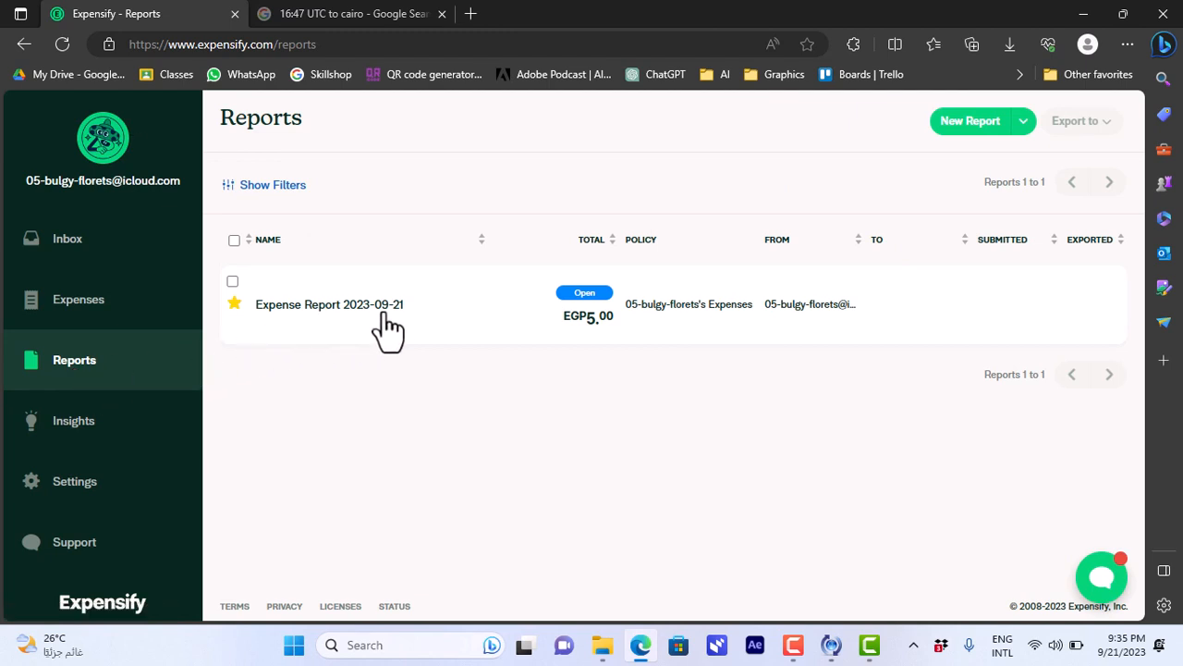
Review Expense Report 2023-09-21, then return to the Expenses list.
click(329, 303)
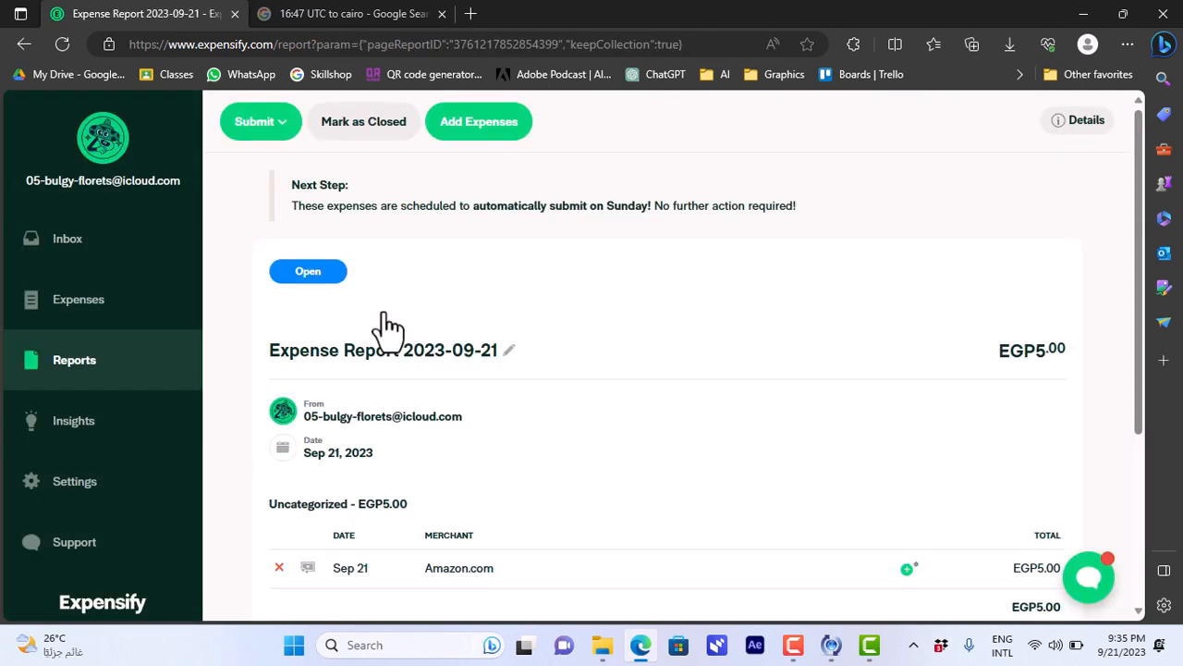
mouse_move(1130, 291)
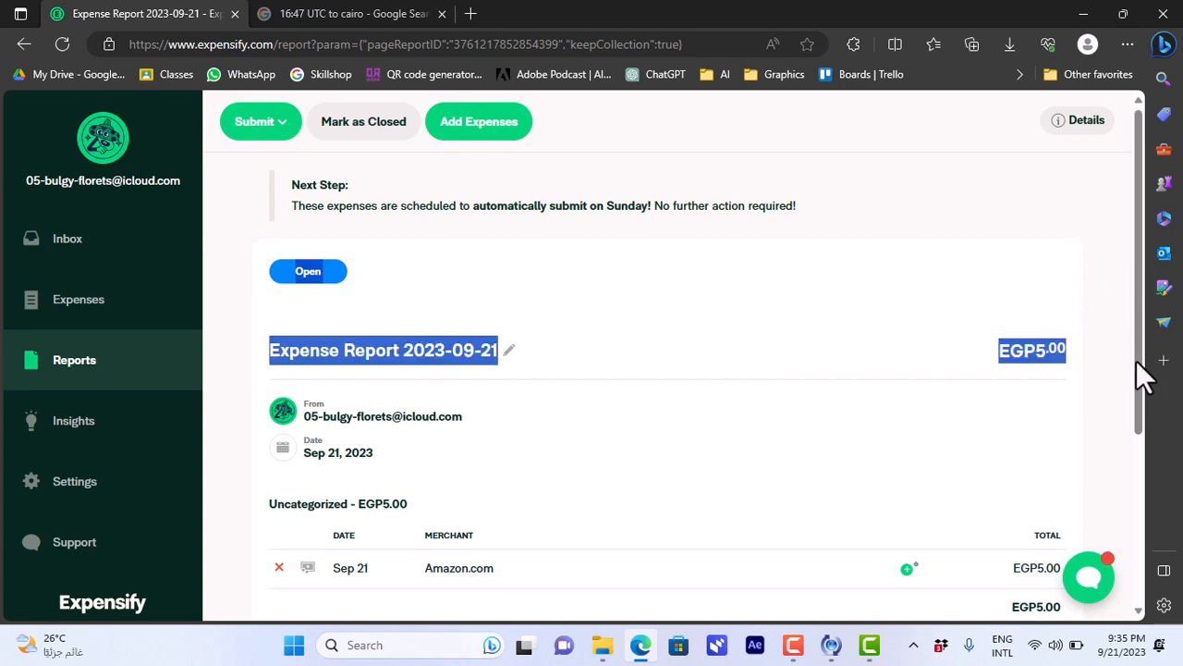
scroll(down, 3)
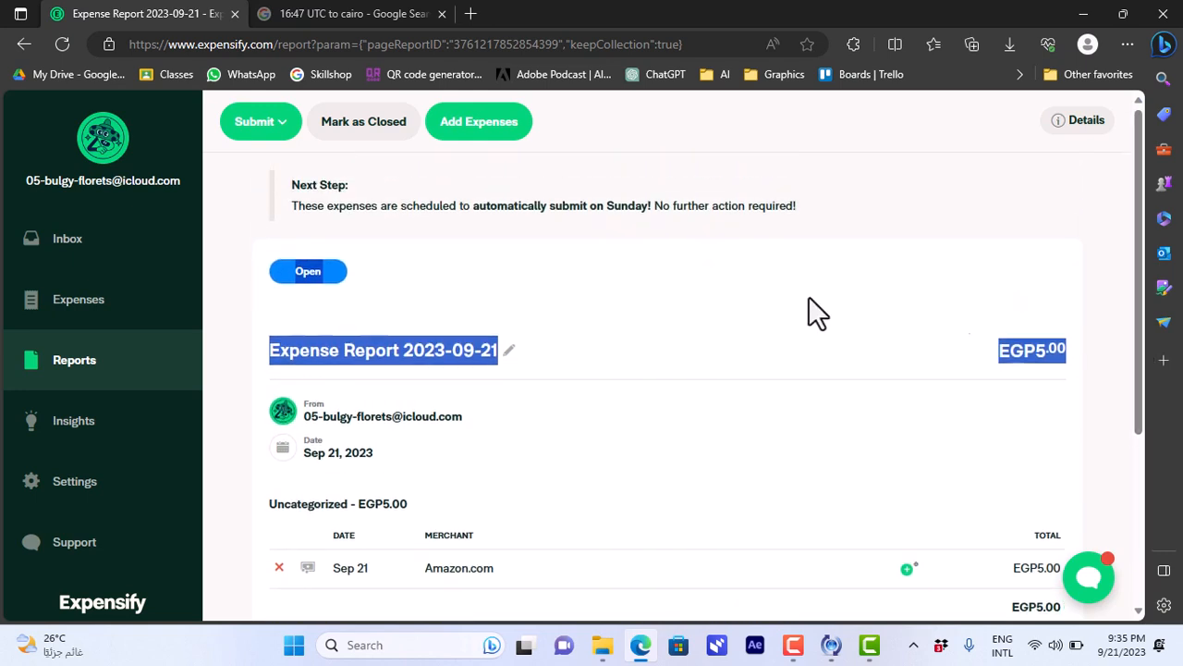
click(78, 298)
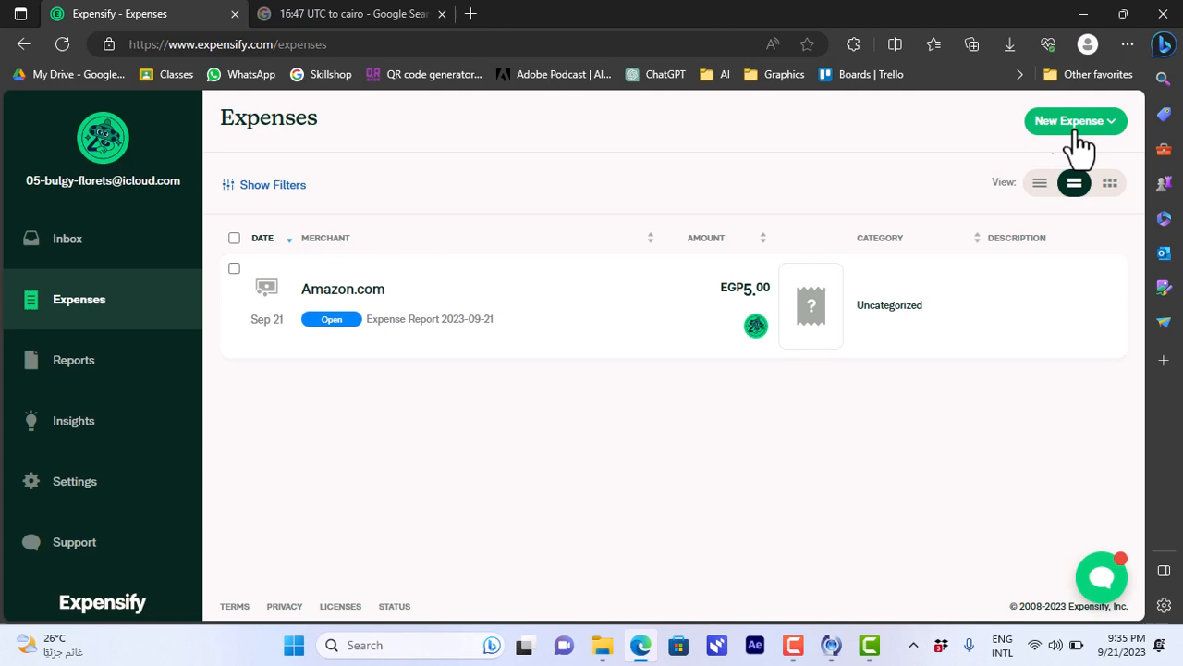
Manually create and save an expense with merchant ebay and total 300.
click(1075, 121)
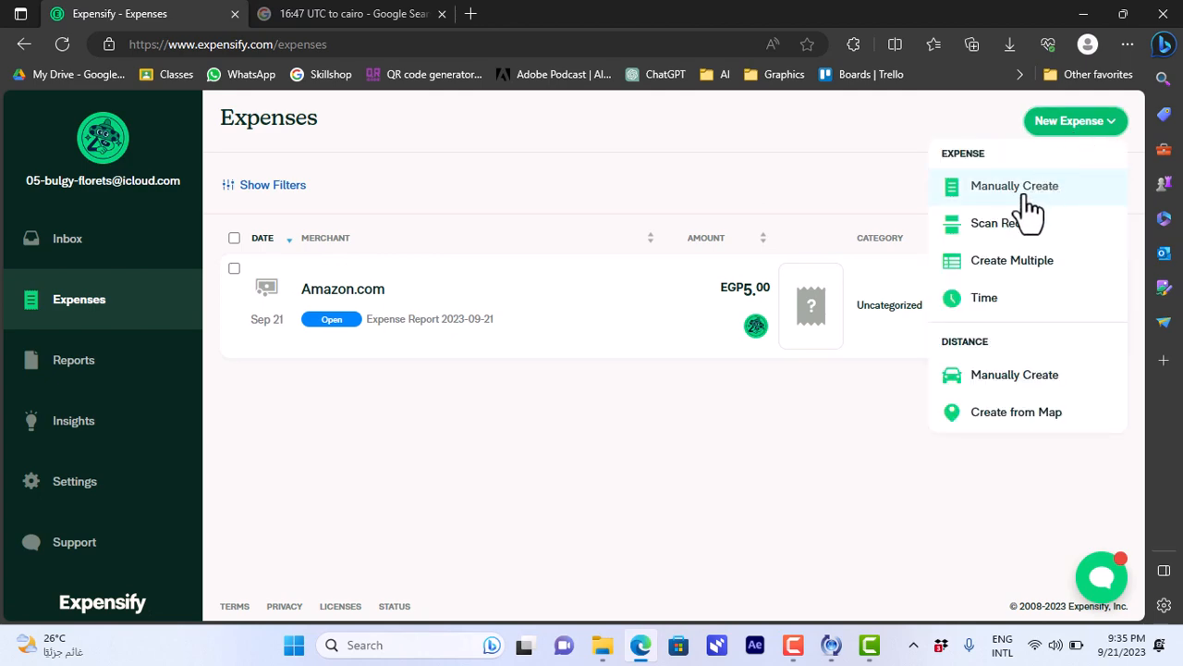
click(1015, 186)
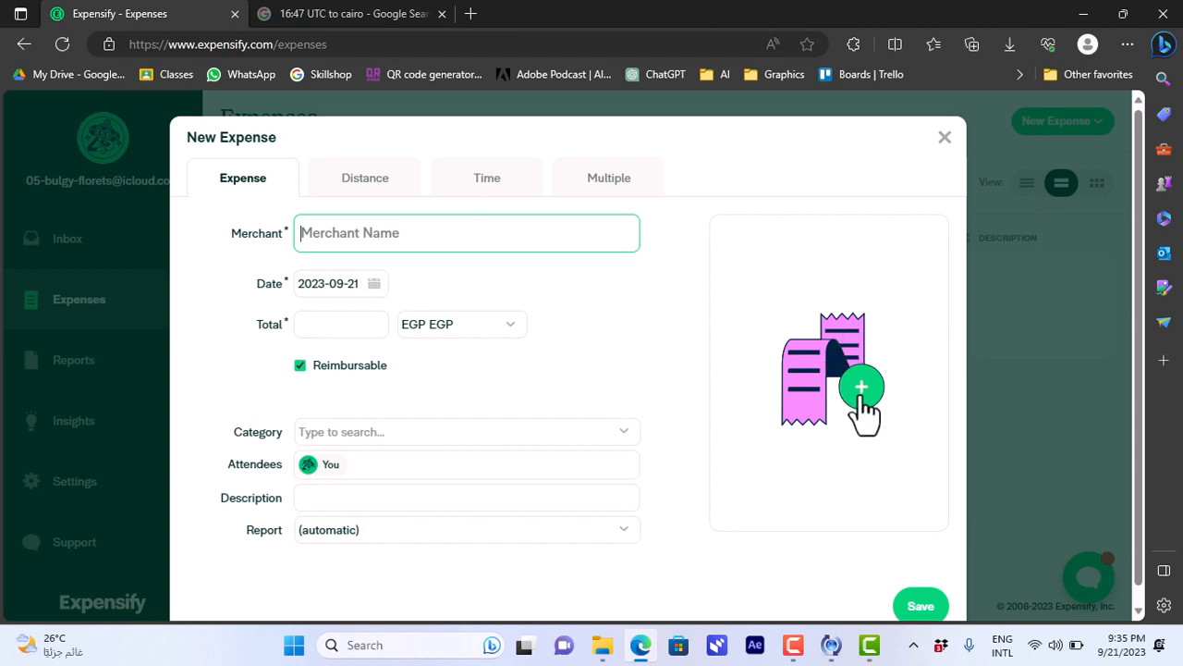
text(e)
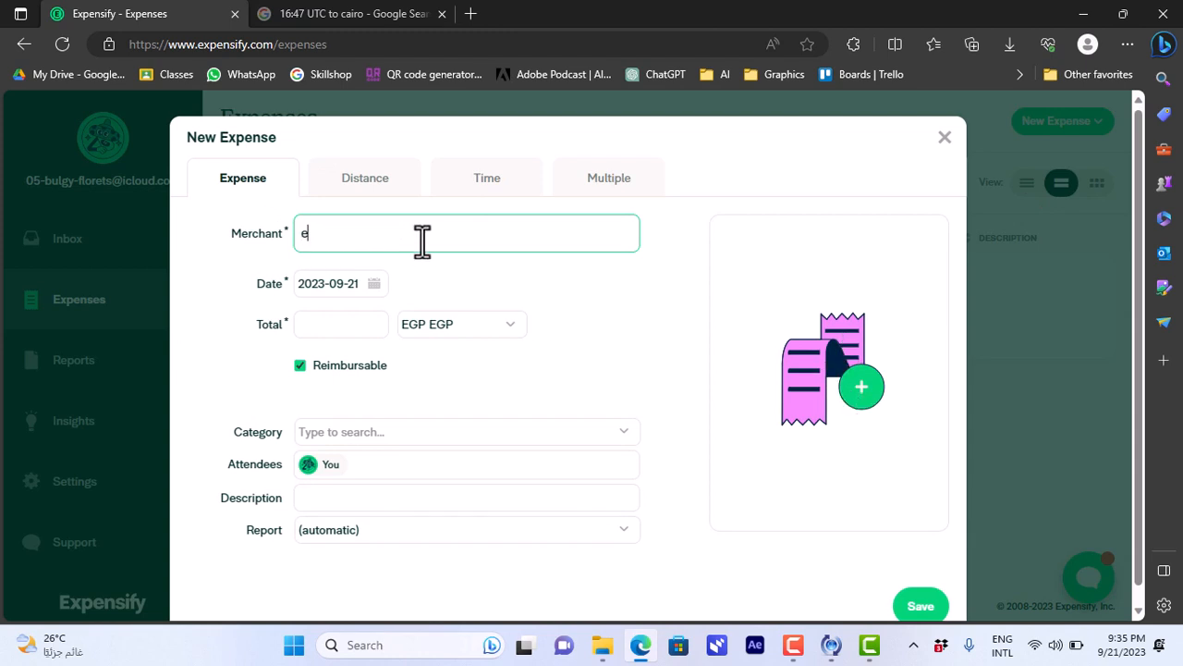
text(bay)
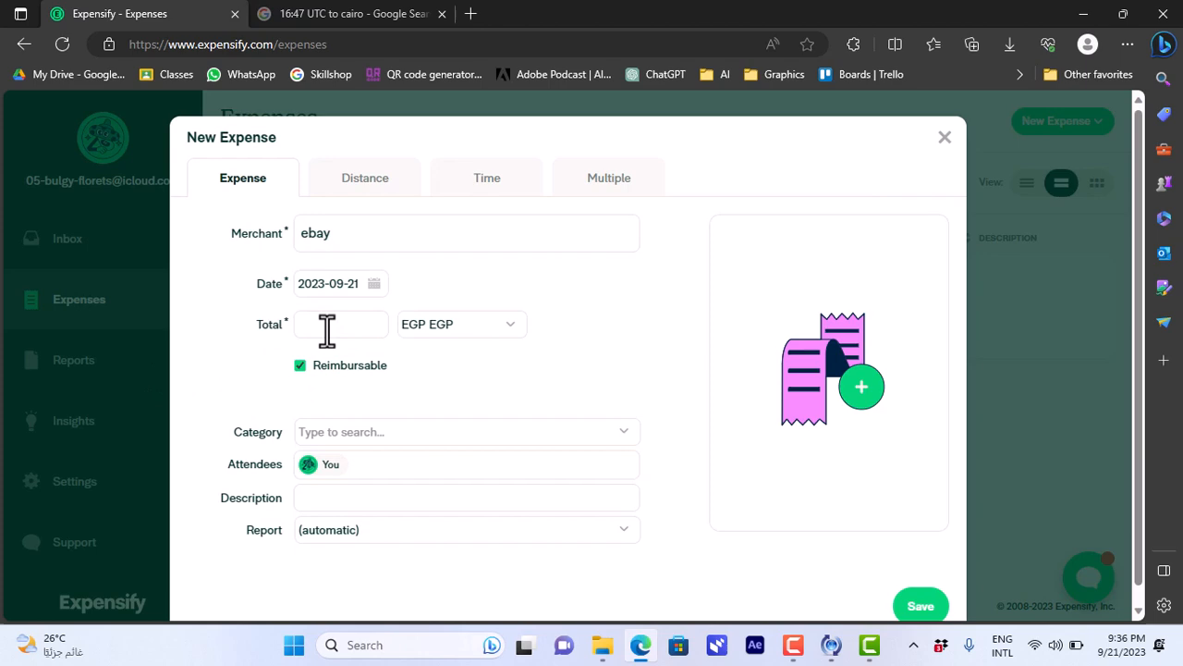
text(300)
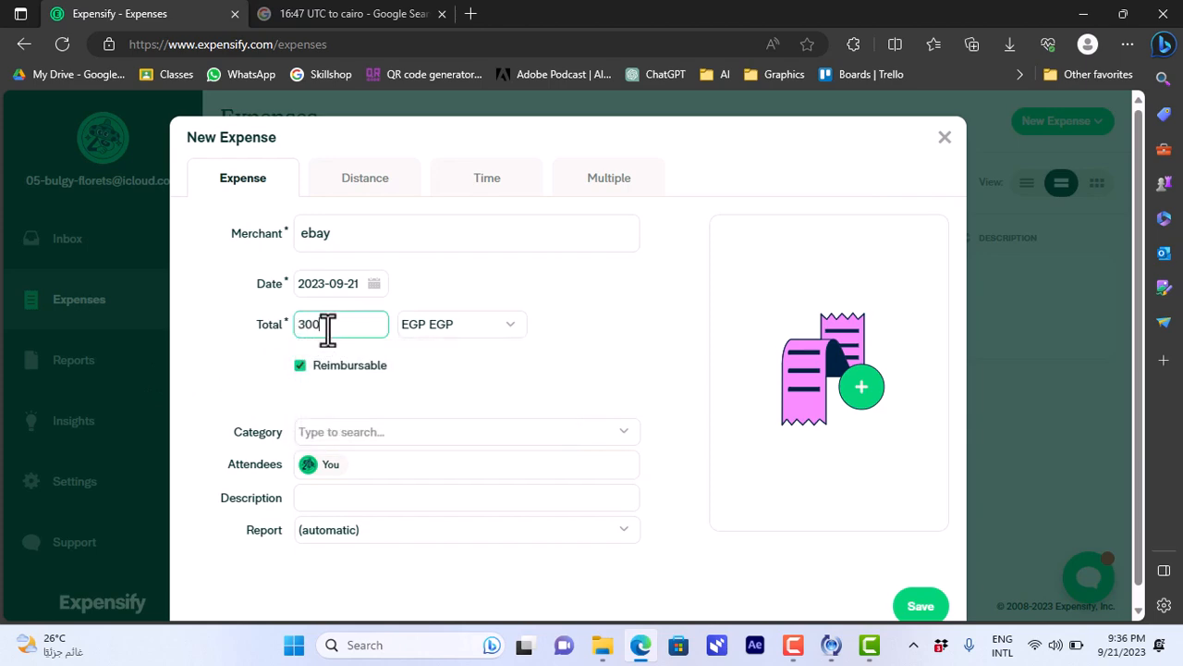
click(921, 605)
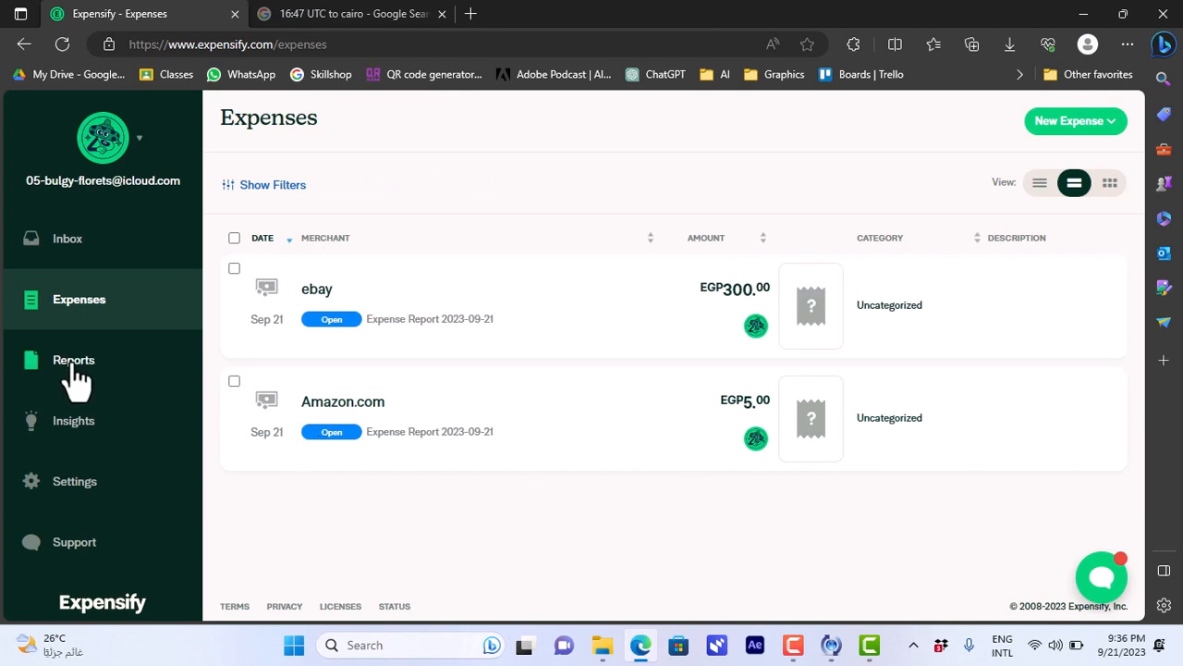
Review Expense Report 2023-09-21 with its Amazon.com and ebay entries, then head to Insights.
click(74, 359)
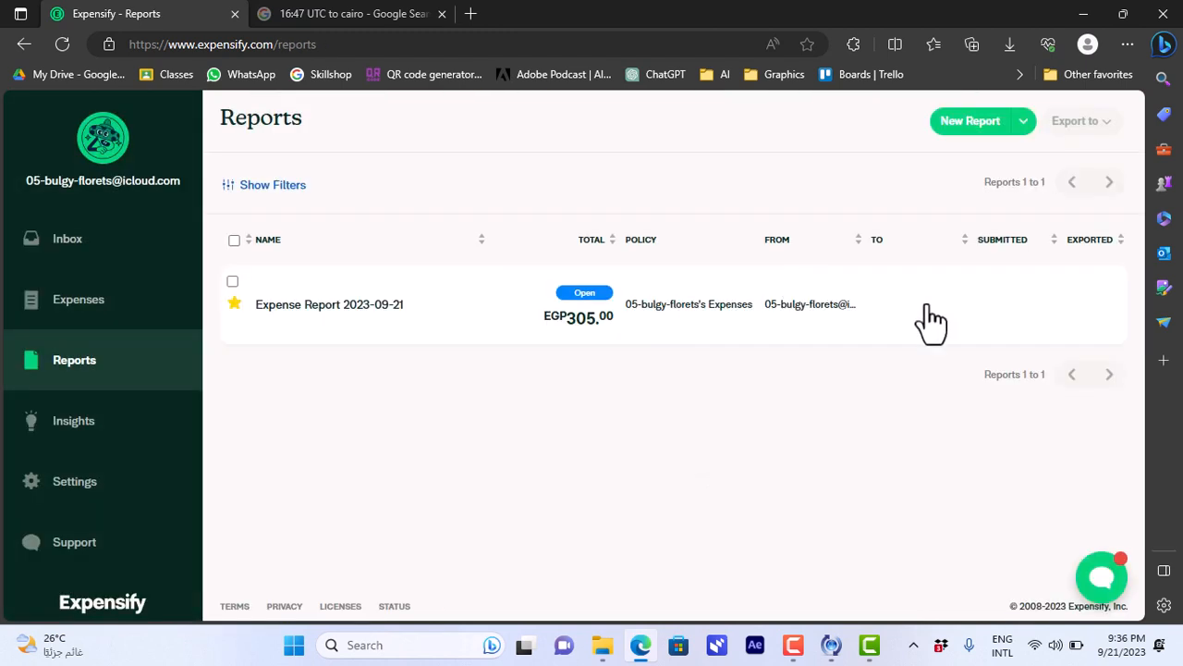
mouse_move(329, 304)
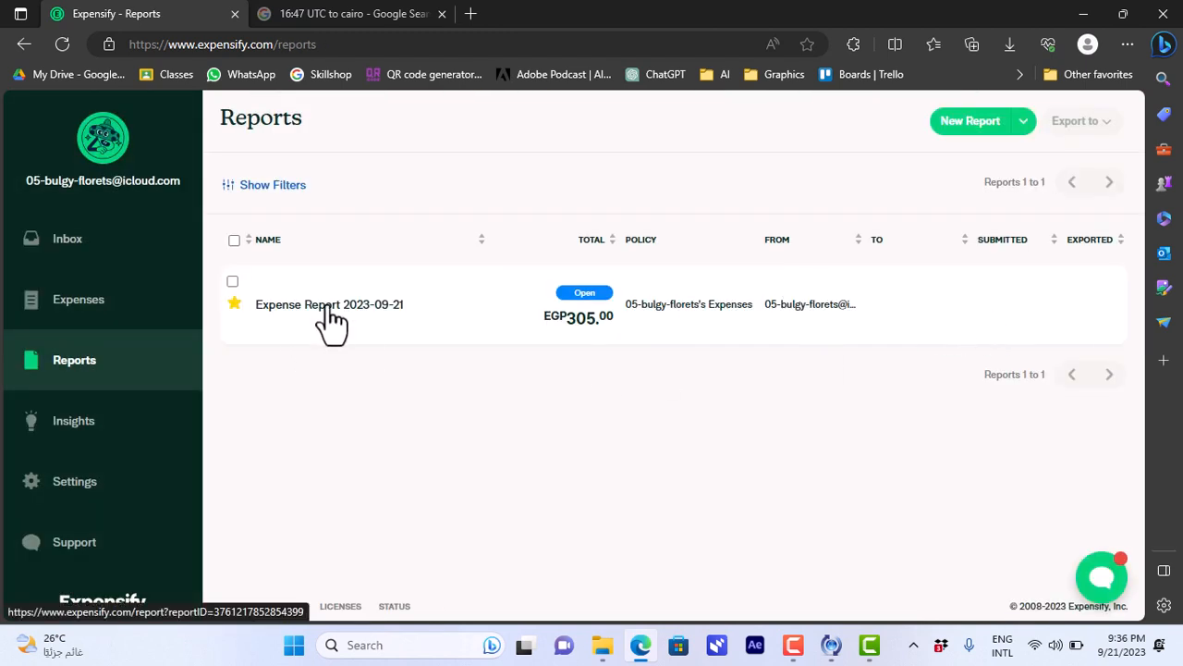
mouse_move(590, 333)
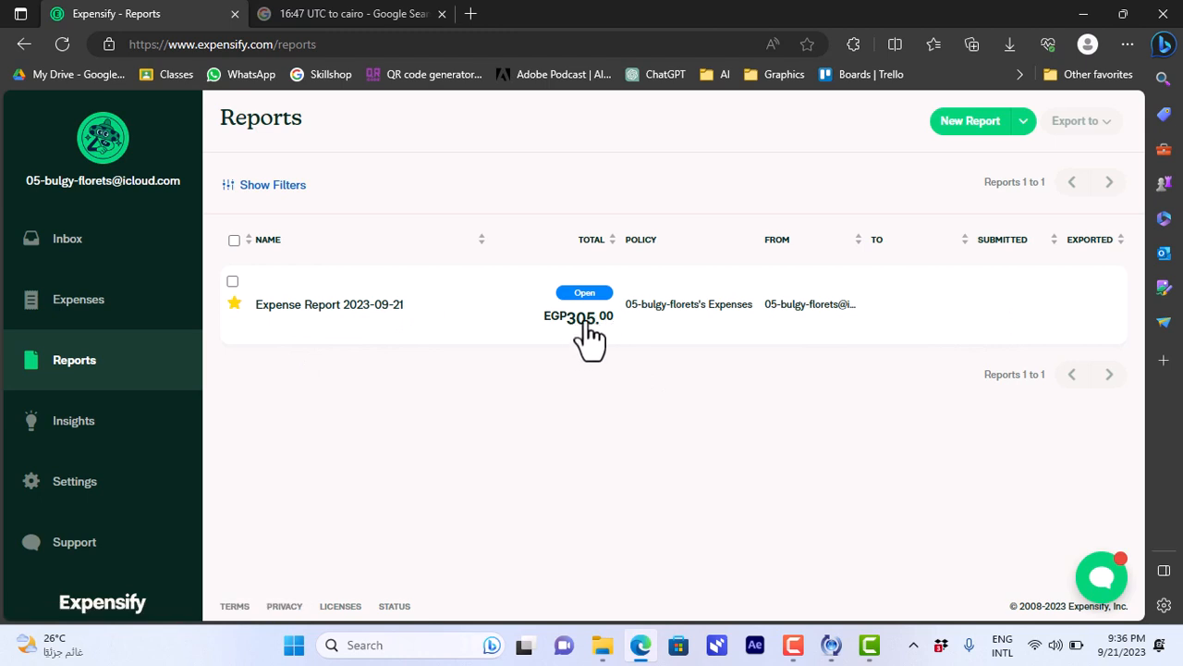
mouse_move(430, 332)
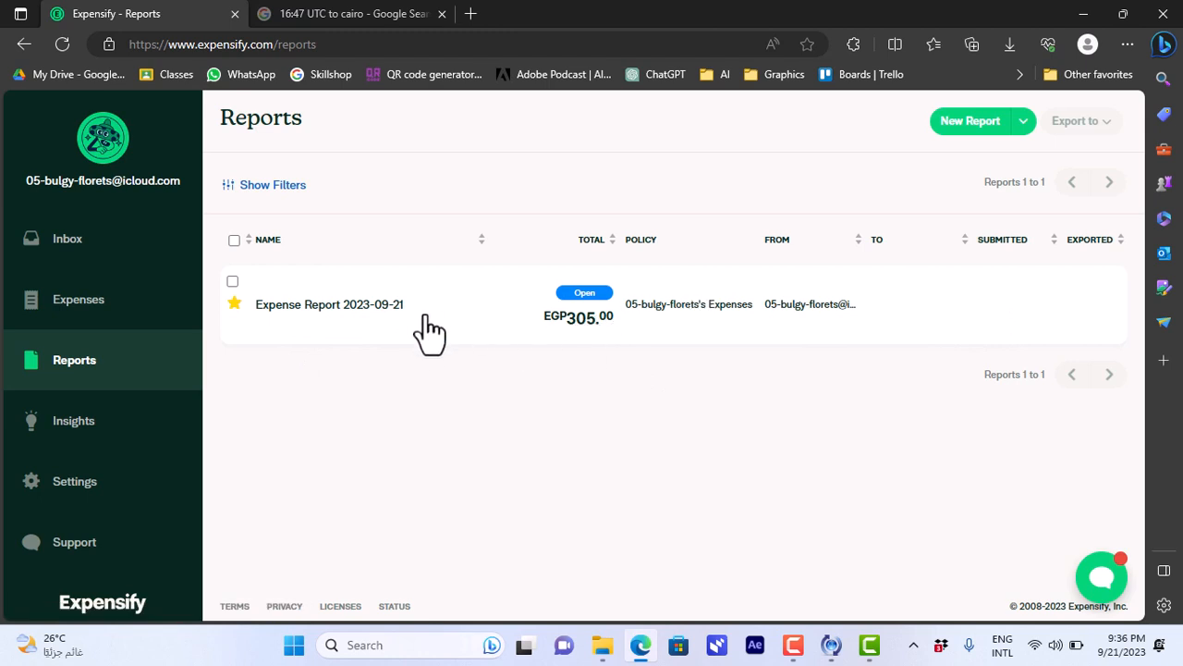
click(329, 304)
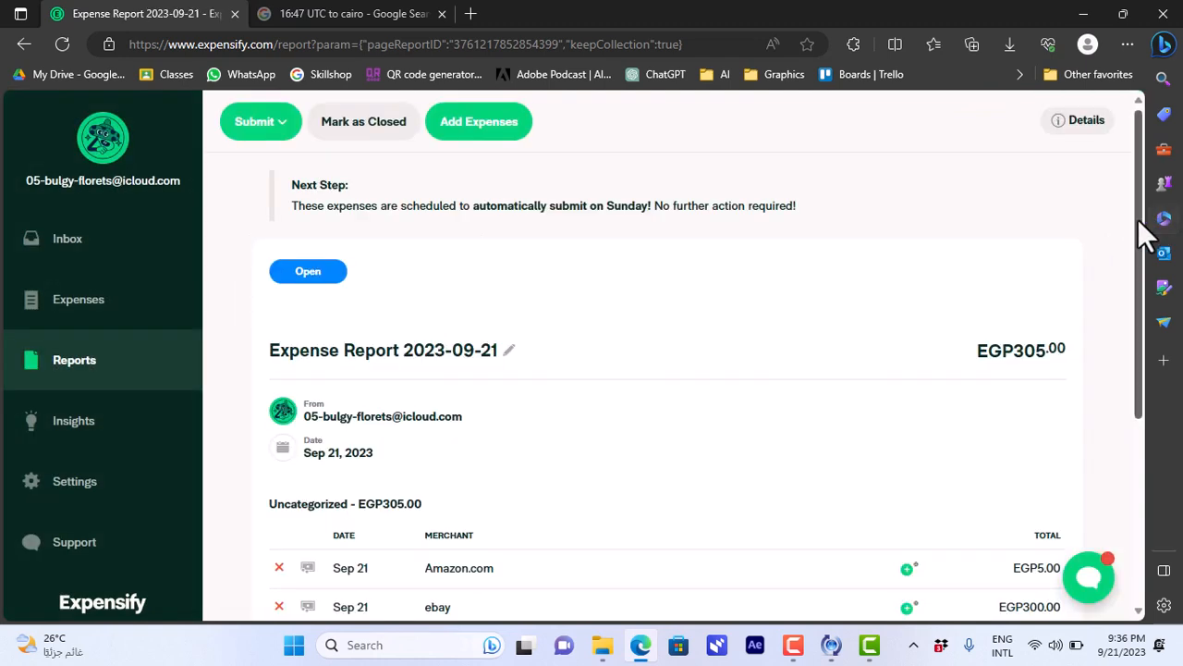
scroll(down, 3)
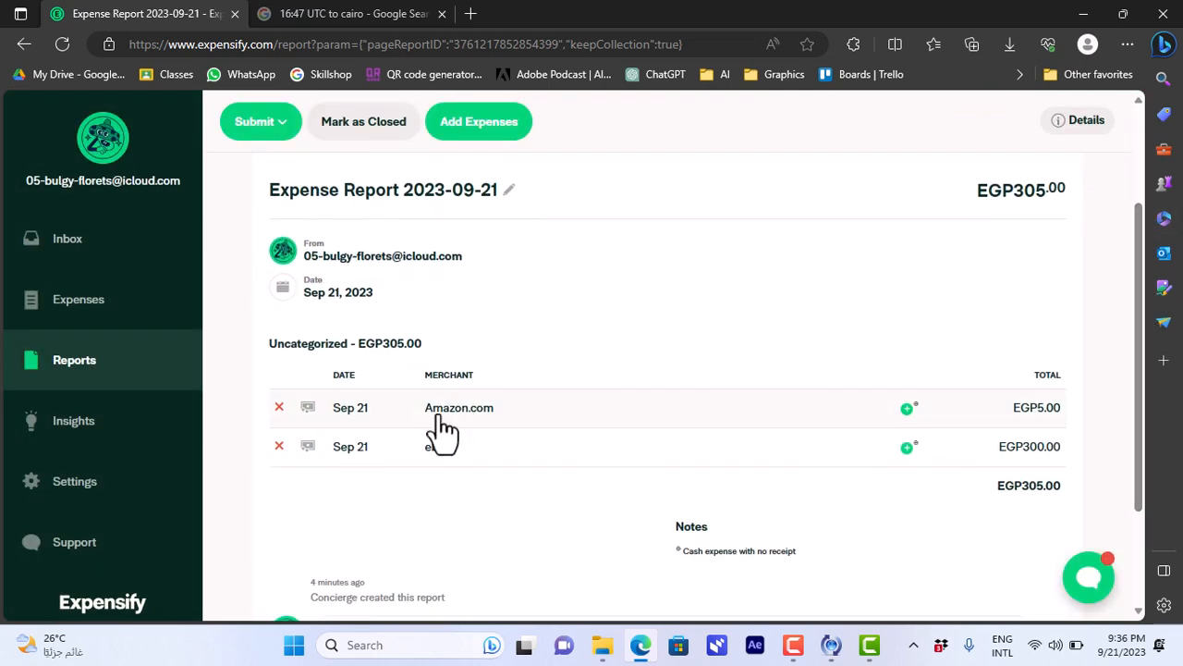
text(bay)
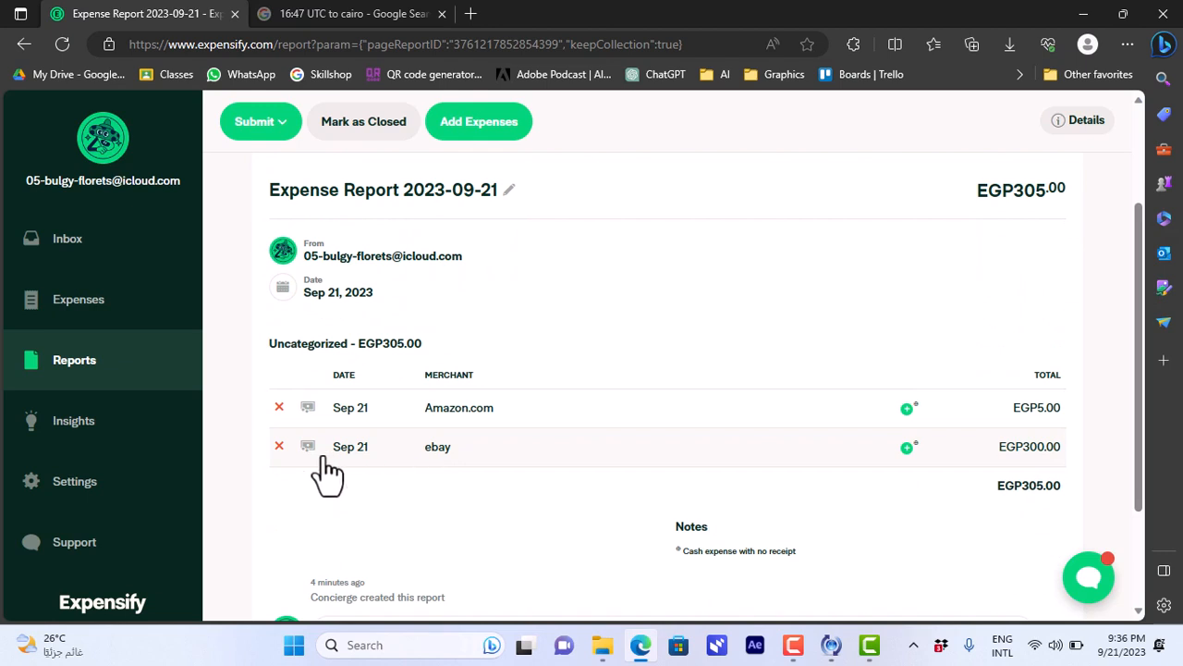
click(73, 420)
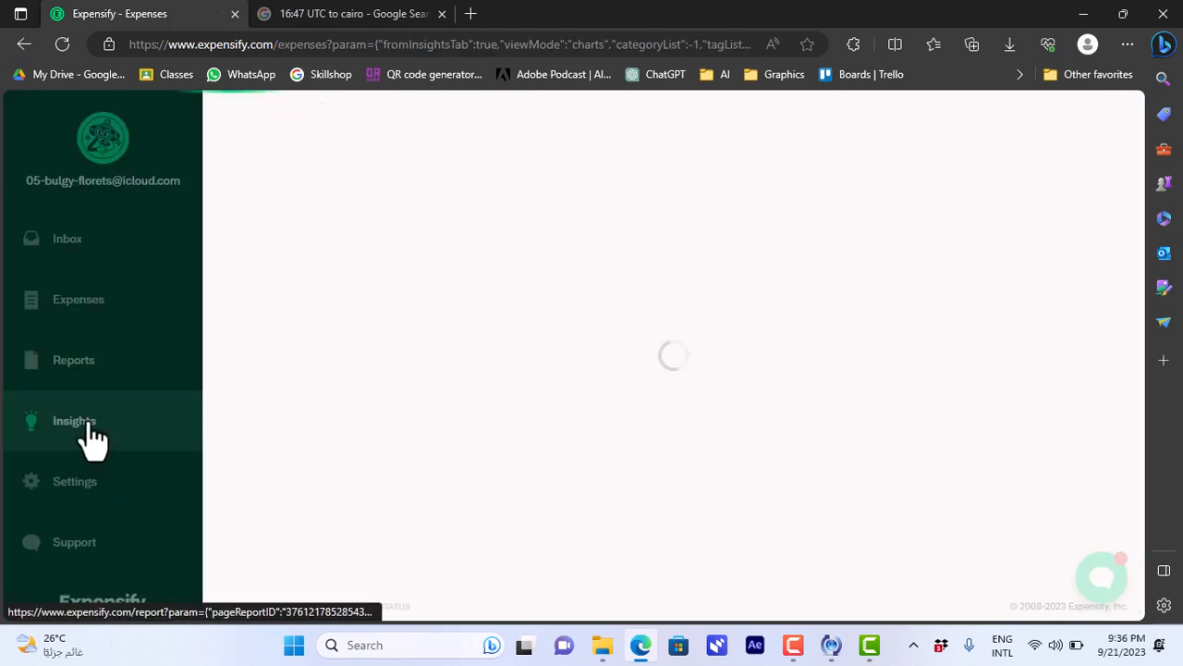
Scroll the Insights page through the Categories, Tags and Cards charts showing EGP305 uncategorized.
click(74, 420)
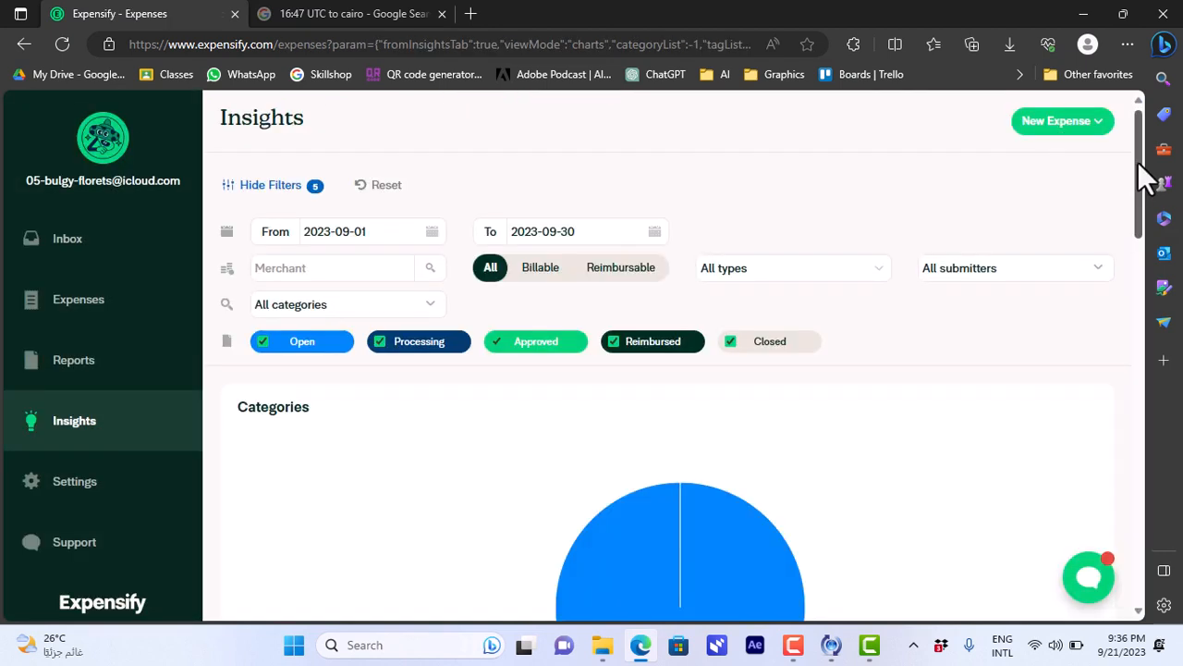
scroll(down, 3)
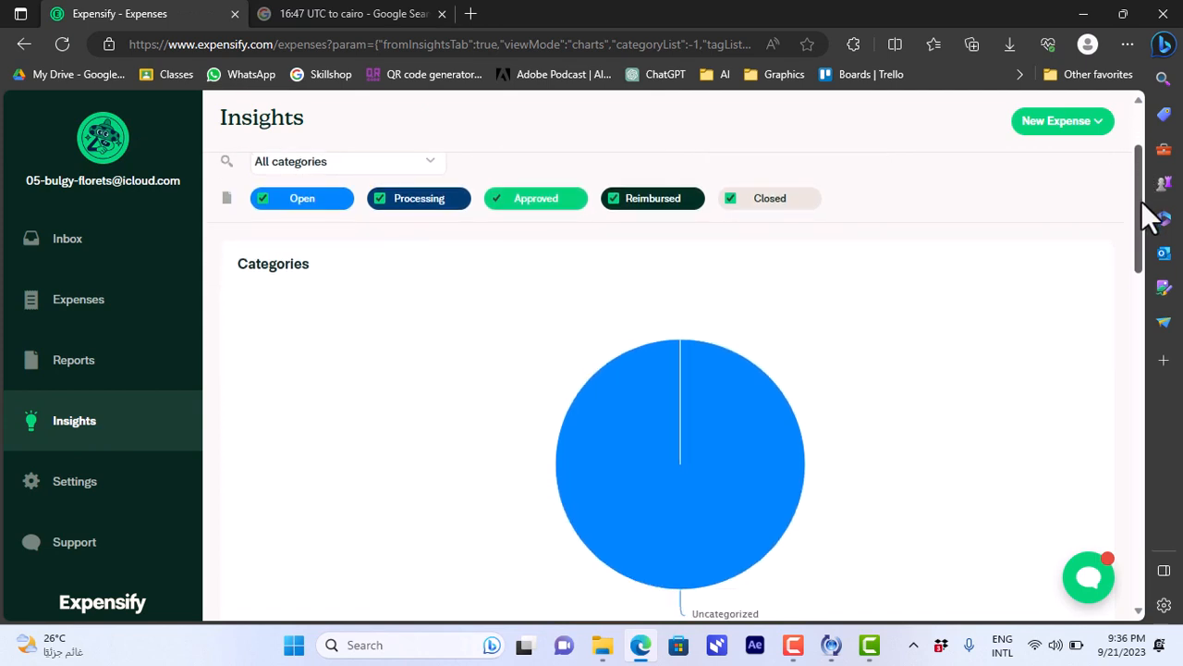
scroll(down, 3)
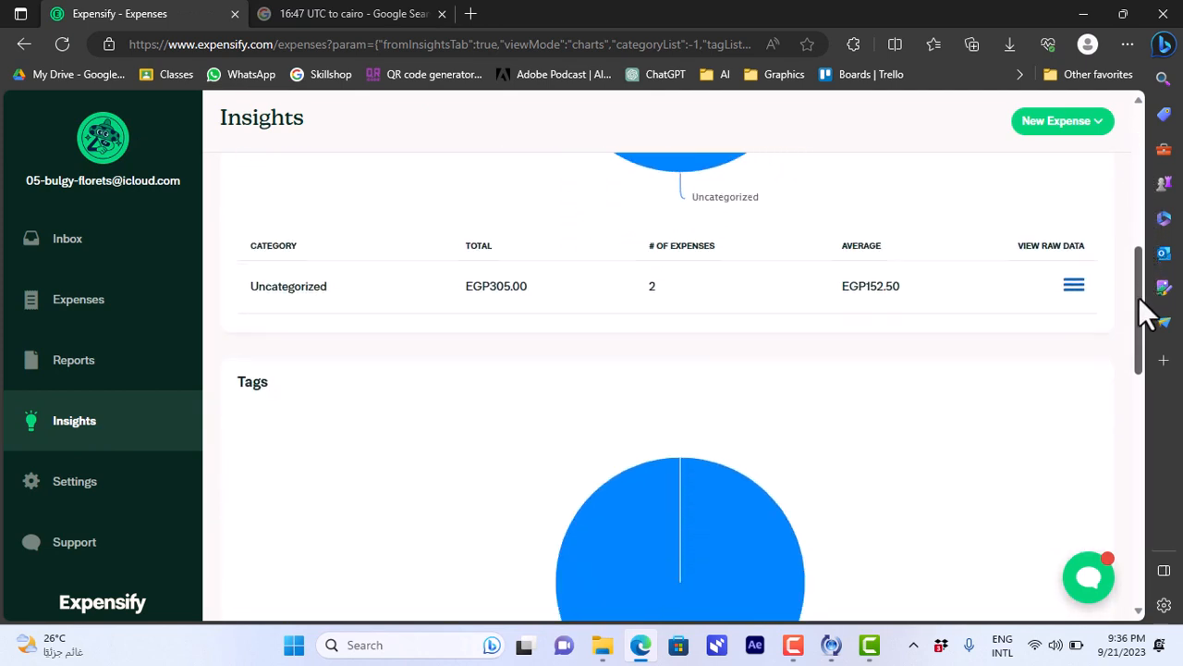
scroll(down, 3)
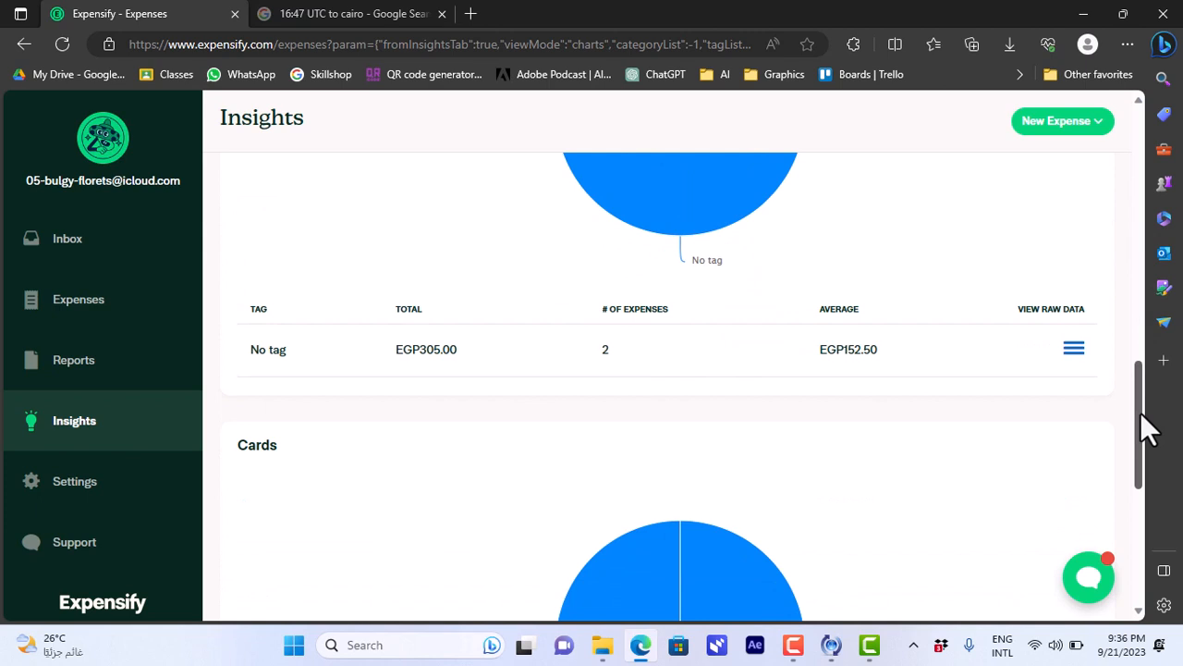
scroll(down, 3)
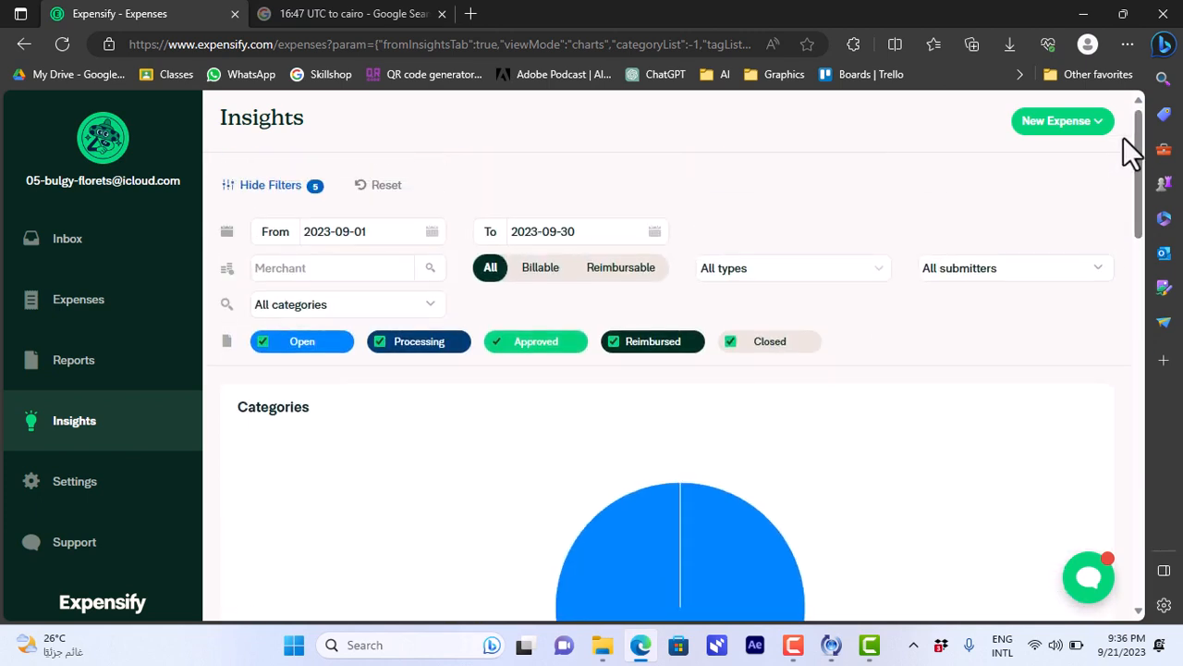
mouse_move(395, 224)
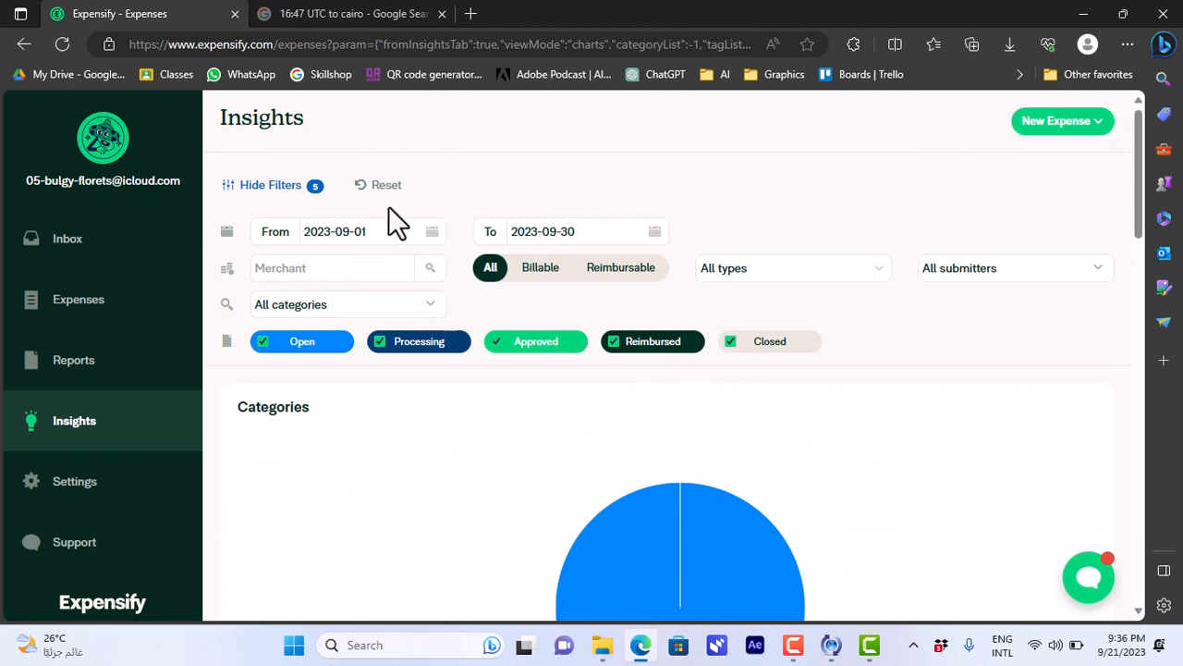
click(74, 481)
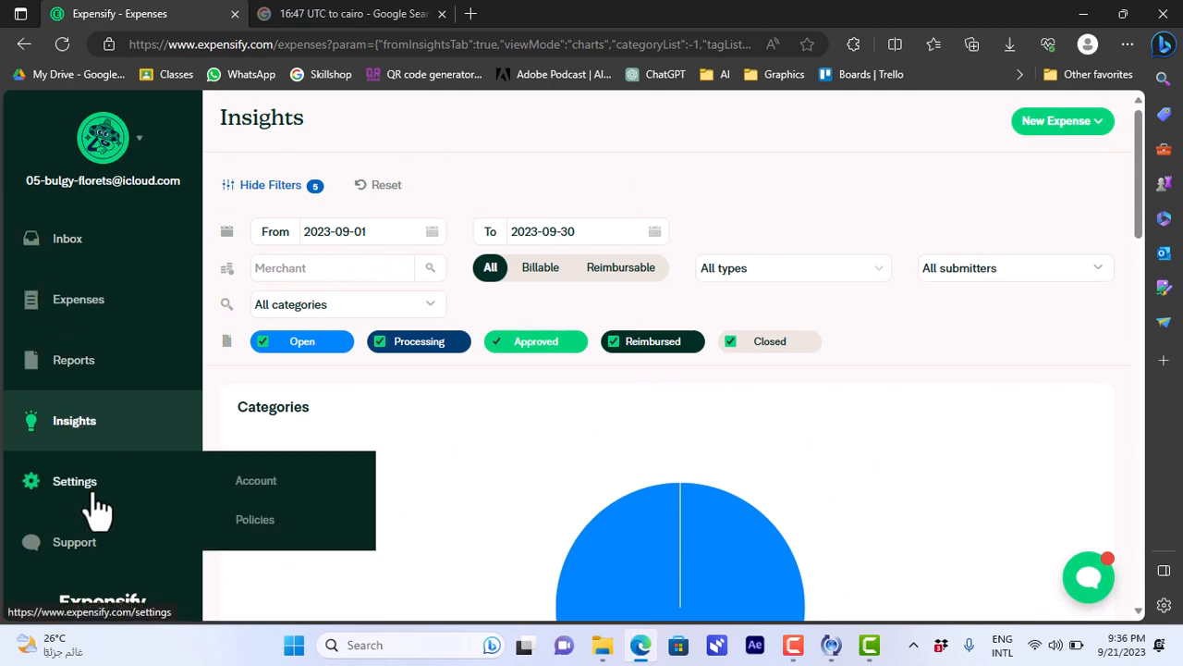
Browse the account settings' Payments section and the Credit Card Import page.
click(256, 480)
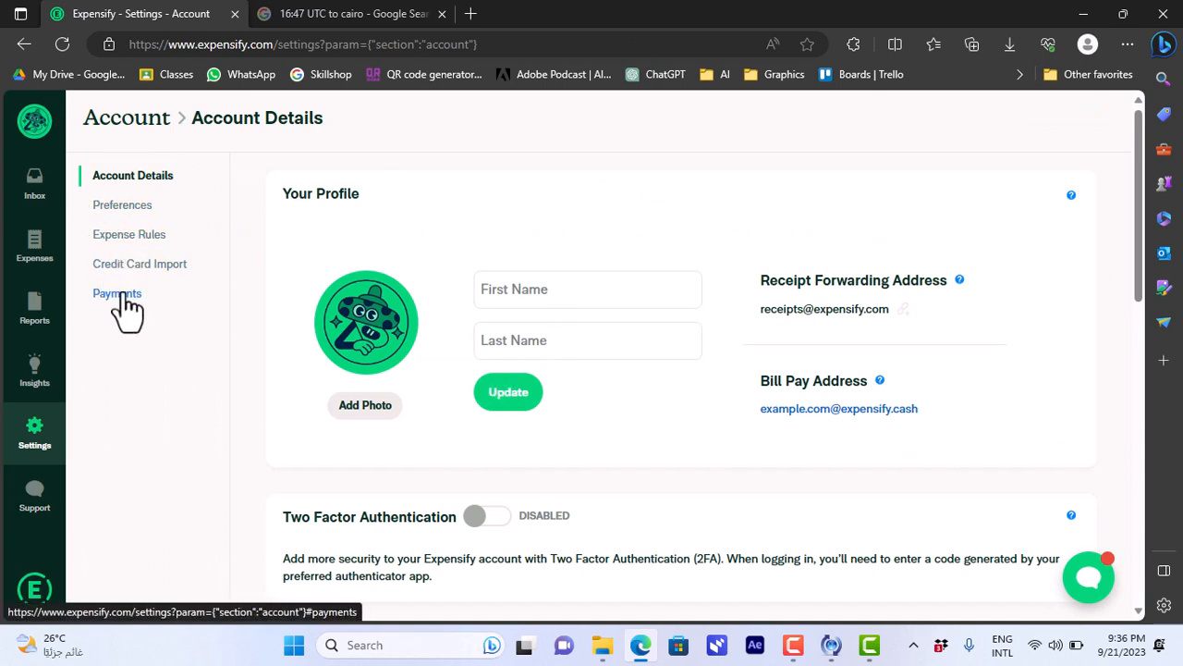
click(117, 293)
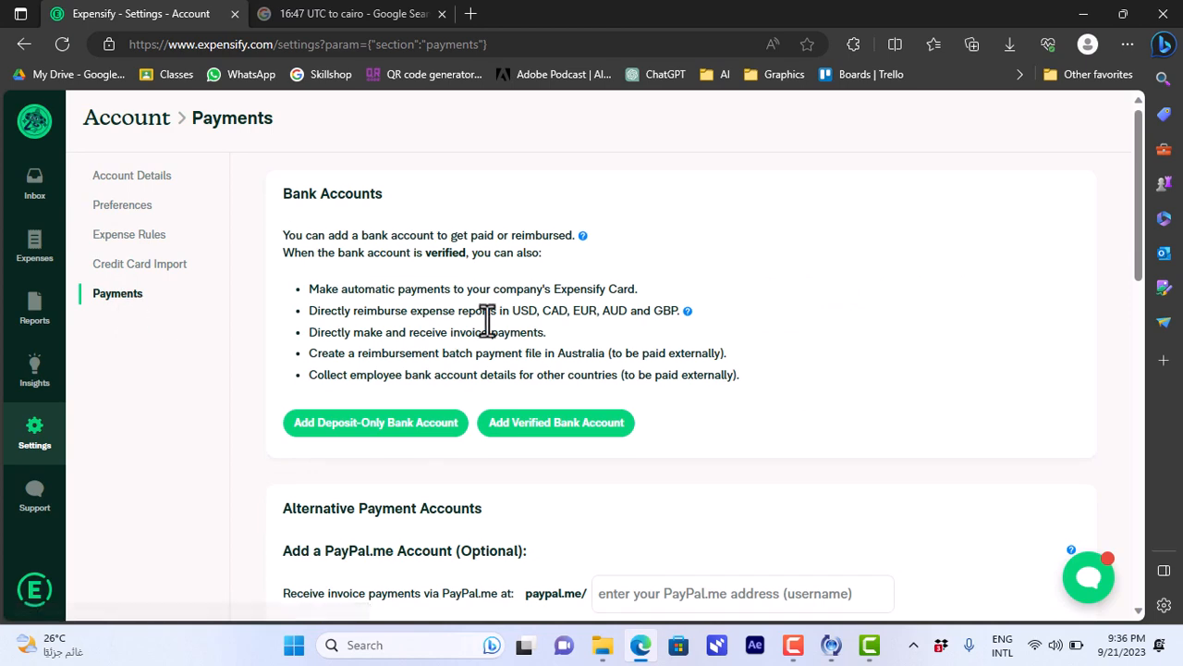
mouse_move(492, 338)
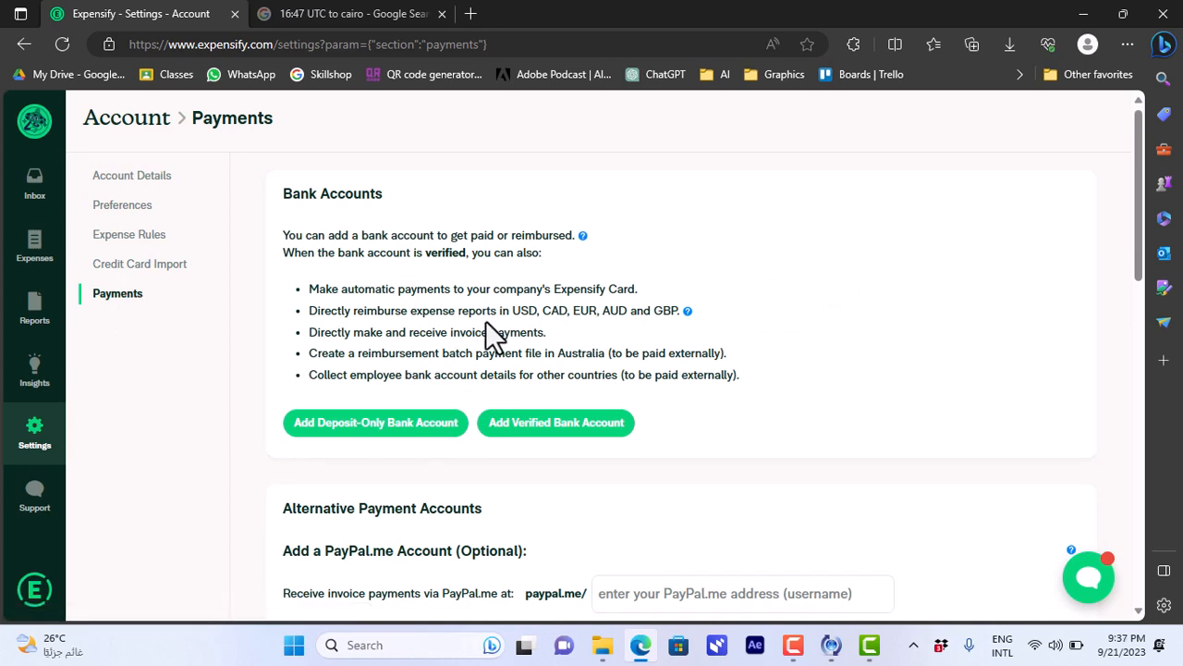
scroll(down, 3)
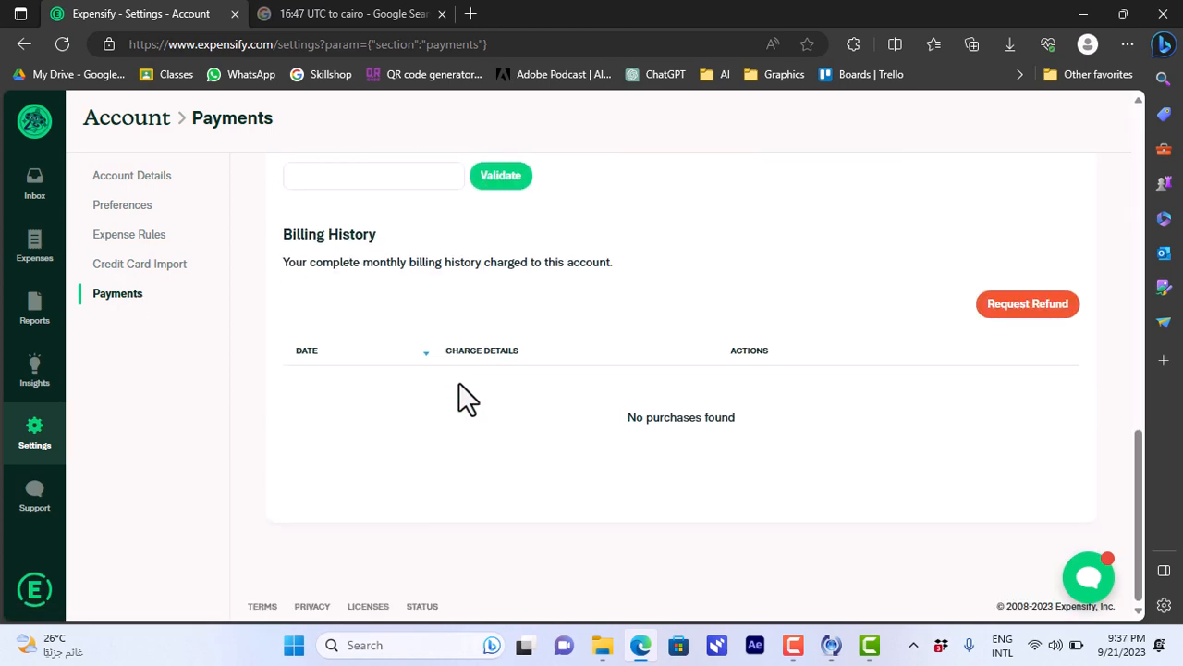
scroll(up, 3)
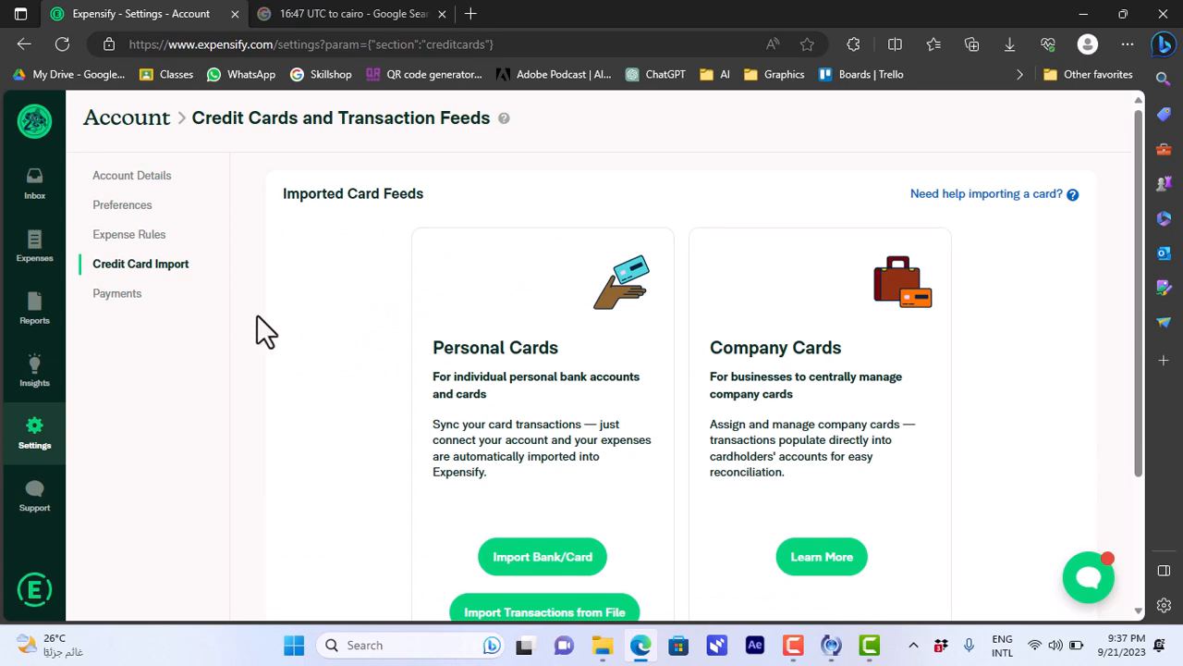
mouse_move(1100, 324)
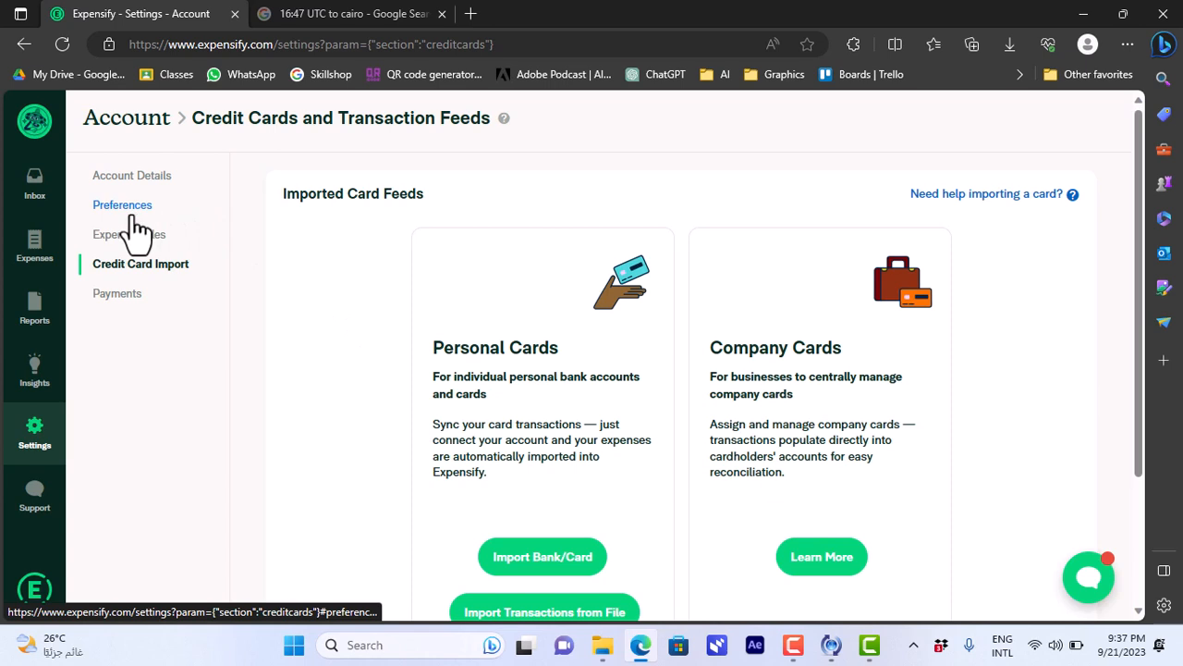
mouse_move(136, 232)
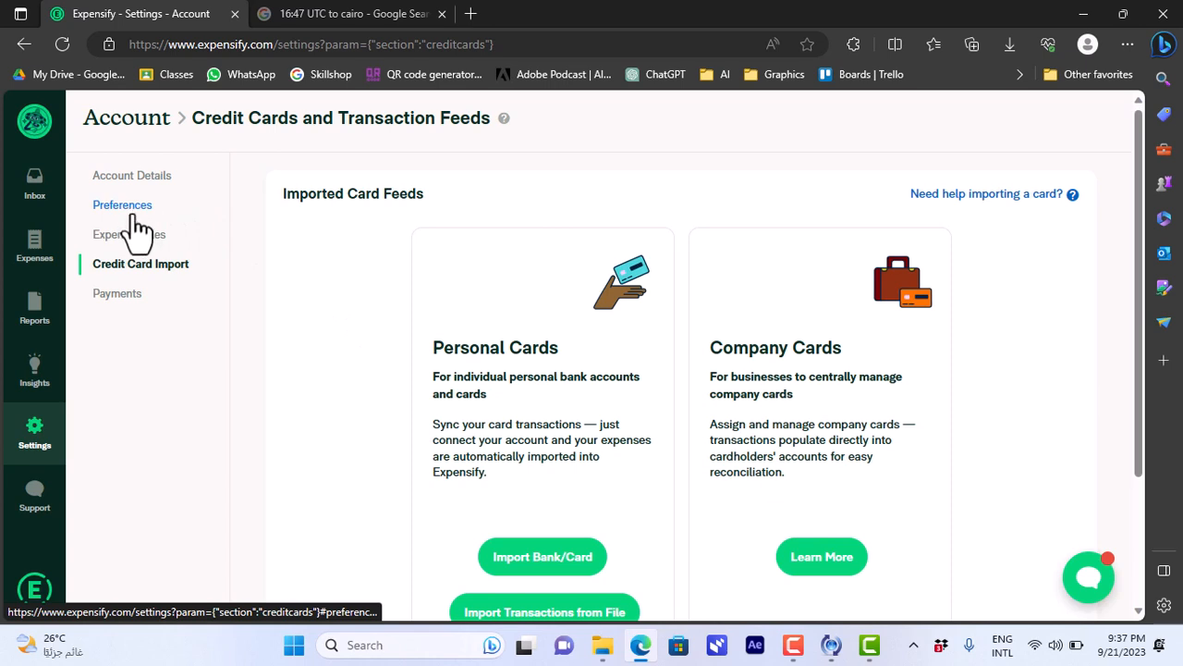
click(129, 234)
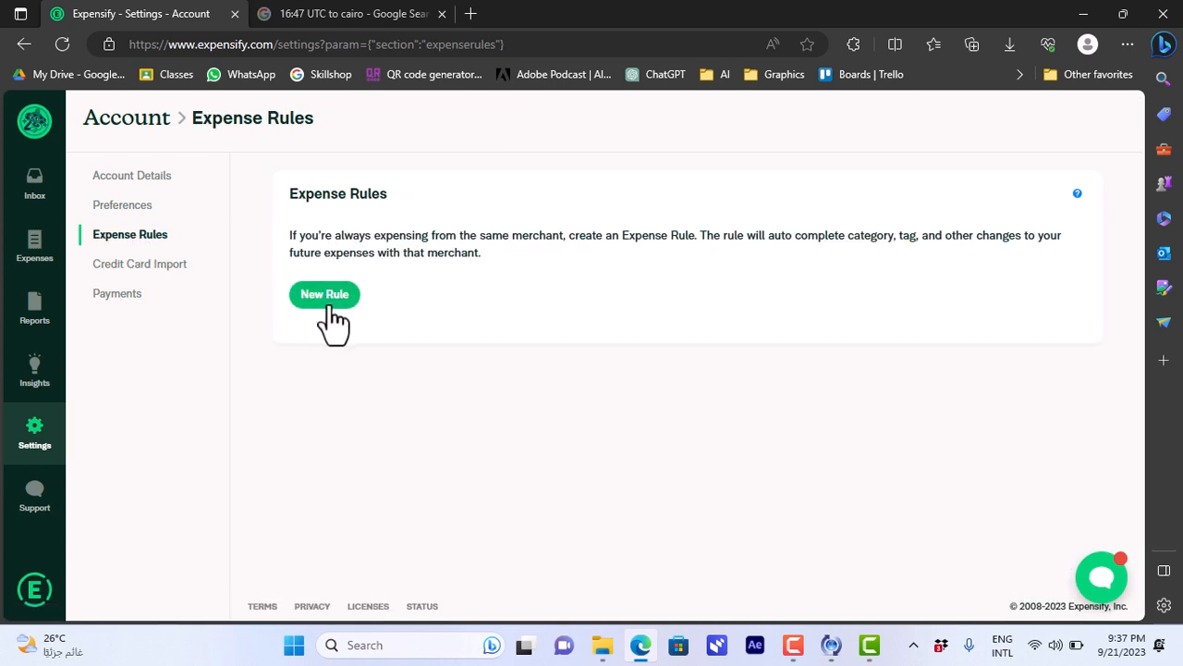
click(122, 205)
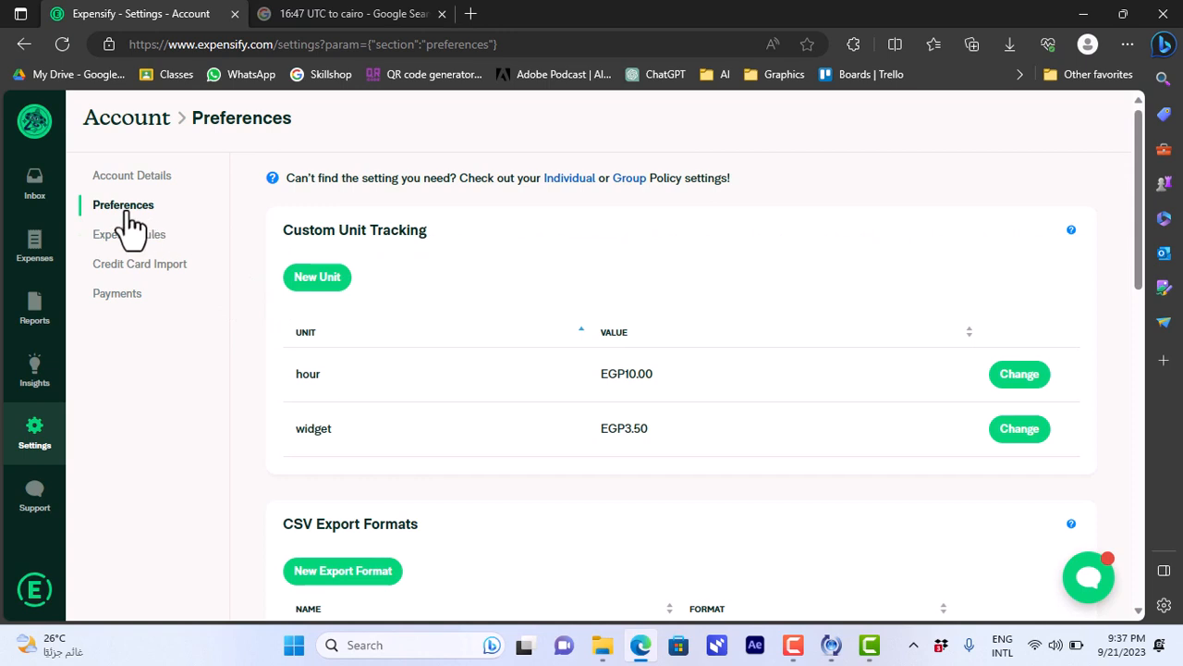
mouse_move(378, 317)
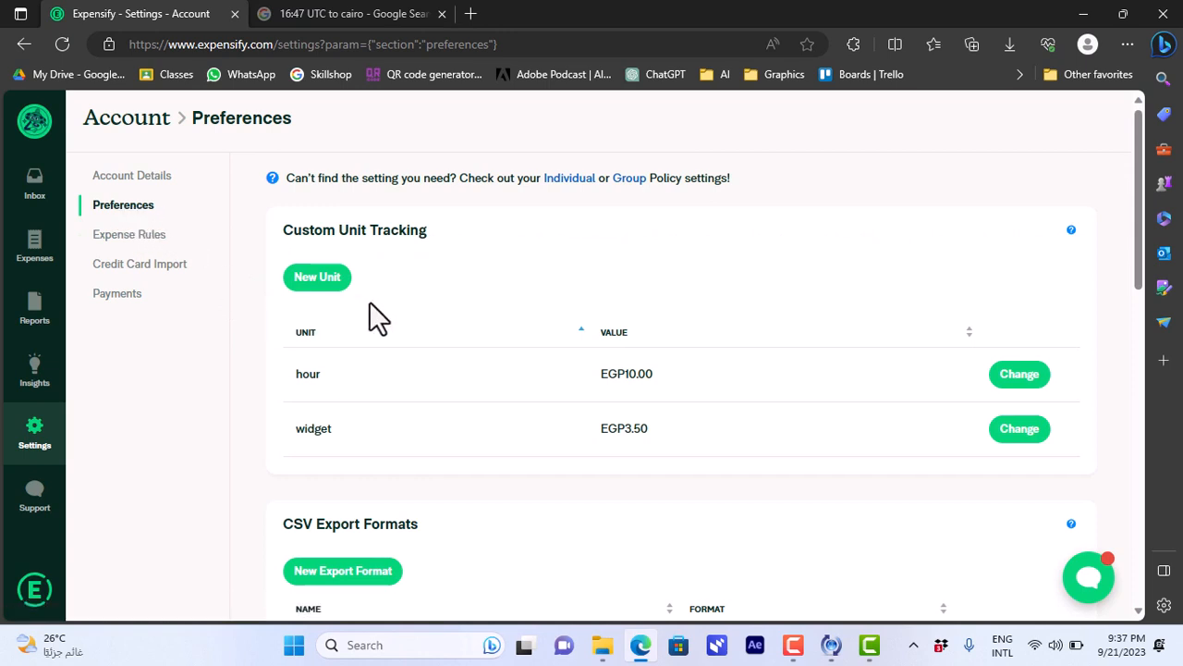
mouse_move(597, 397)
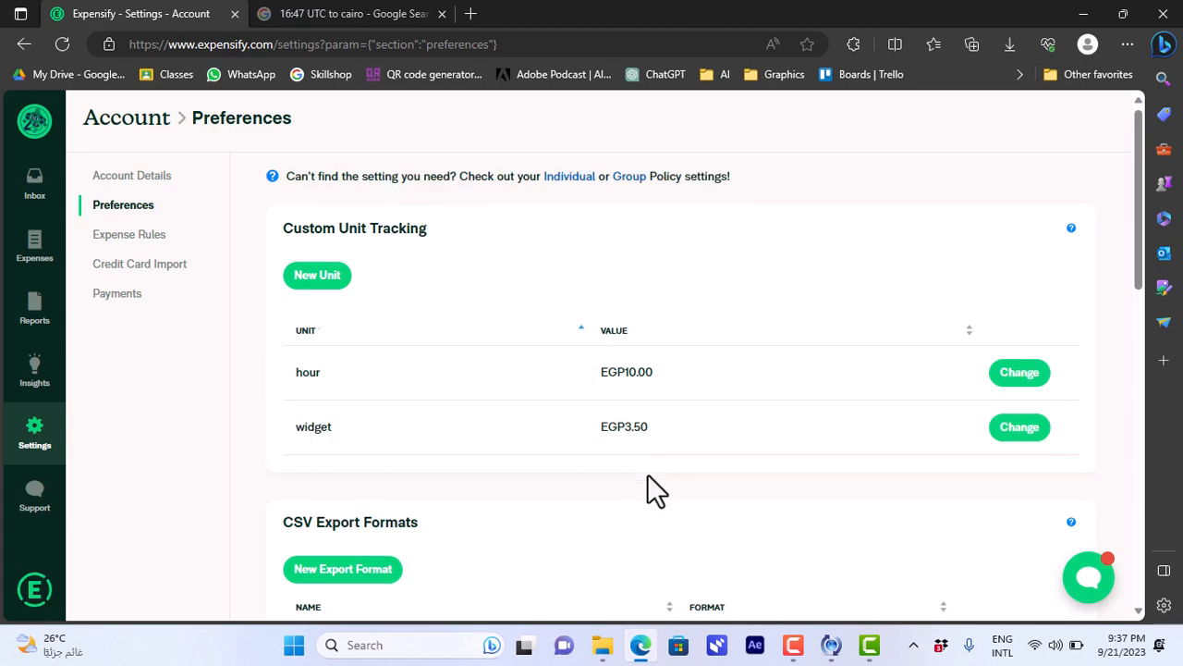
scroll(down, 3)
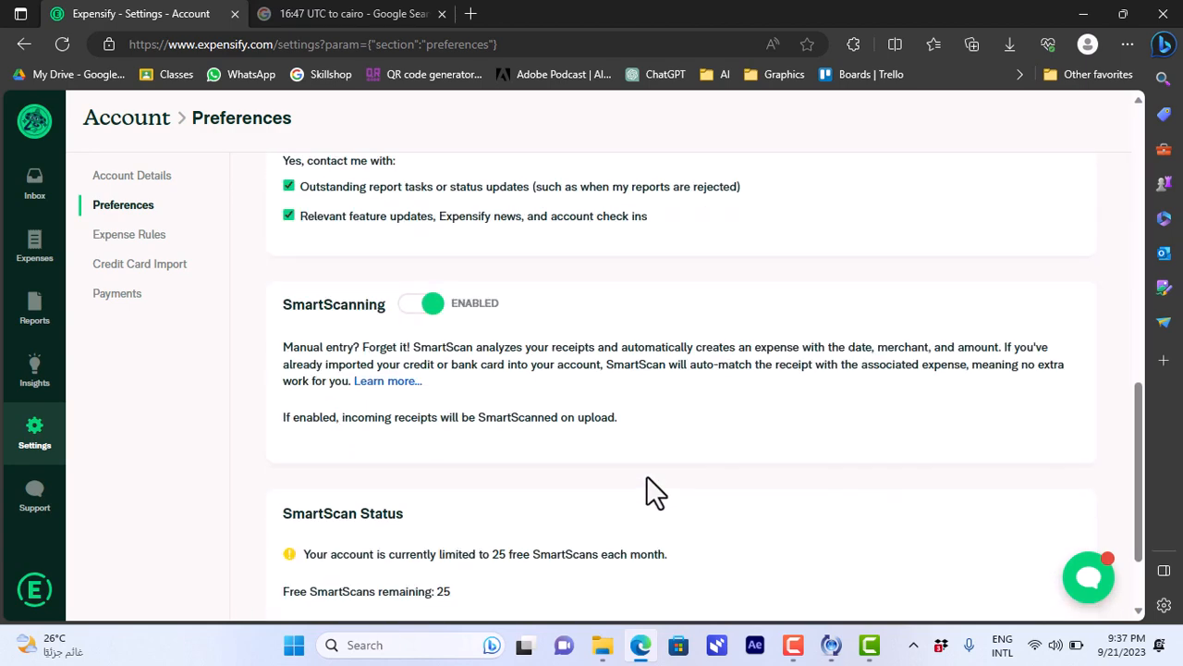
scroll(down, 3)
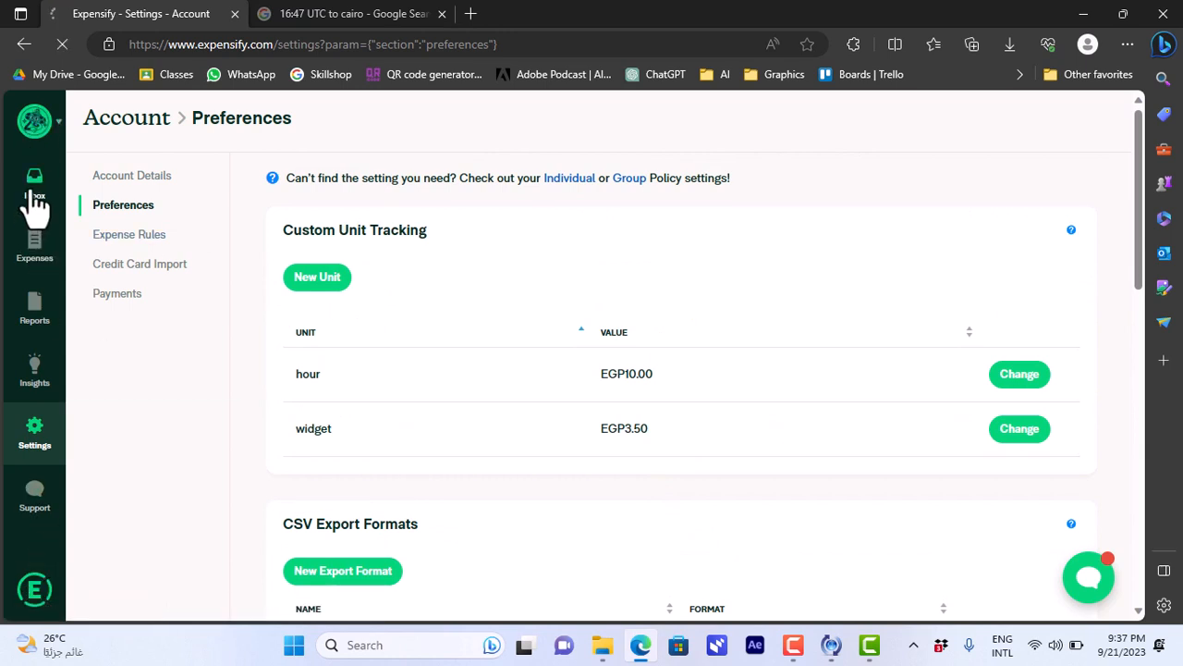
Return from settings via the Inbox to the Expenses list.
click(34, 185)
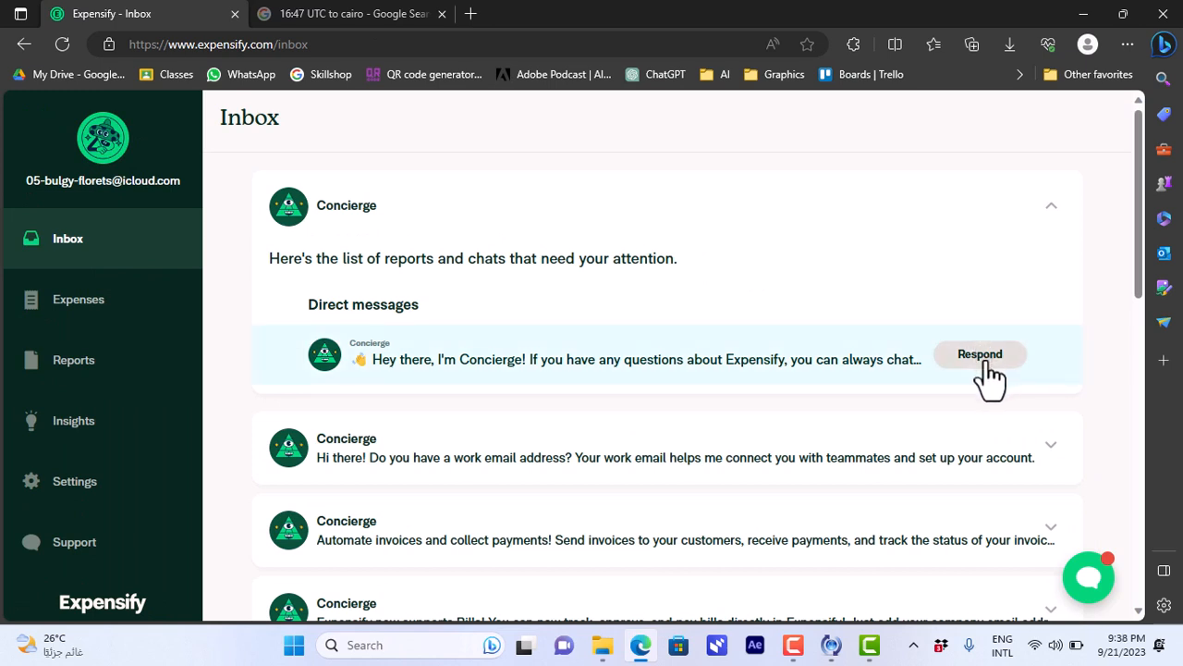
mouse_move(79, 298)
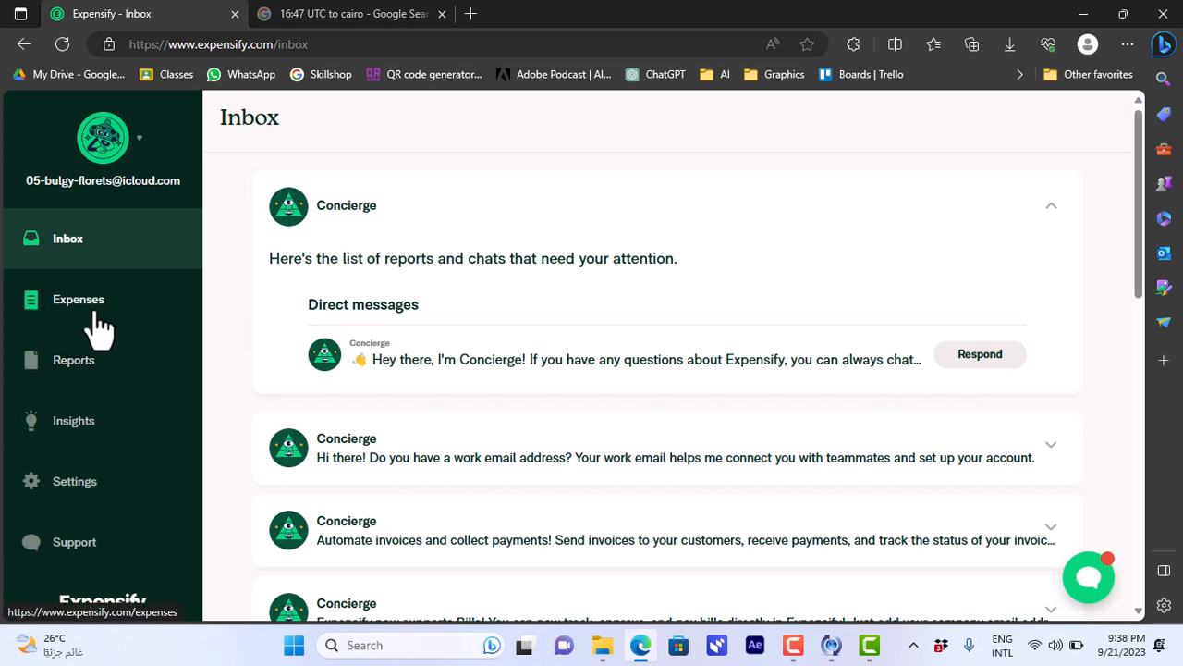
click(78, 299)
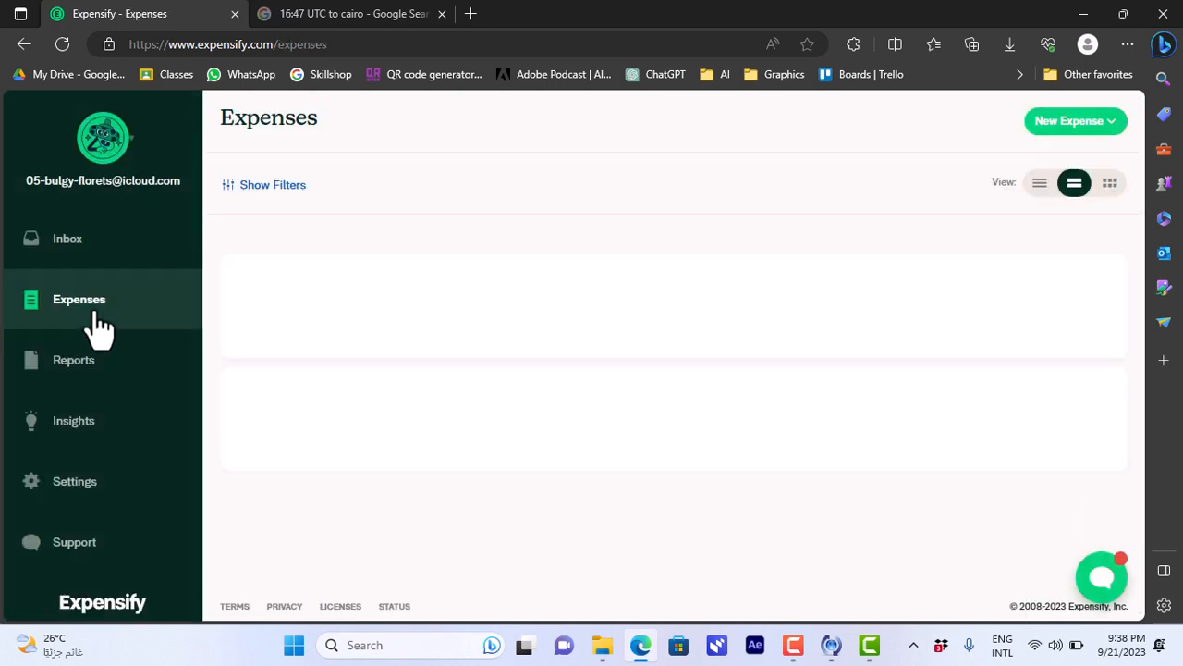
Set the Amazon.com expense's category to Equipment, keep the unsaved change, and save it.
click(78, 298)
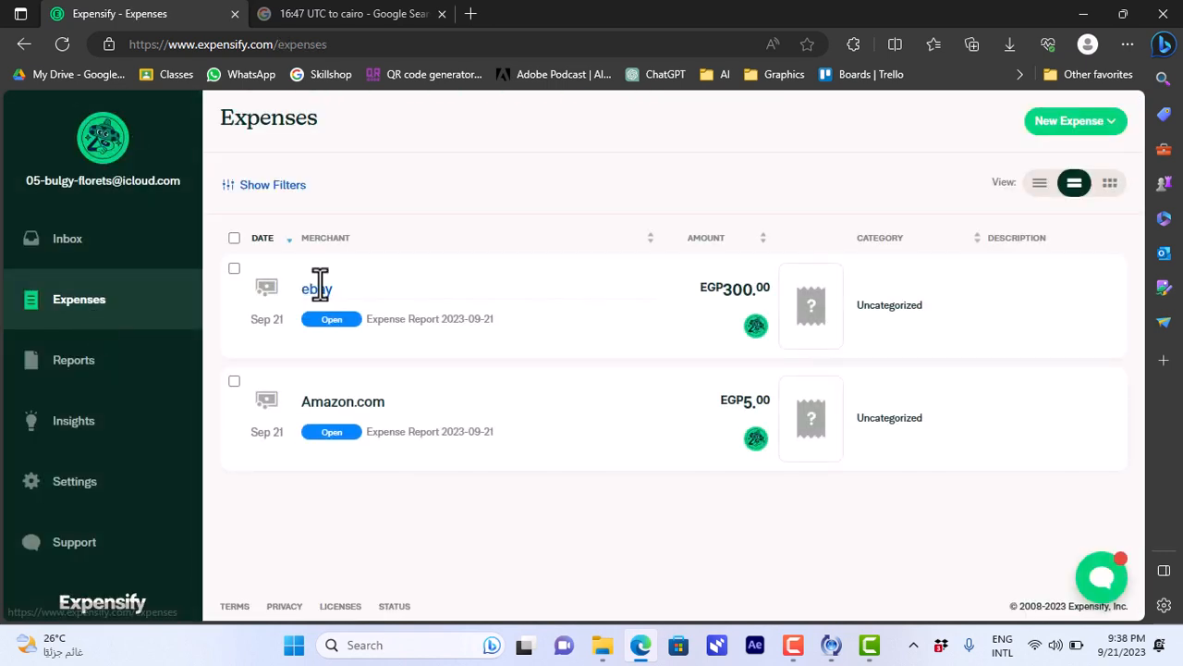
mouse_move(263, 402)
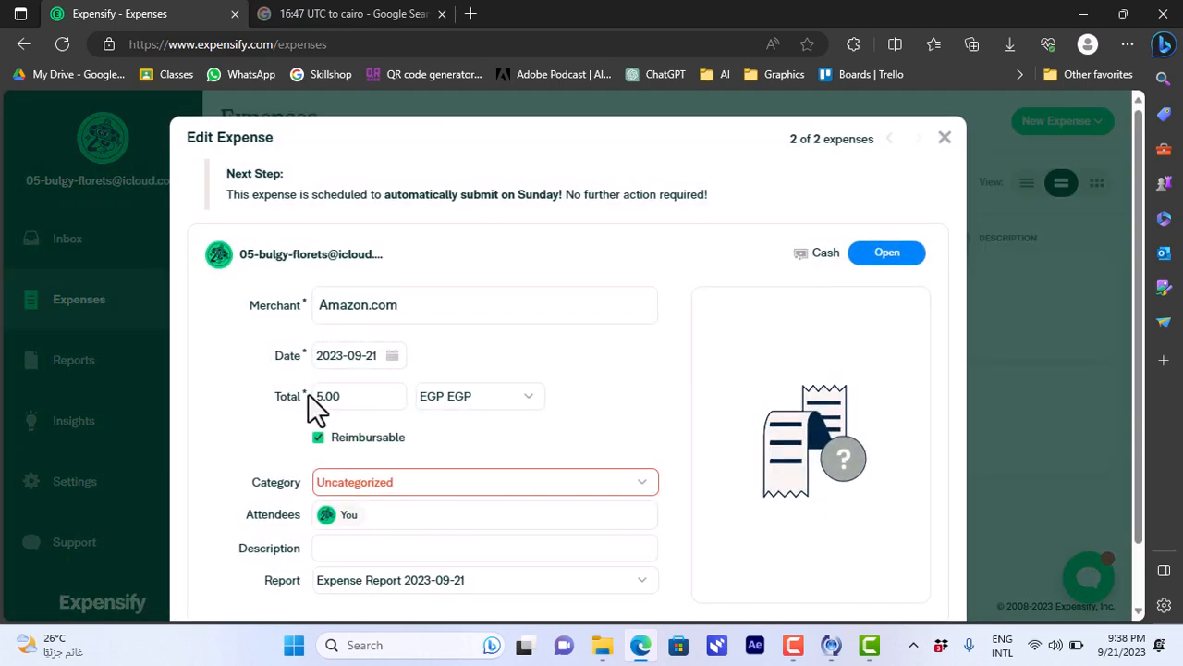
click(485, 482)
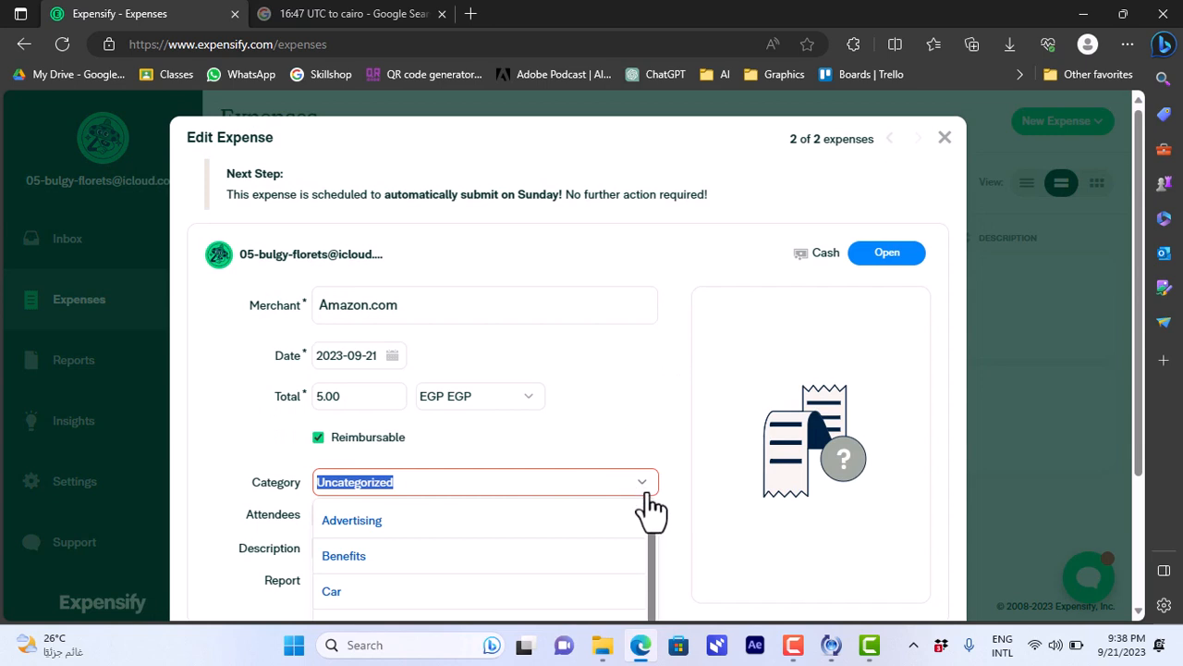
scroll(down, 3)
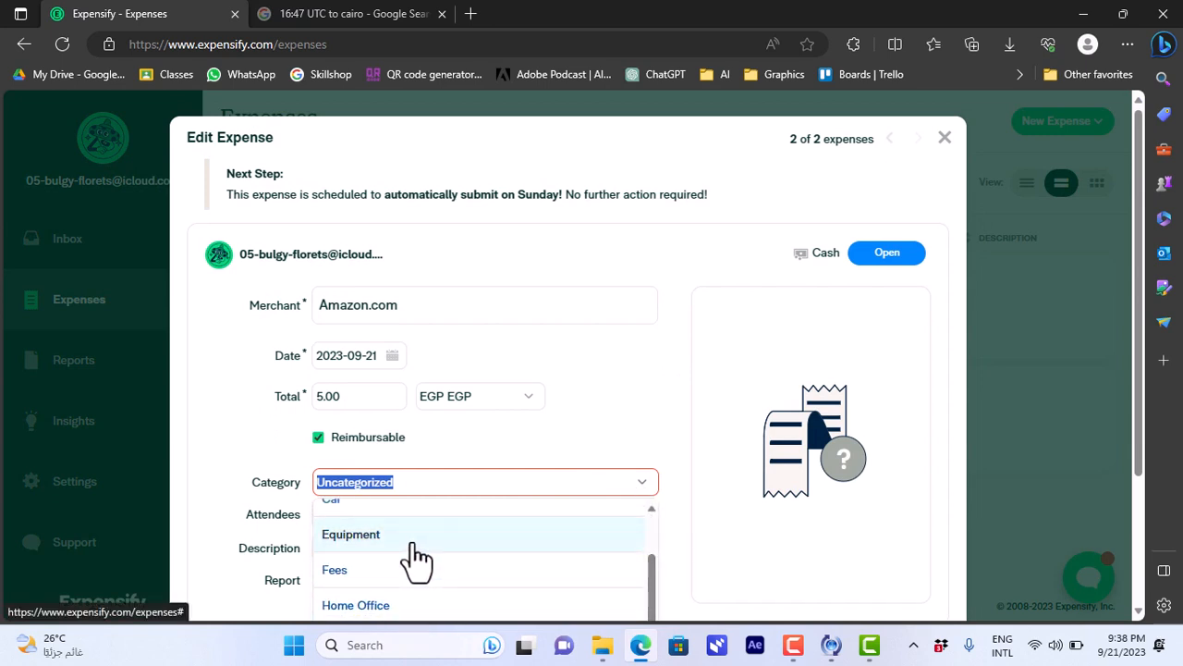
click(350, 533)
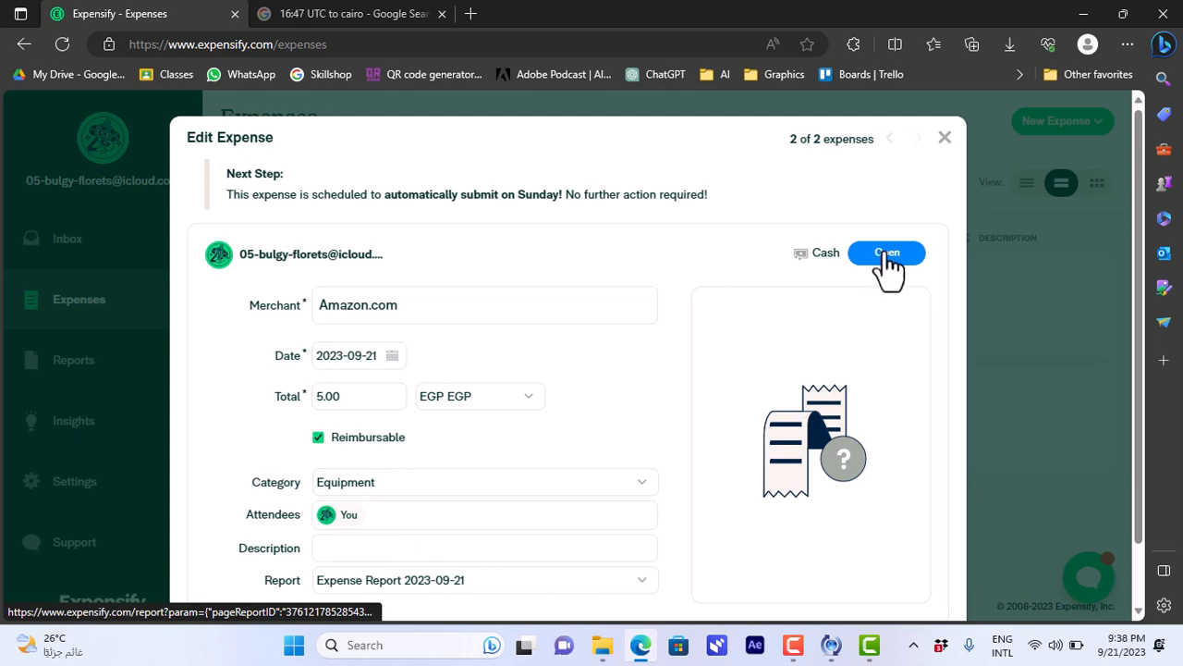
click(886, 253)
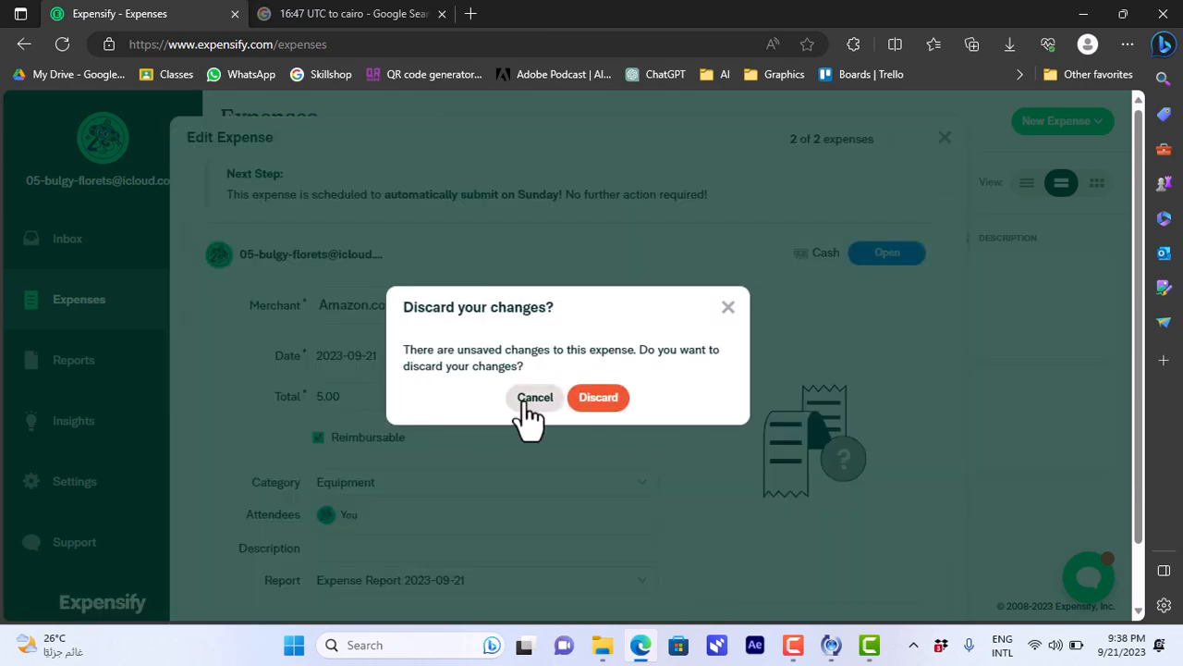
click(535, 396)
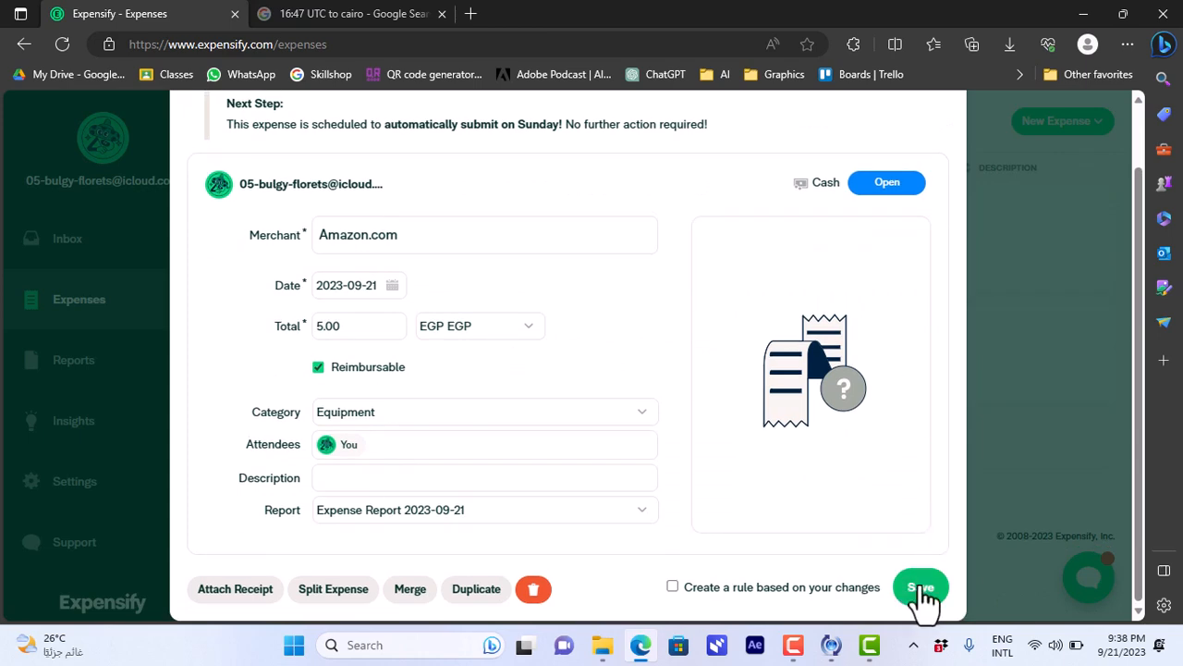
click(920, 588)
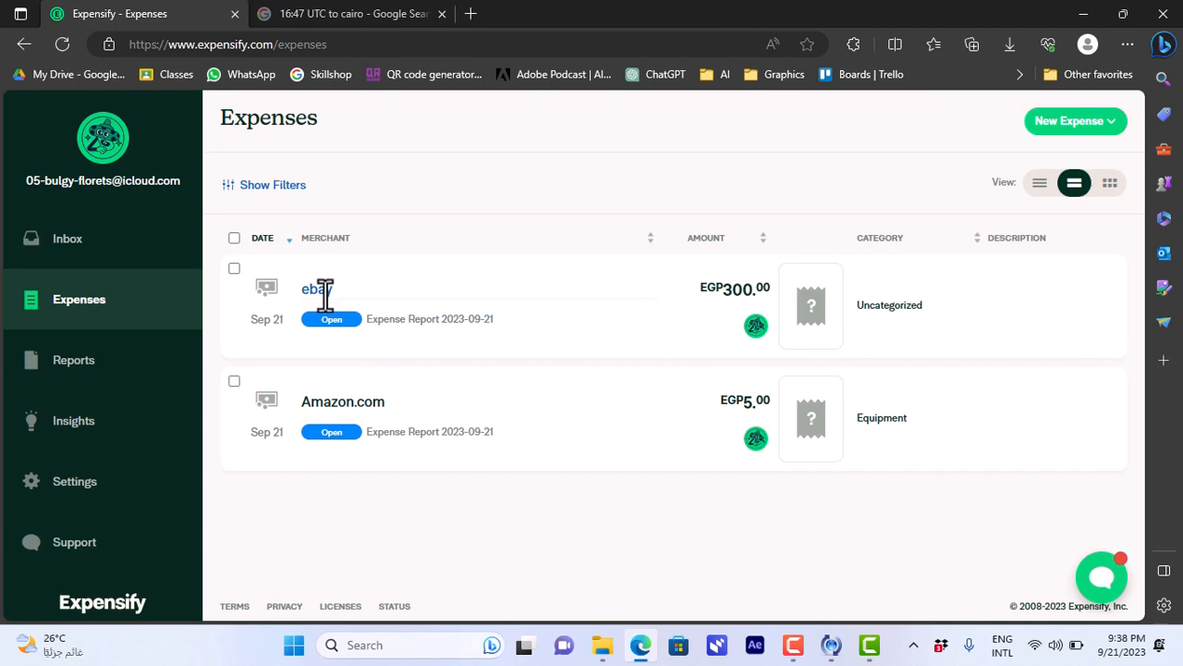
Set the ebay expense's category to Car and save it.
click(317, 305)
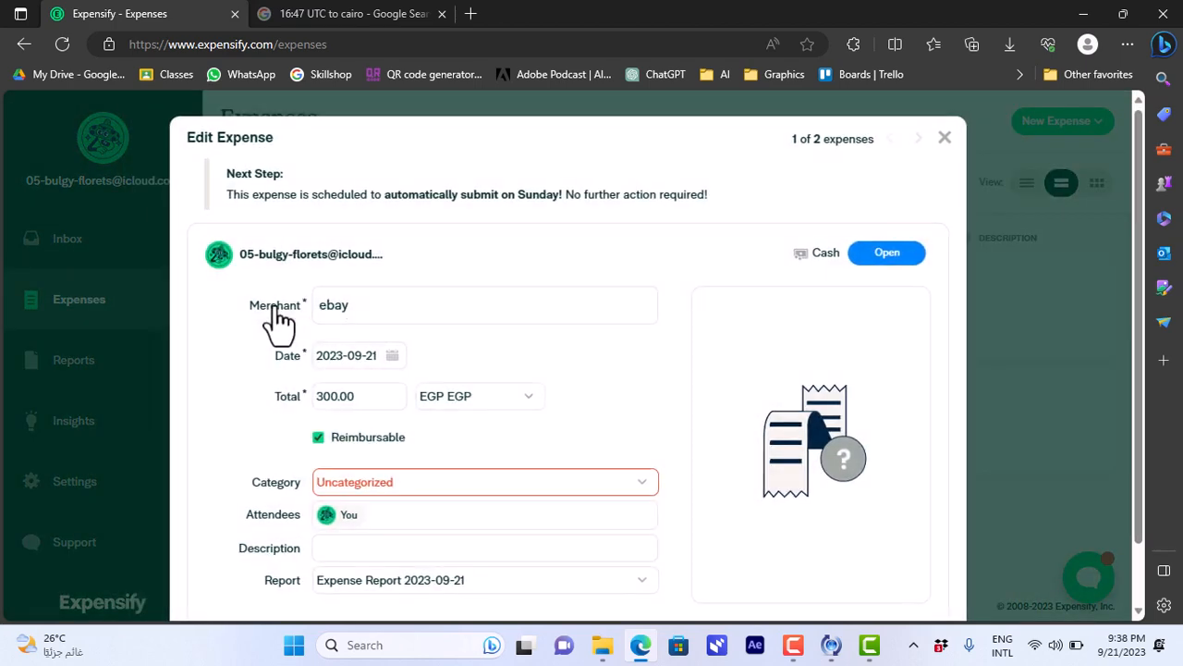
click(485, 481)
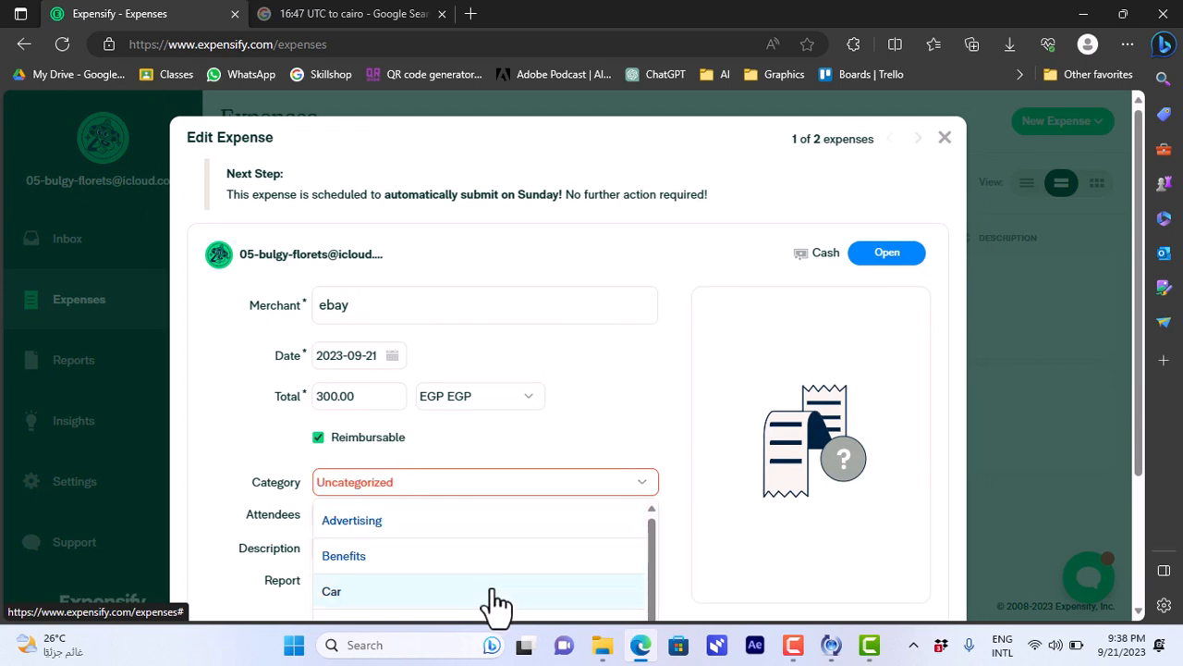
click(331, 591)
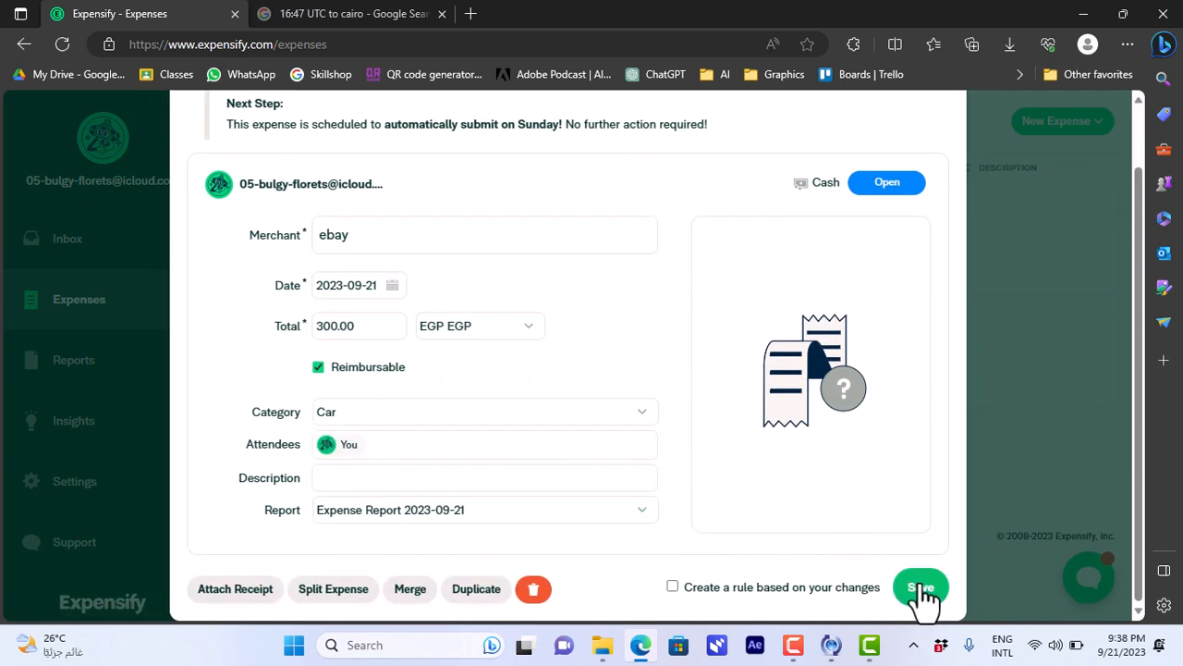
click(920, 587)
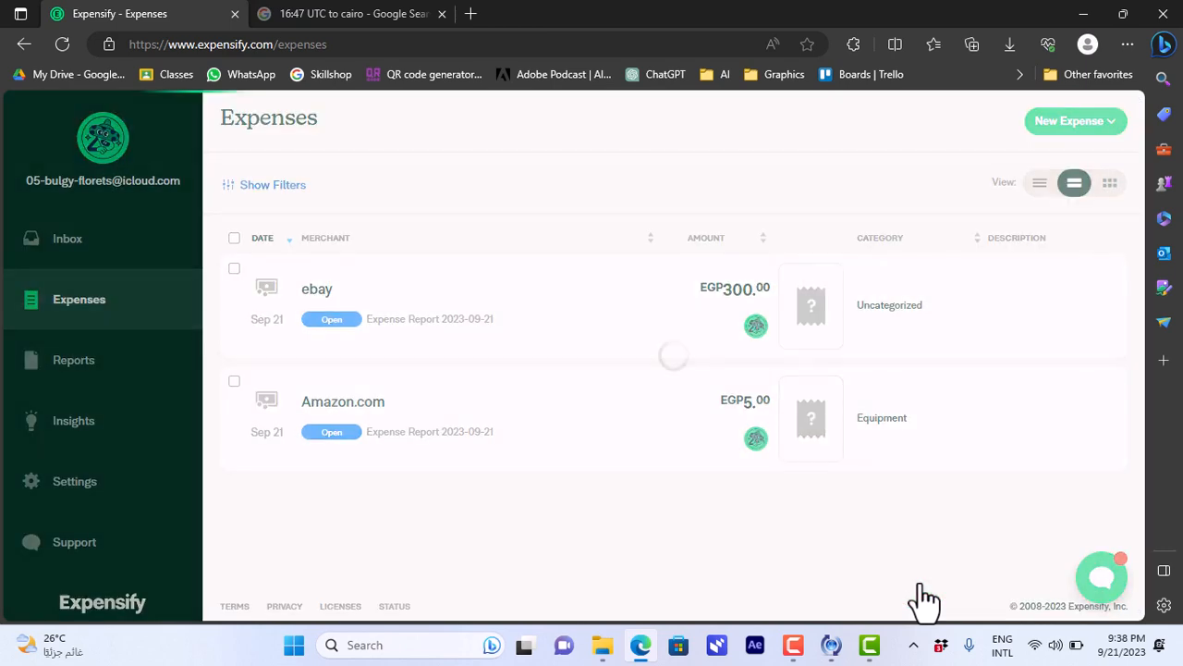
View the Insights category chart splitting spending into Car EGP300.00 and Equipment EGP5.00.
click(74, 360)
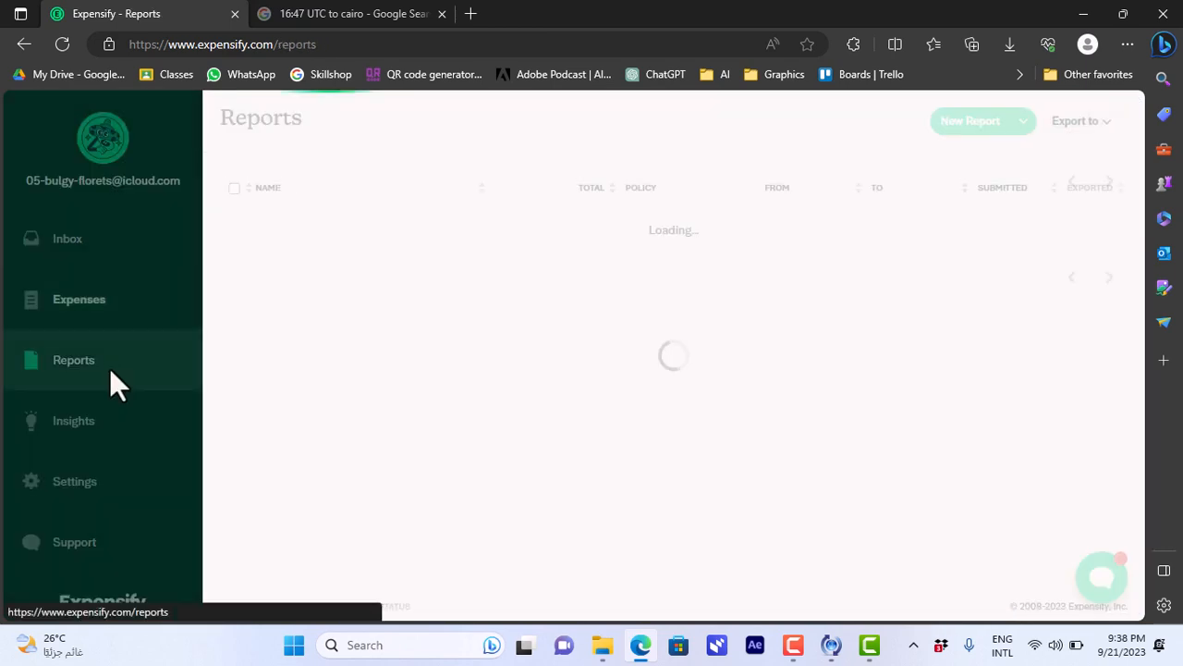
click(74, 420)
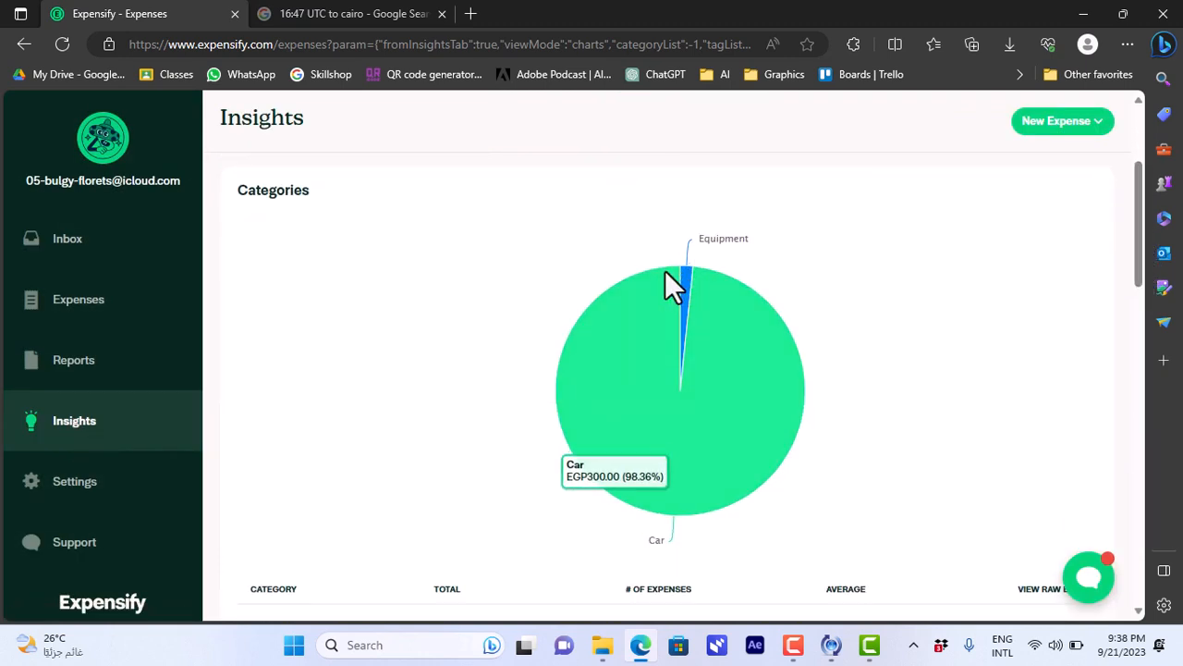
mouse_move(748, 381)
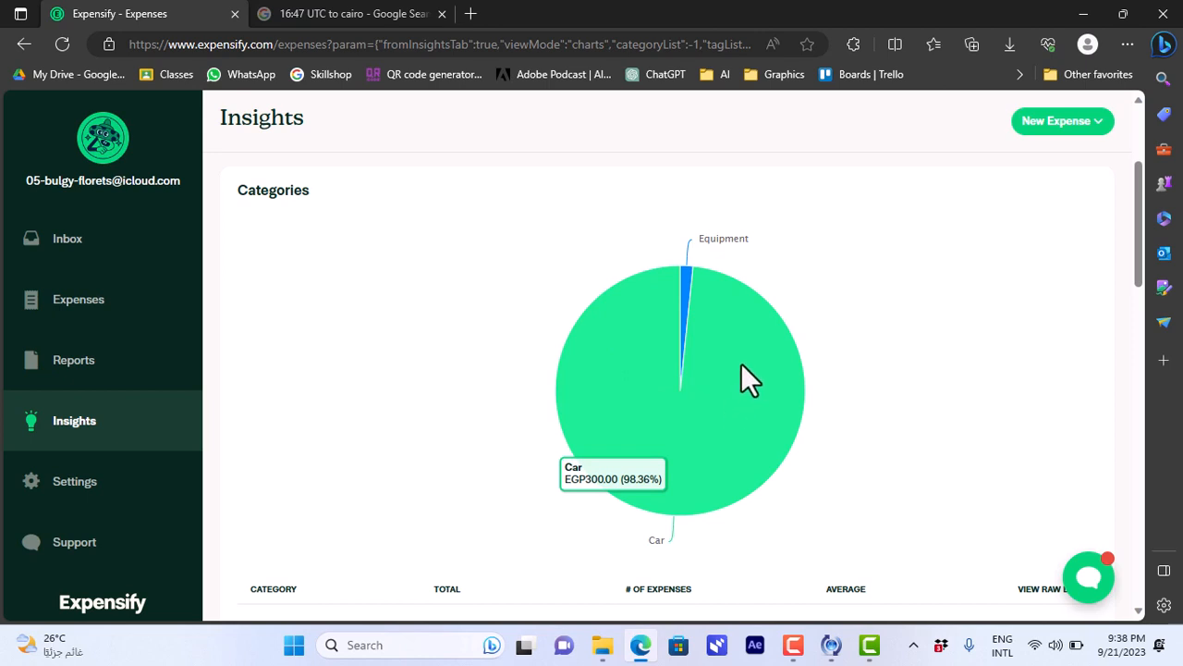
mouse_move(739, 434)
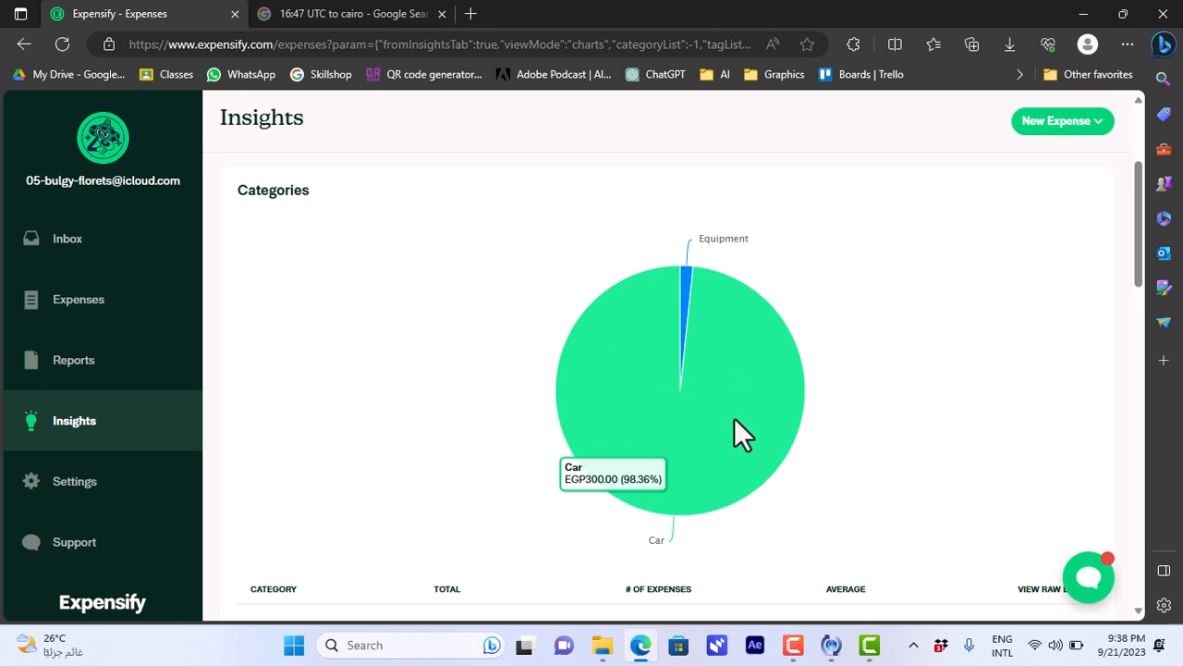
mouse_move(689, 310)
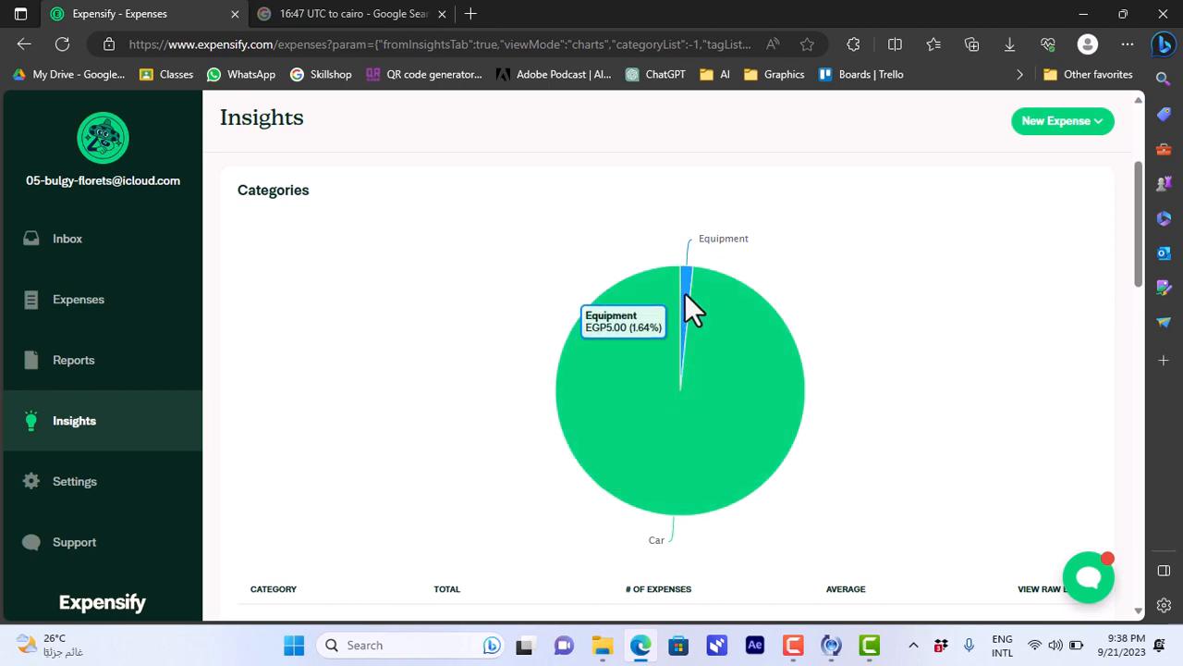
mouse_move(767, 398)
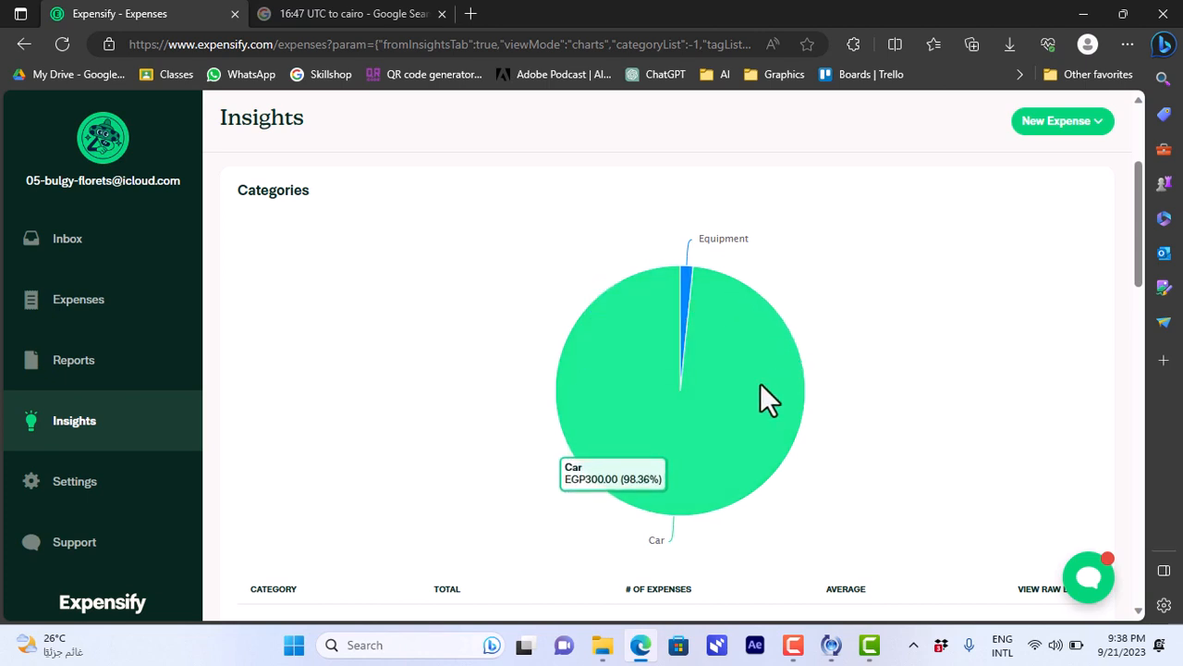
mouse_move(860, 400)
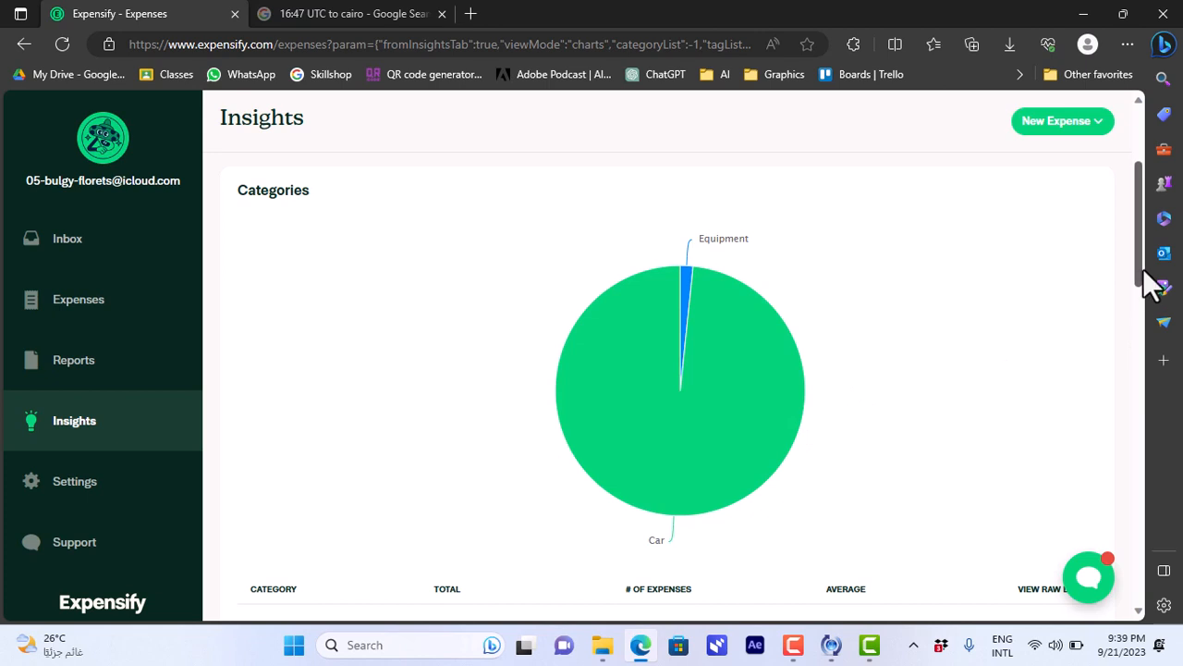
scroll(down, 3)
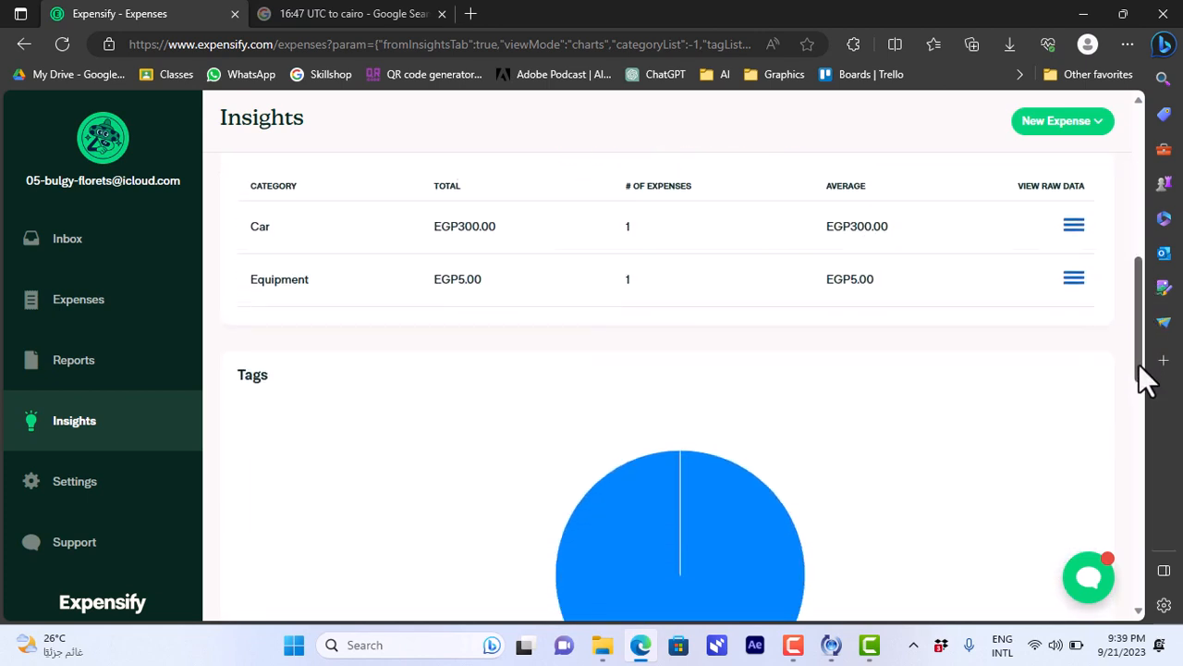
scroll(down, 3)
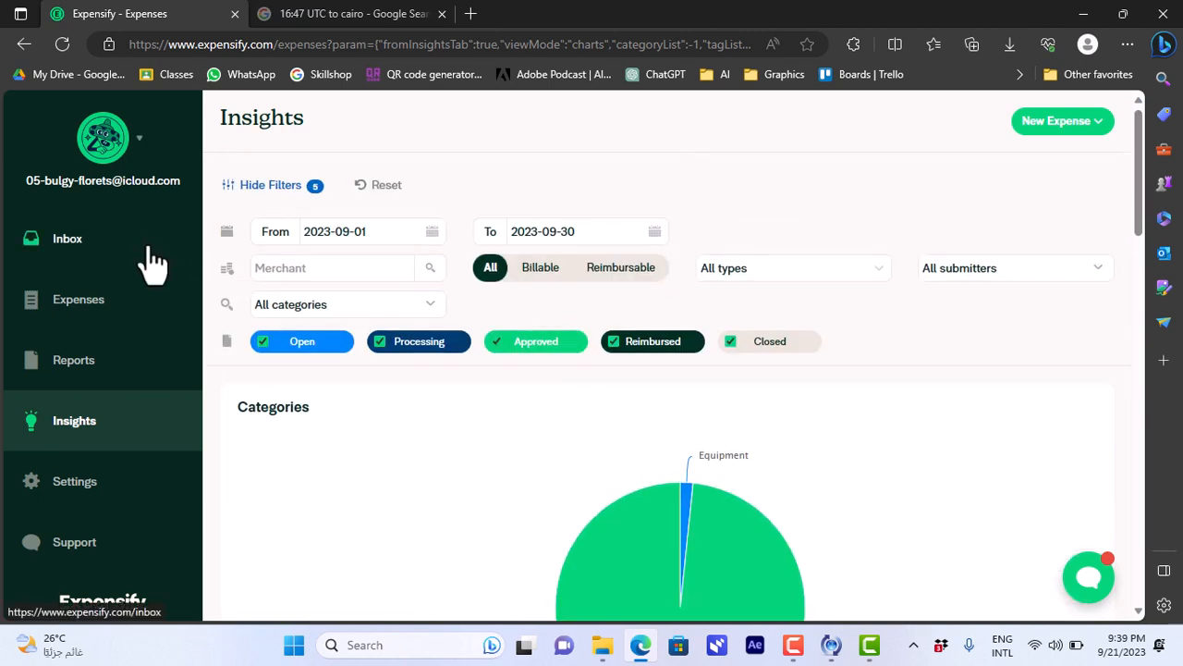
mouse_move(111, 269)
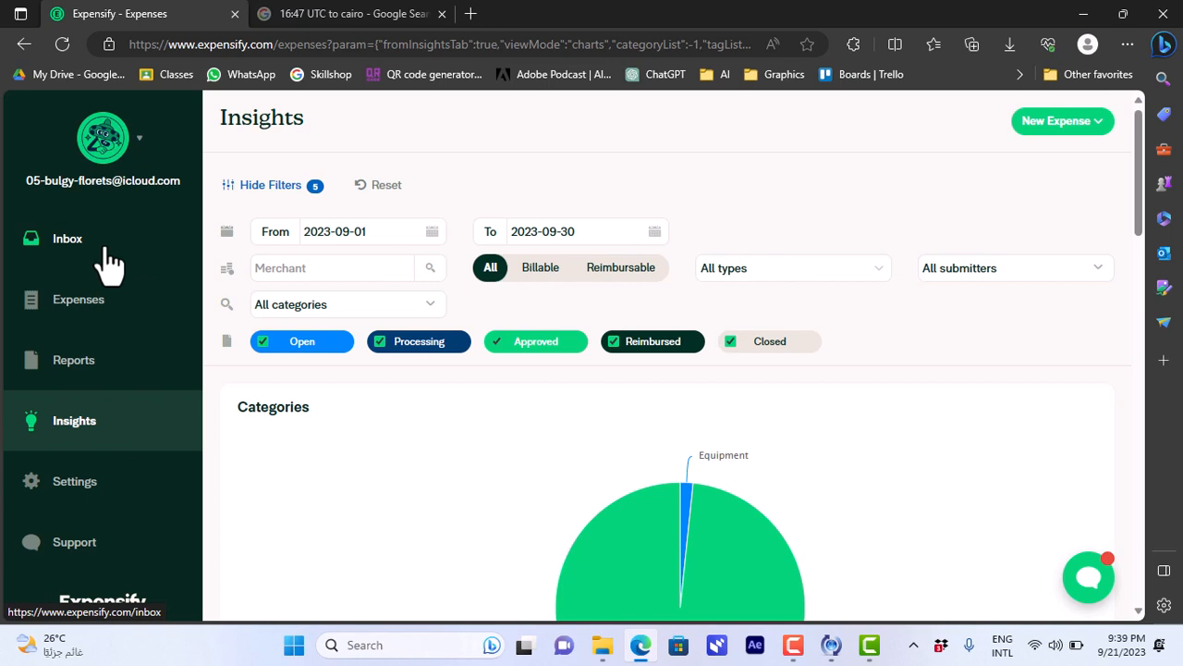
mouse_move(109, 268)
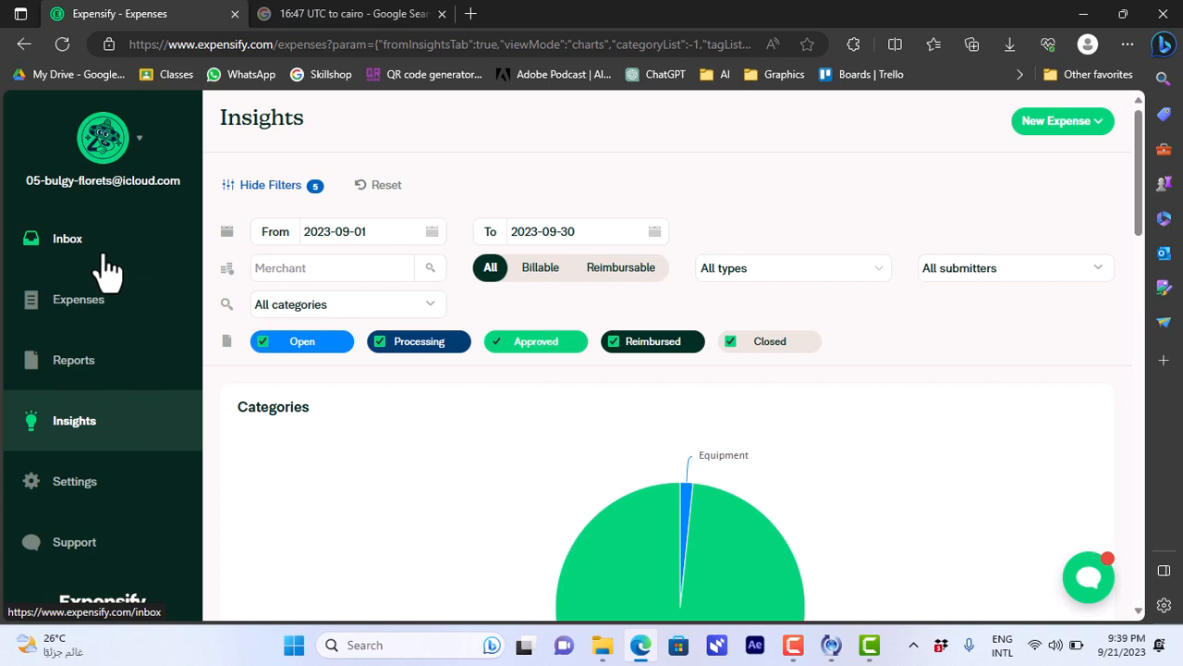